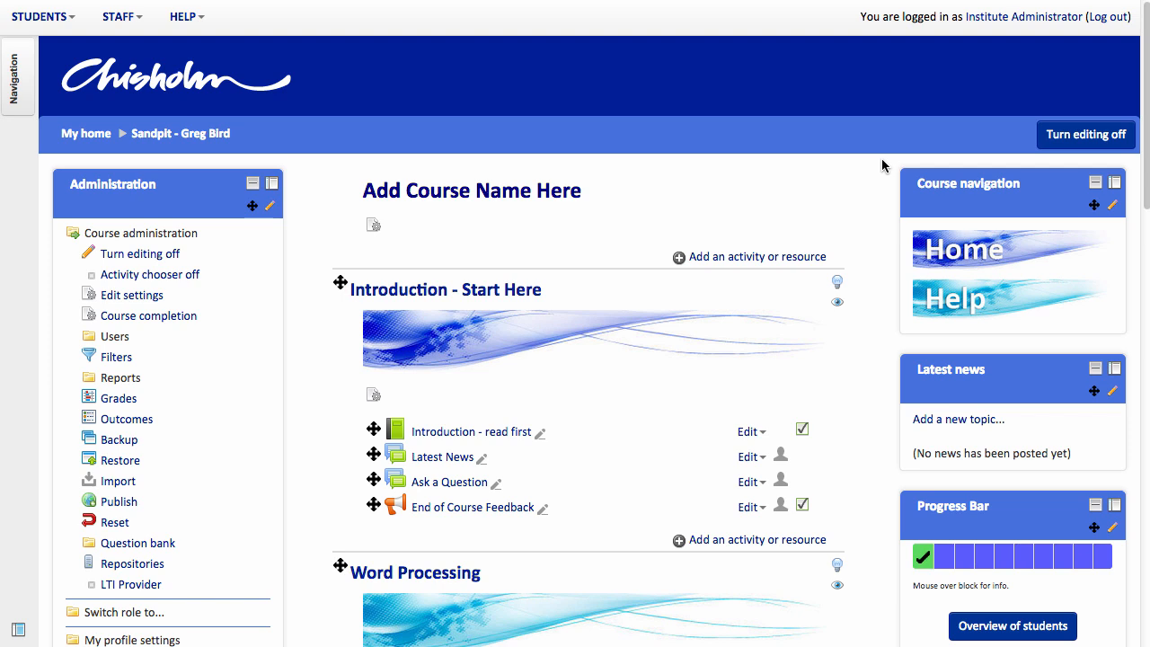
pyautogui.moveTo(1136, 144)
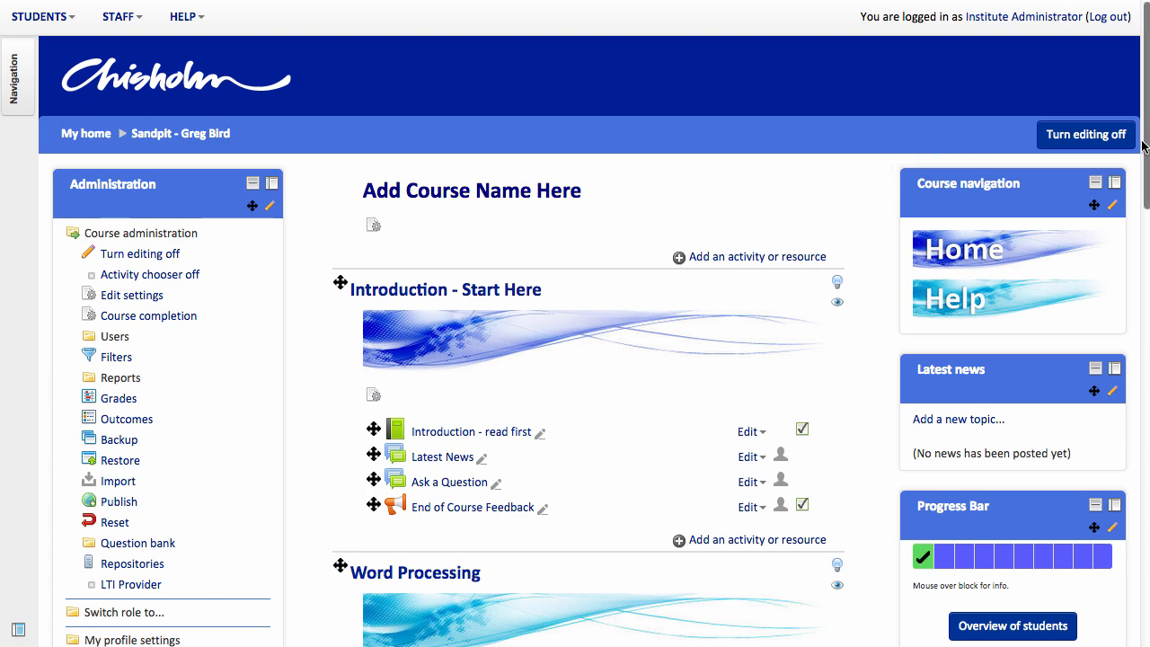
# Step: Add a new Assignment activity to the Word Processing topic, reaching its empty settings form
pyautogui.scroll(-3)
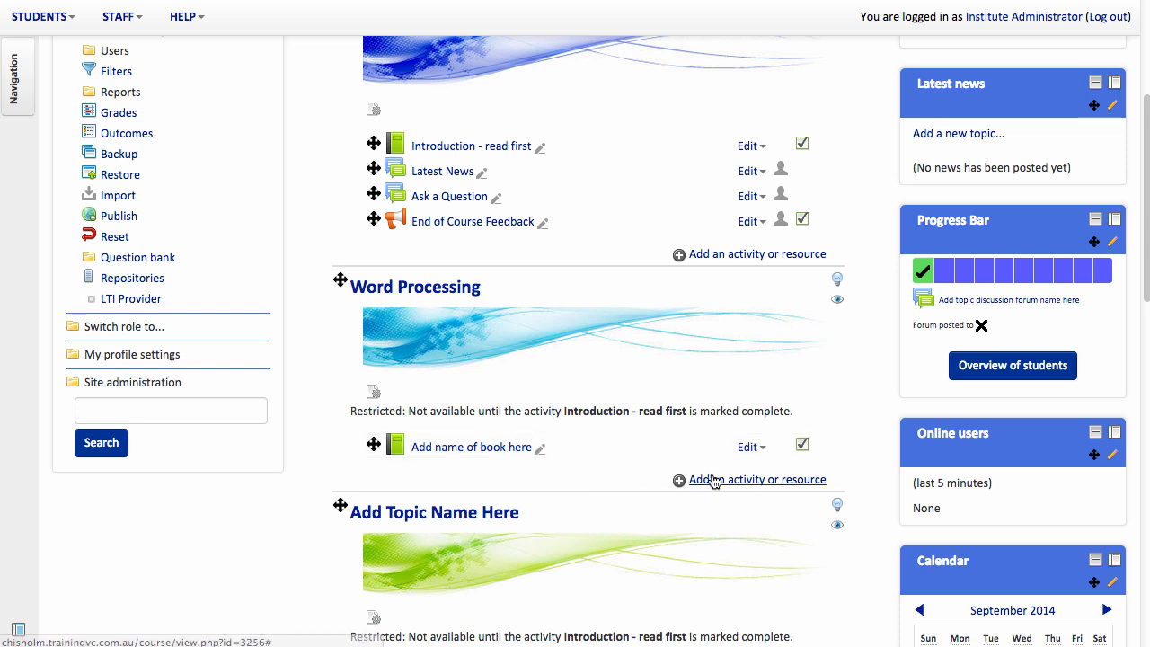
pyautogui.moveTo(719, 485)
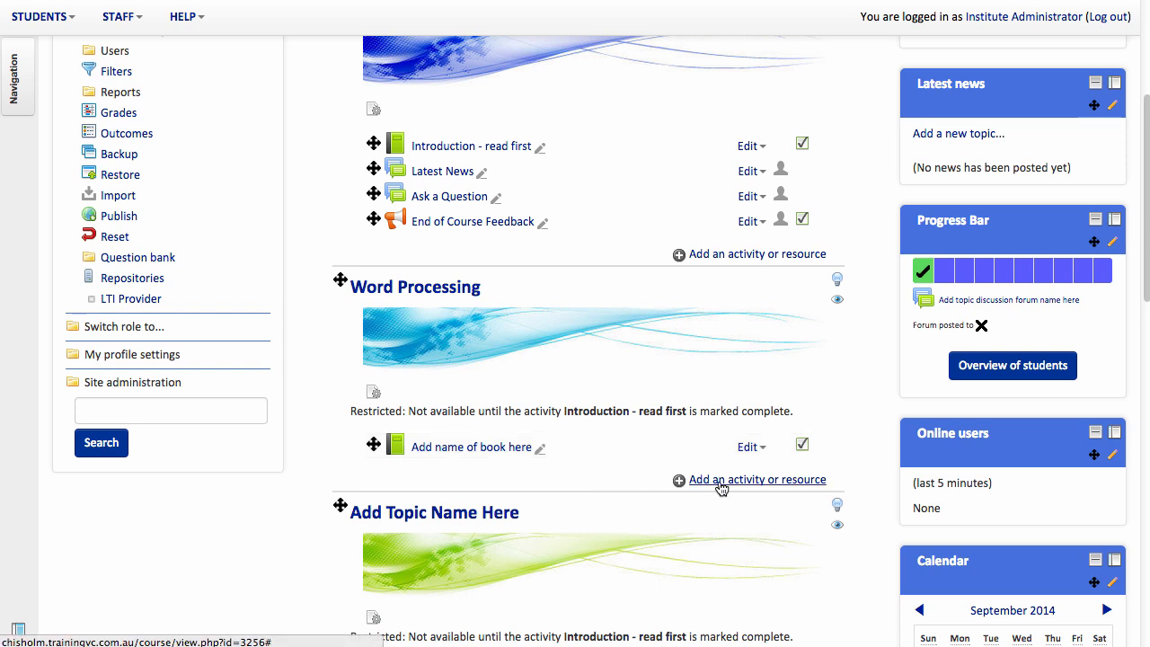
pyautogui.click(759, 478)
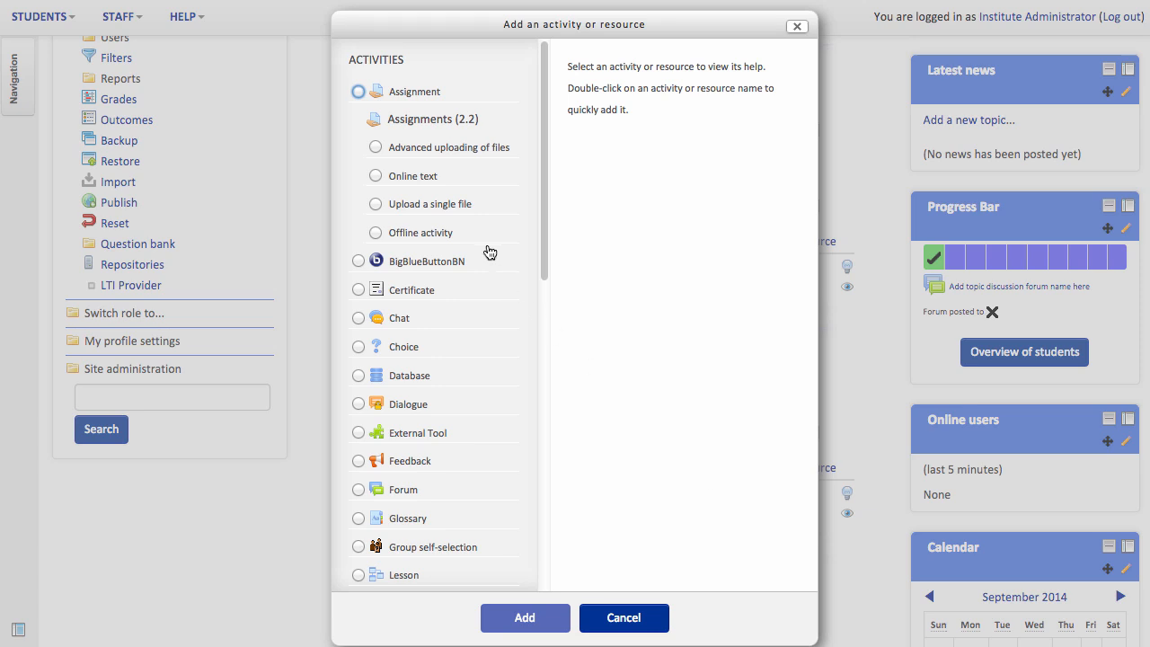
pyautogui.click(358, 90)
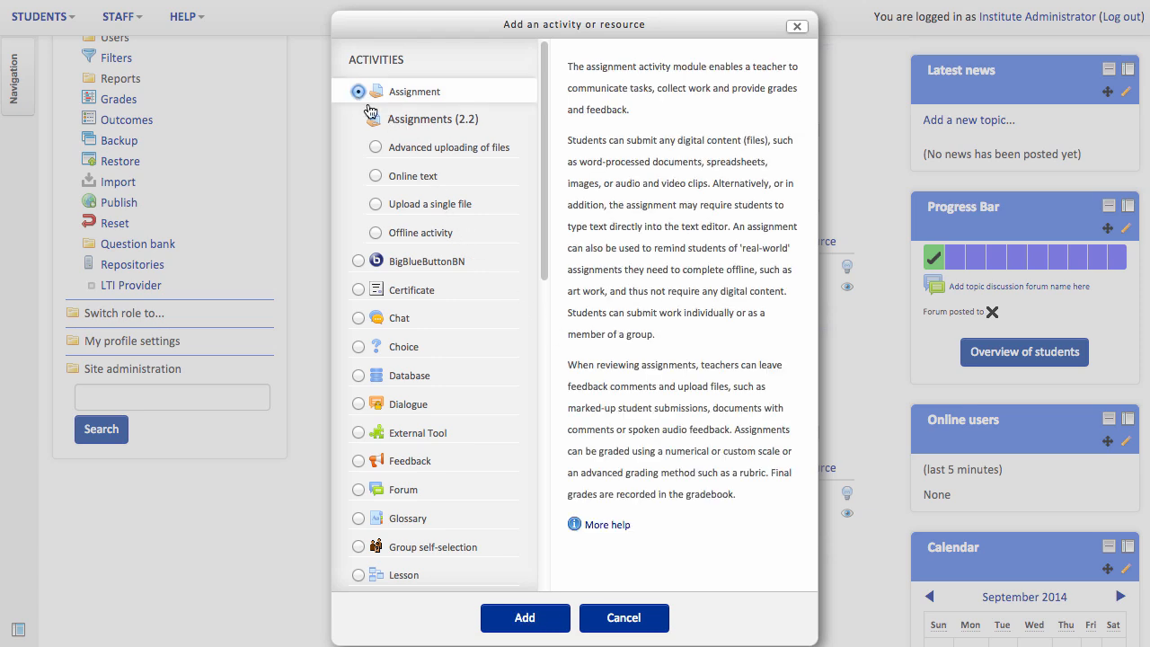
pyautogui.click(525, 618)
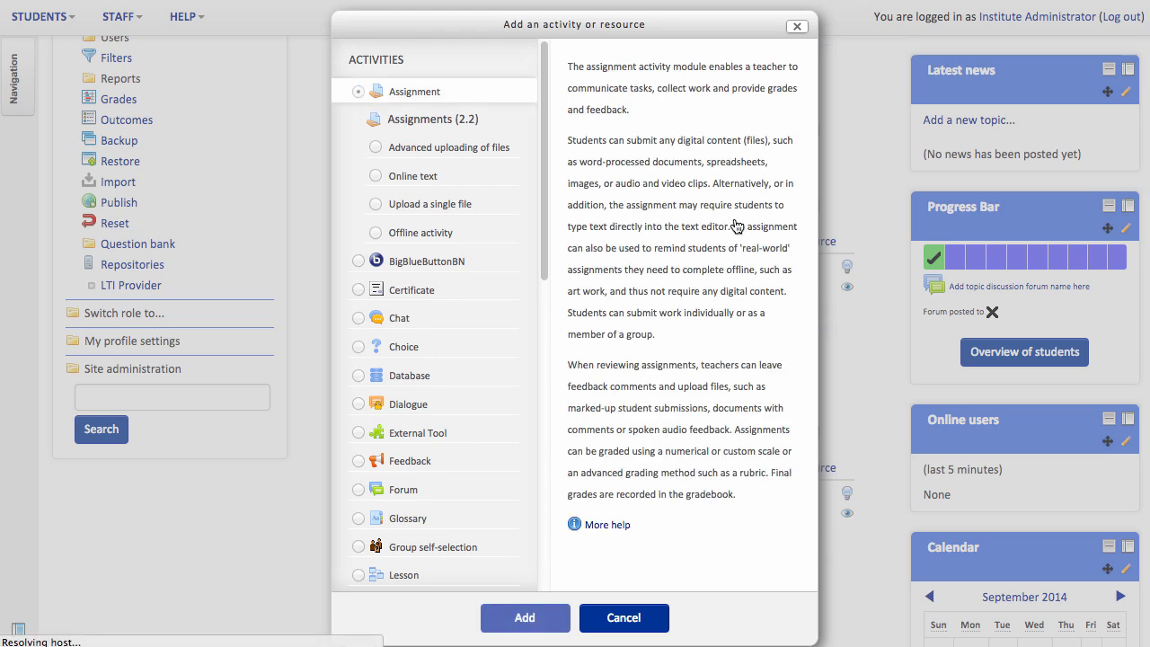
pyautogui.click(525, 618)
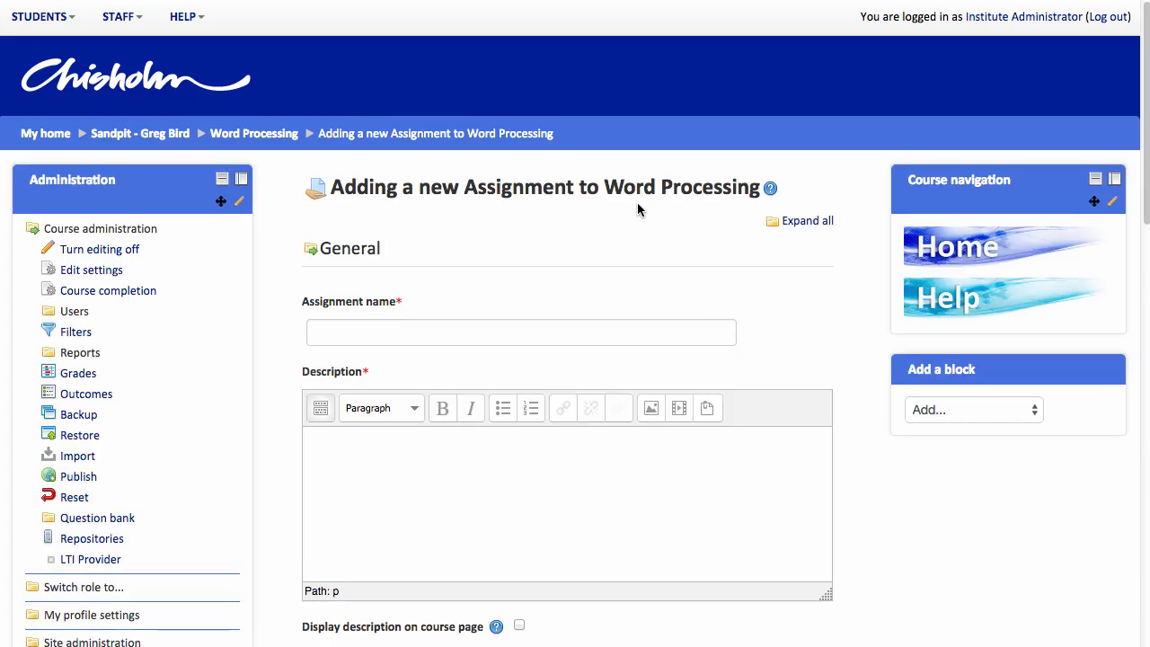
# Step: Name the assignment 'Word basics', describe it as testing basic word processing functionality, and expand all settings sections
pyautogui.click(522, 331)
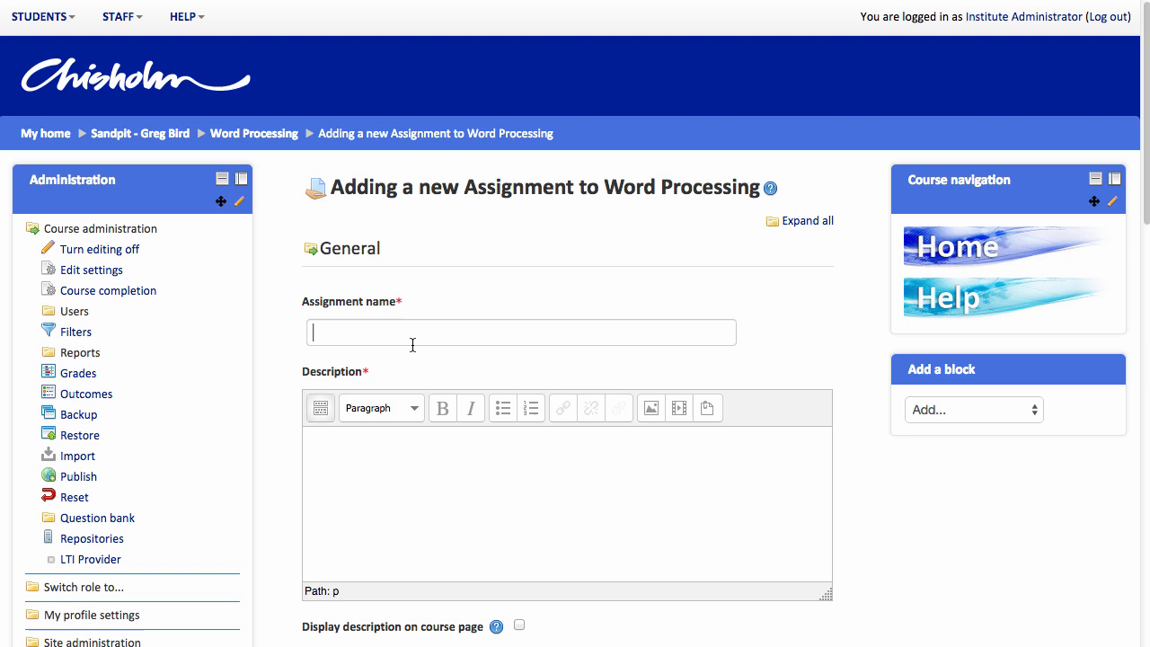
pyautogui.write('Word basics')
pyautogui.click(566, 505)
pyautogui.write('To')
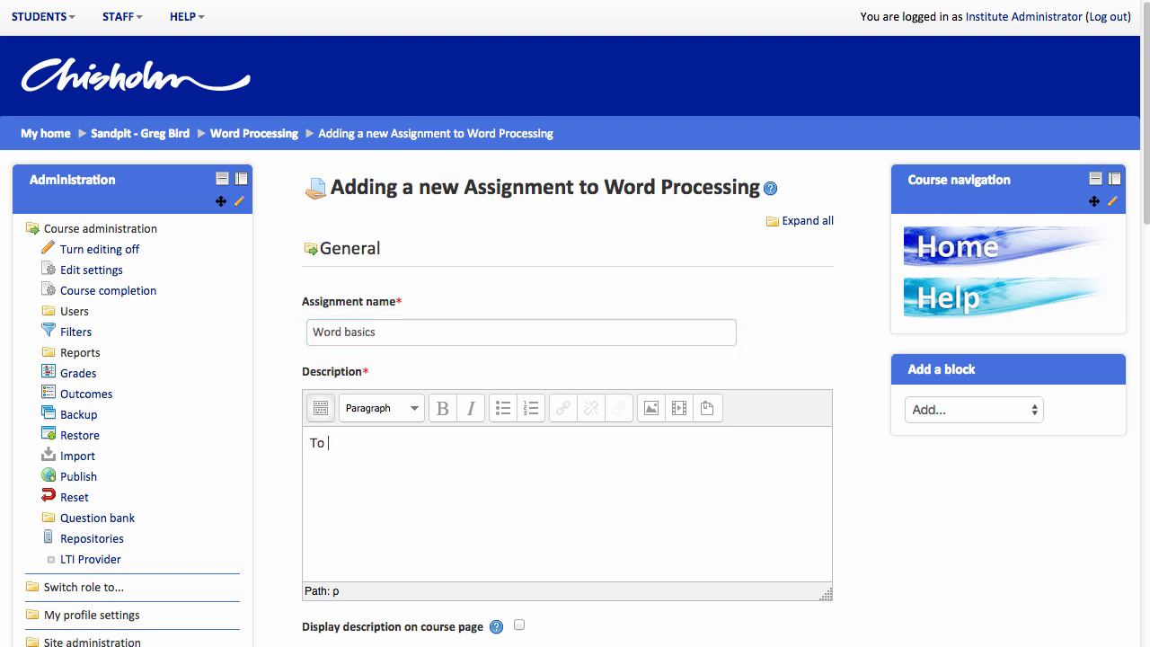
pyautogui.write('test your understanding of basic w')
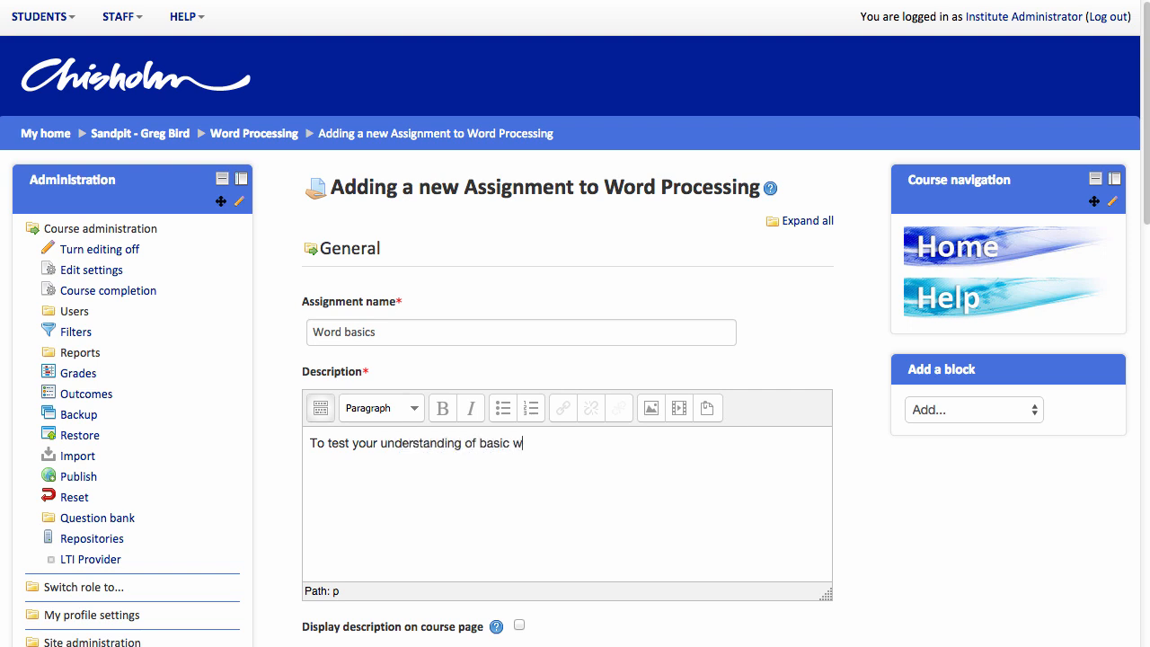
pyautogui.write('ord processing f')
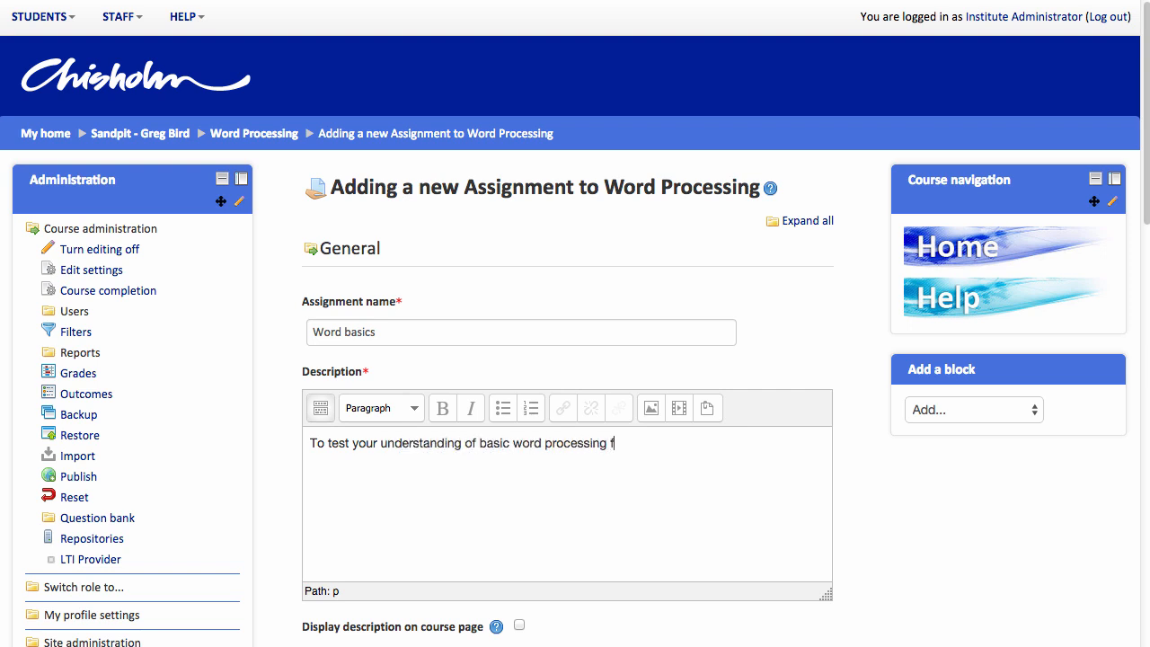
pyautogui.write('unctionality')
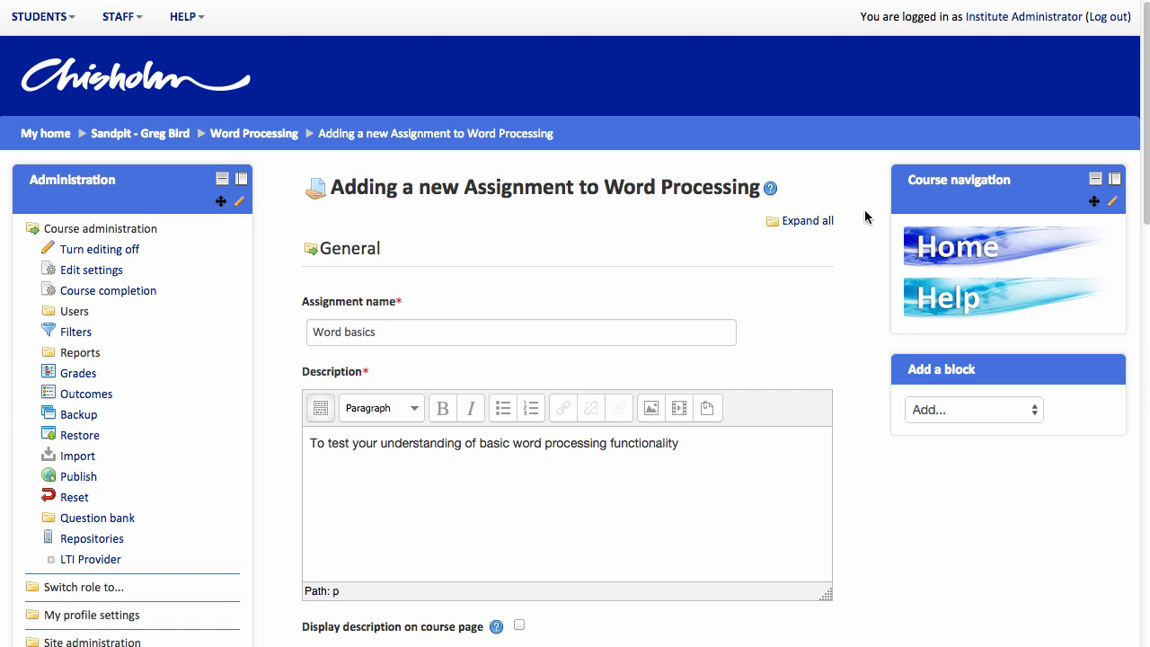
pyautogui.click(806, 219)
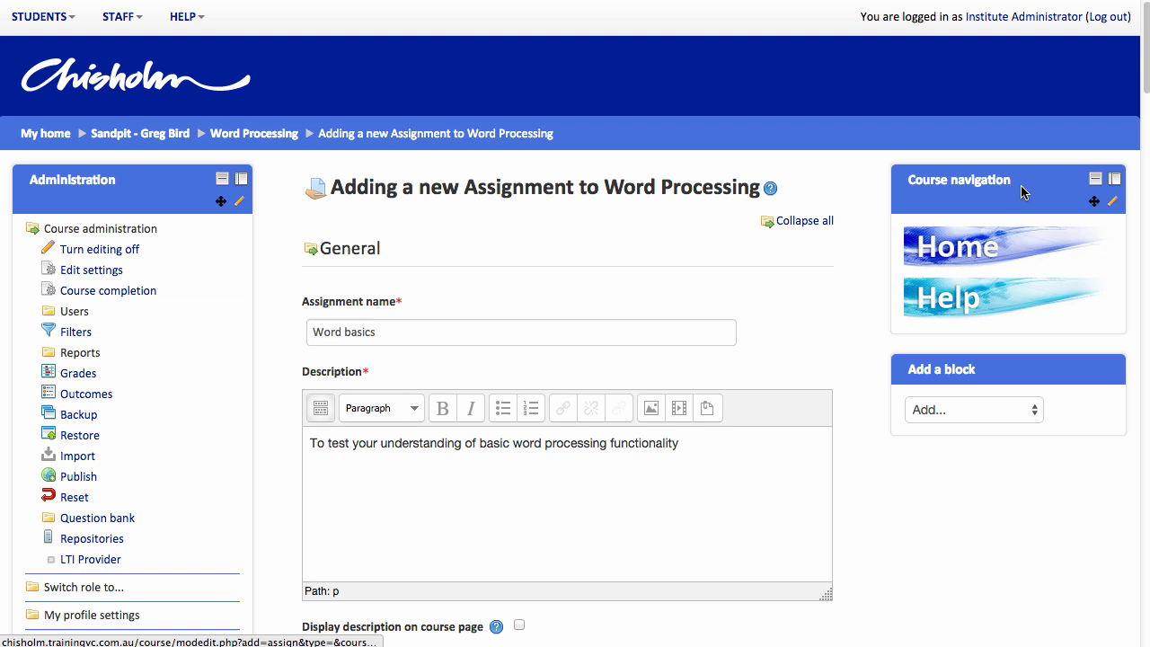
# Step: Enable 'Feedback comments' under Feedback types for the assignment
pyautogui.scroll(-3)
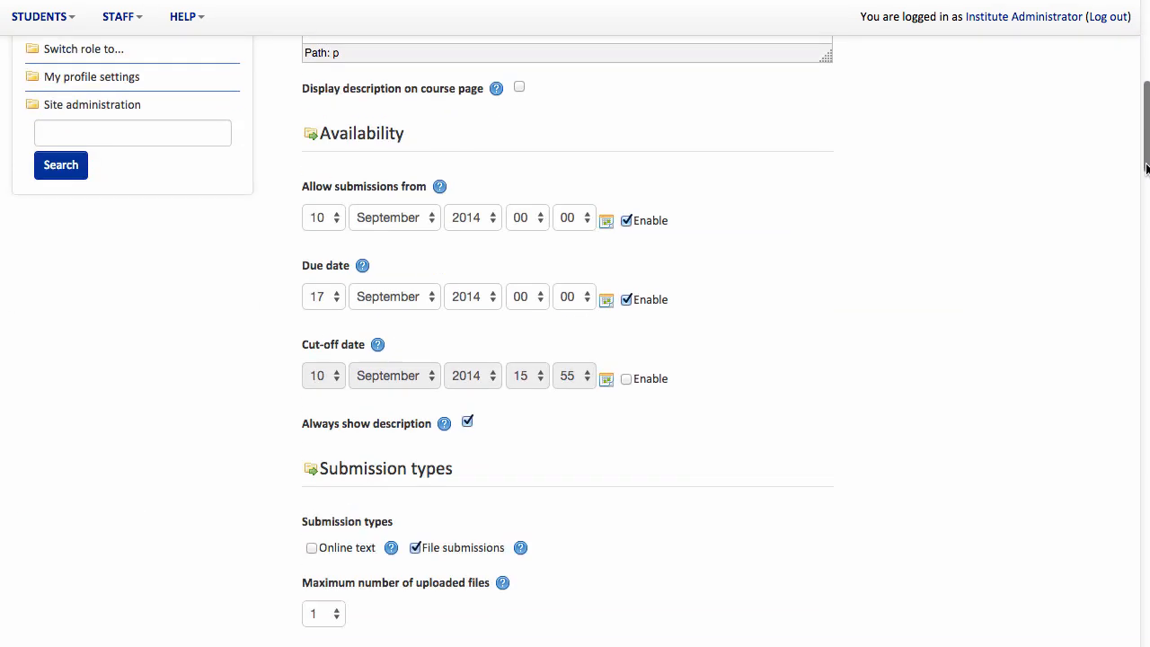
pyautogui.scroll(-3)
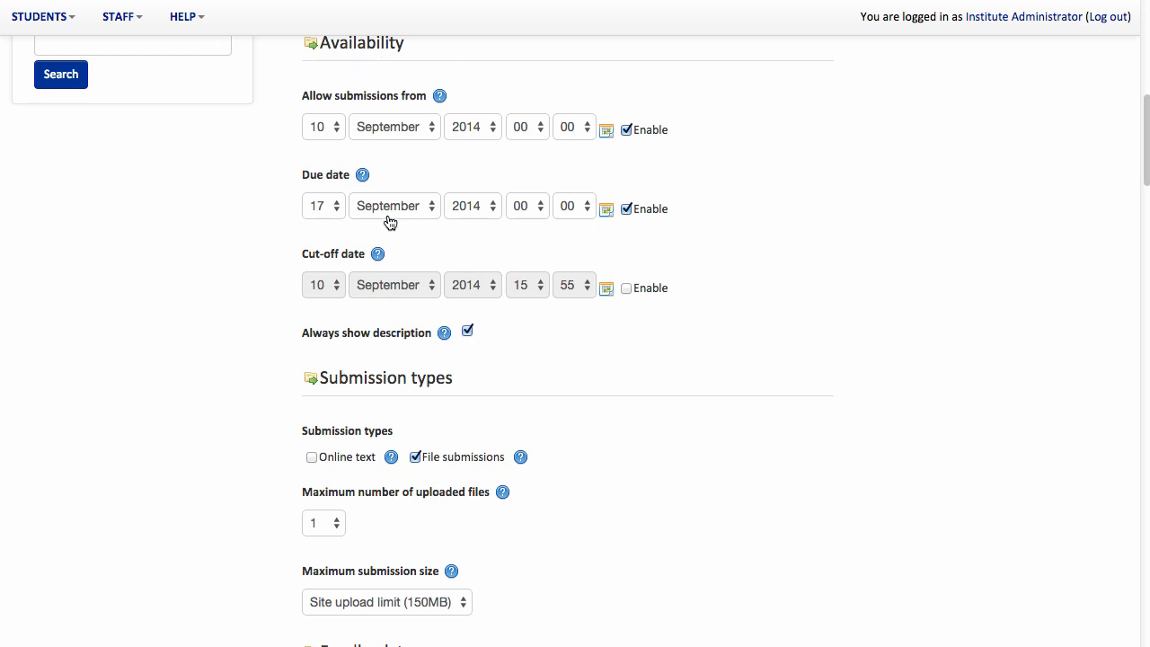
pyautogui.moveTo(403, 252)
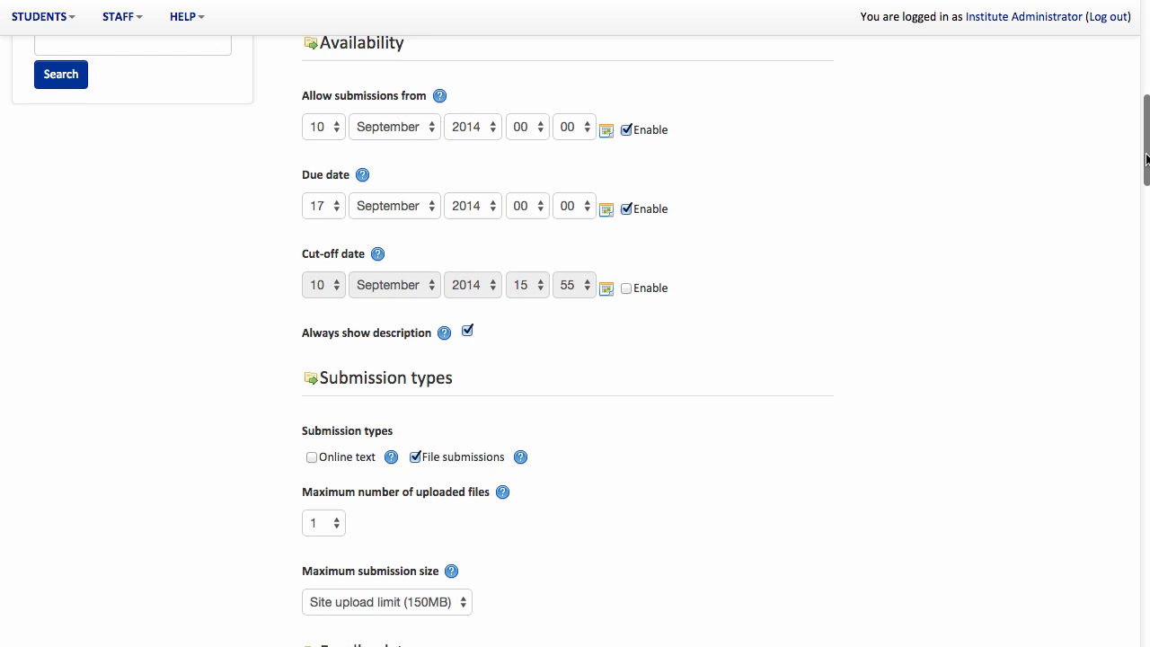
pyautogui.scroll(-3)
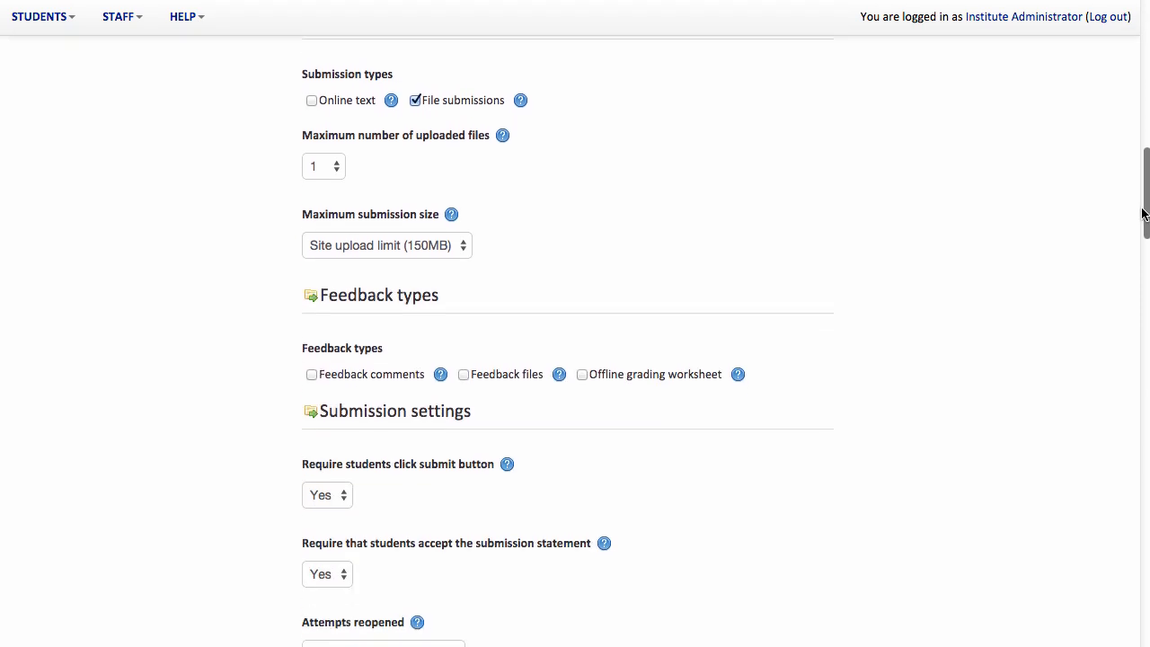
pyautogui.scroll(-3)
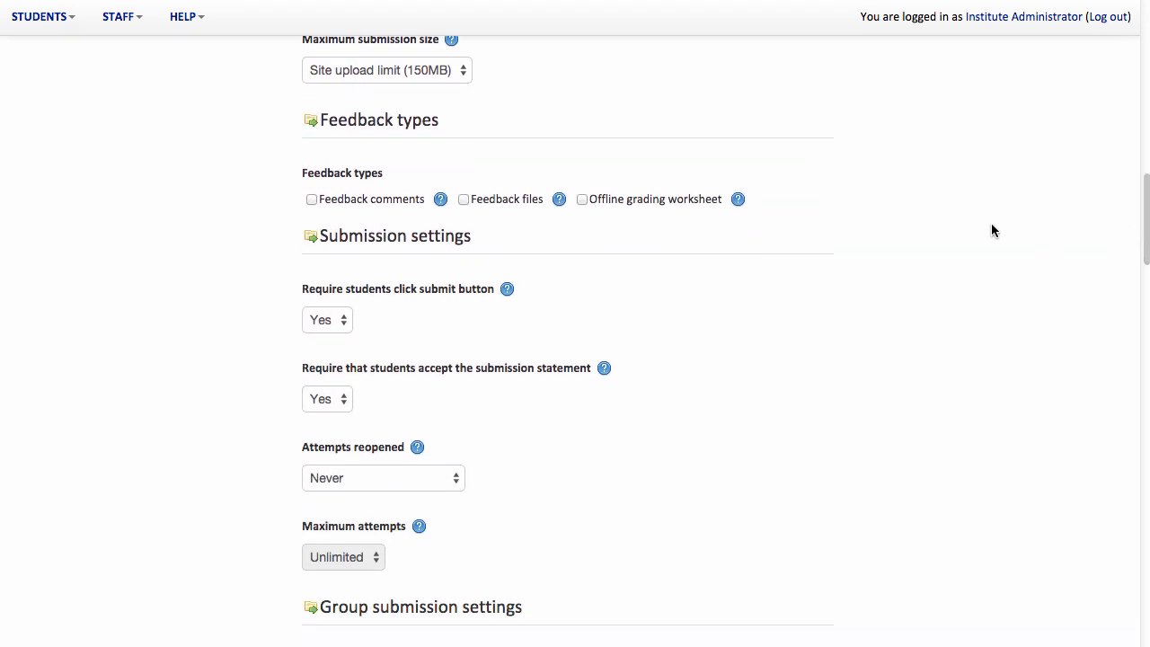
pyautogui.moveTo(351, 223)
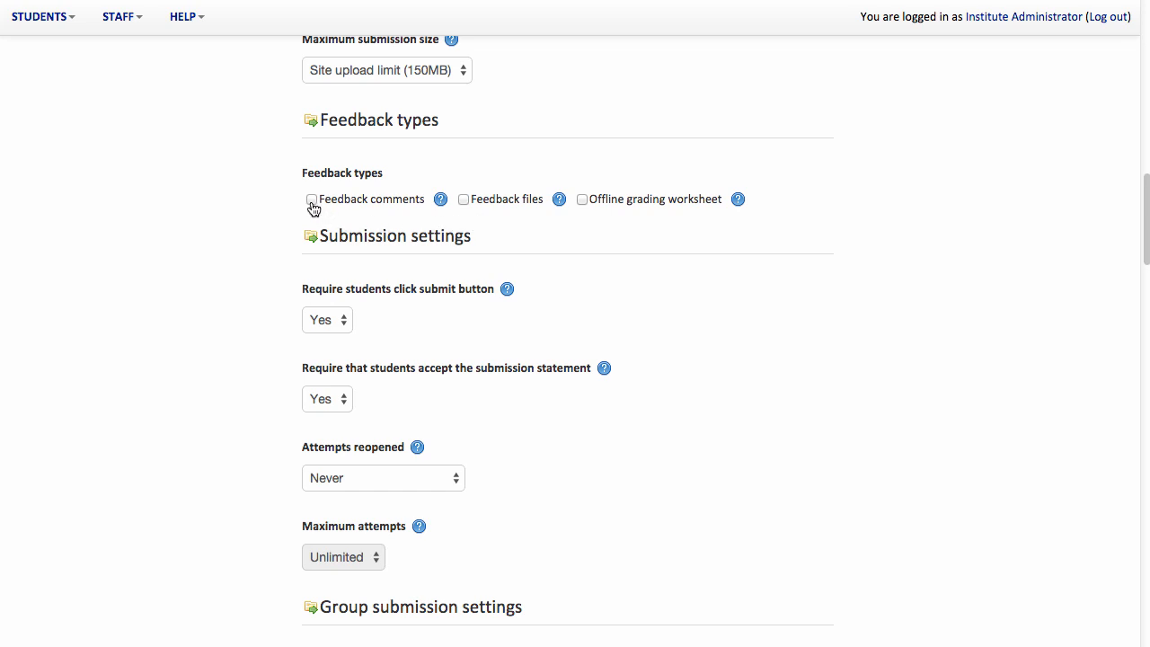
pyautogui.click(312, 198)
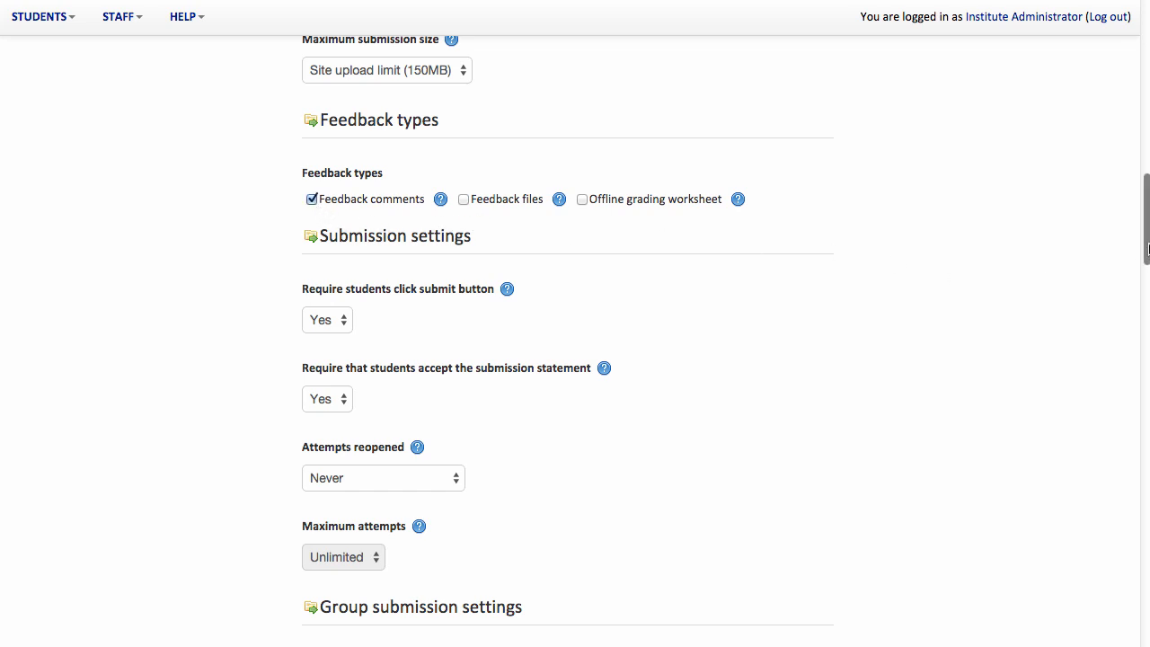
pyautogui.scroll(-3)
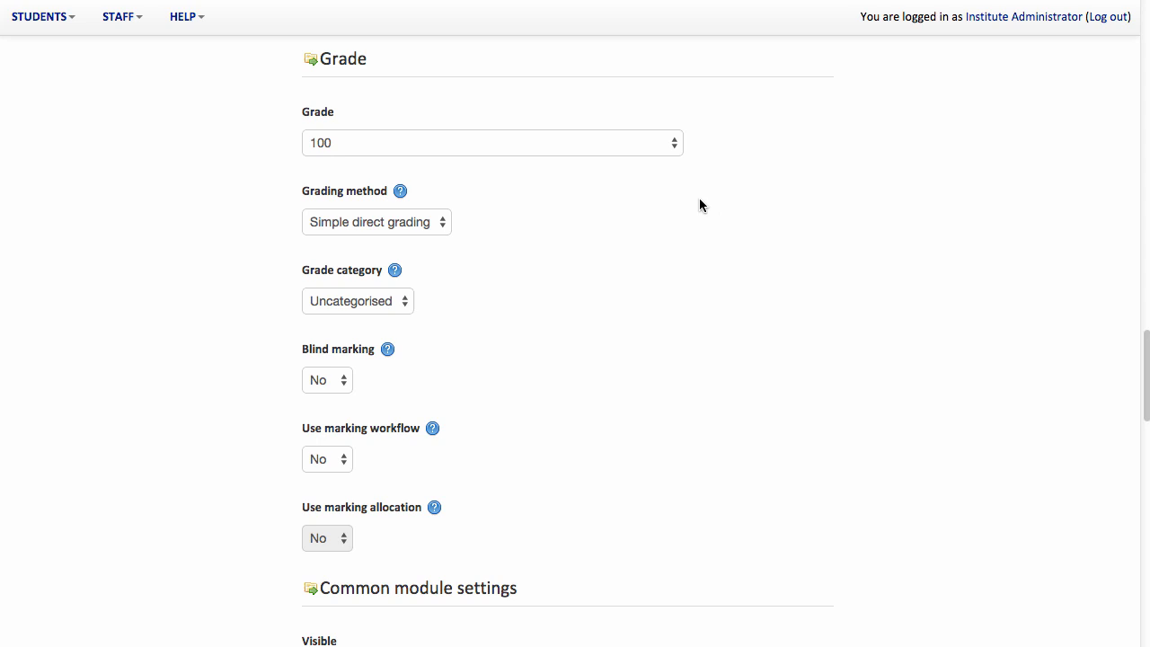
# Step: Keep the maximum grade at 100 and set the grading method to Rubric
pyautogui.click(493, 144)
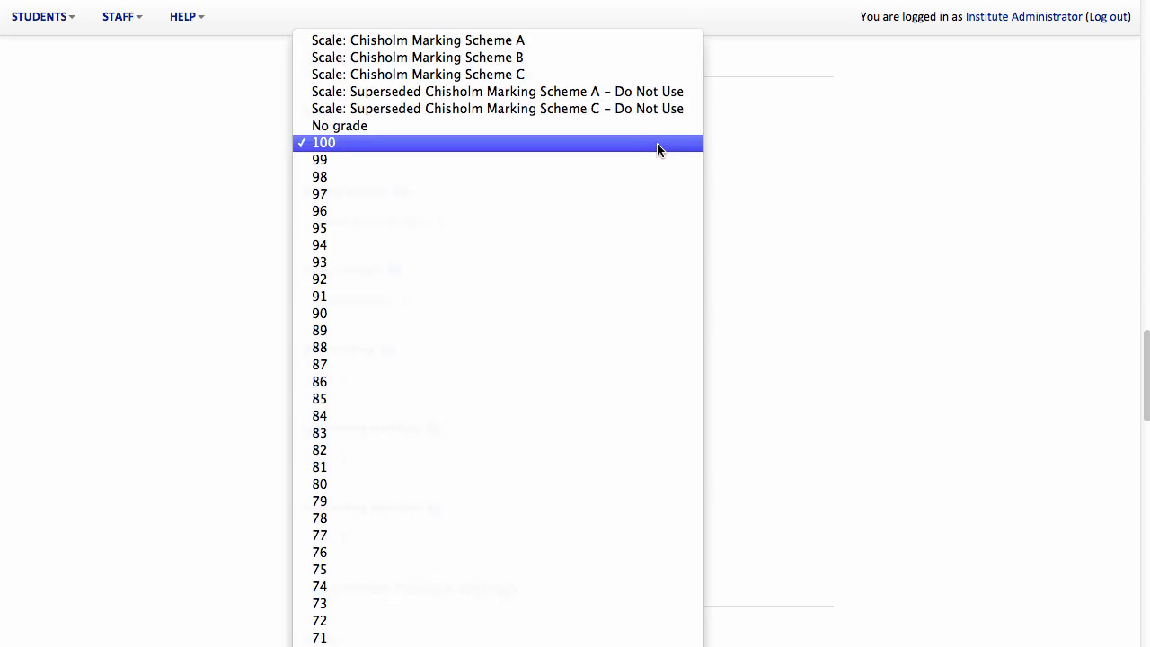
pyautogui.moveTo(346, 148)
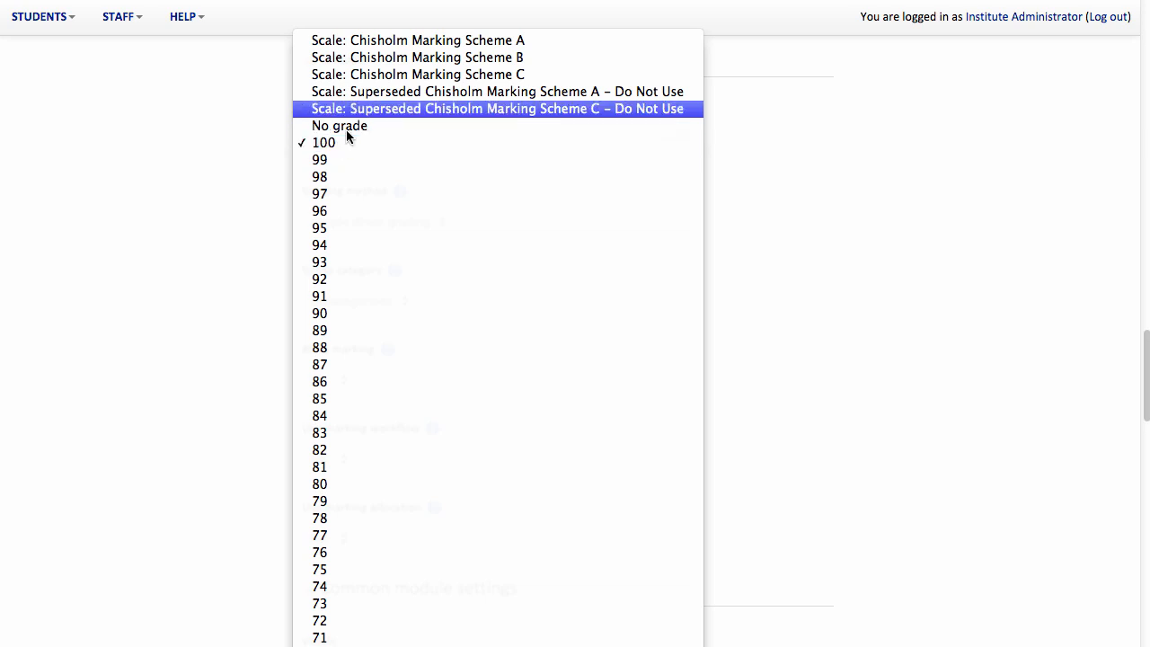
pyautogui.moveTo(341, 142)
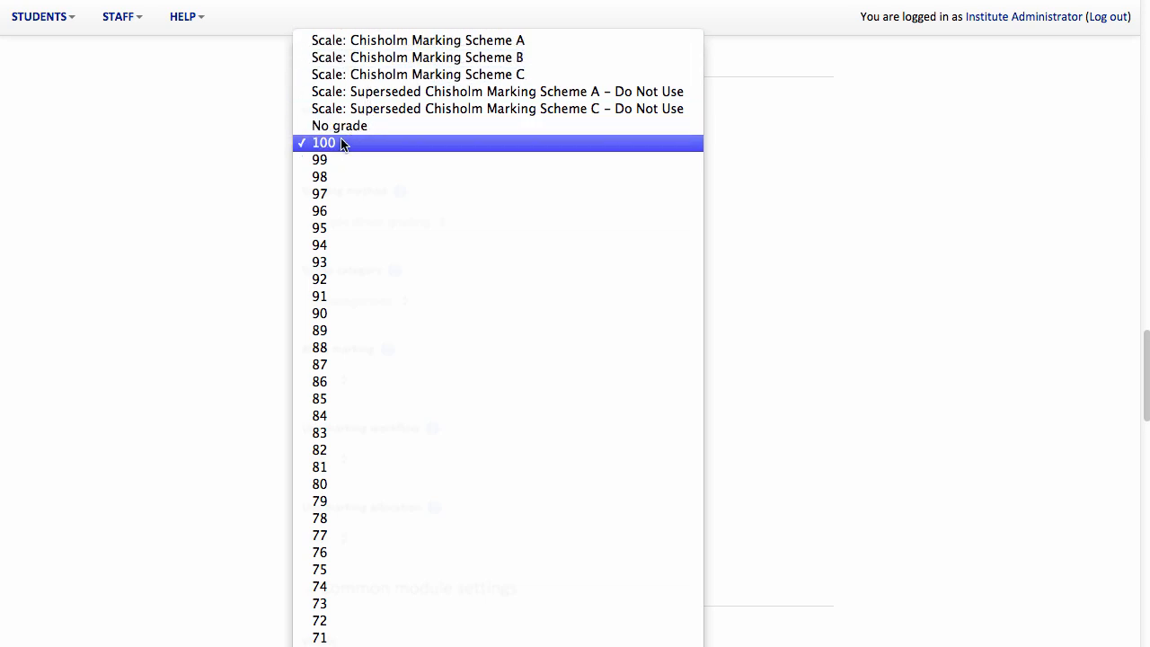
pyautogui.moveTo(322, 144)
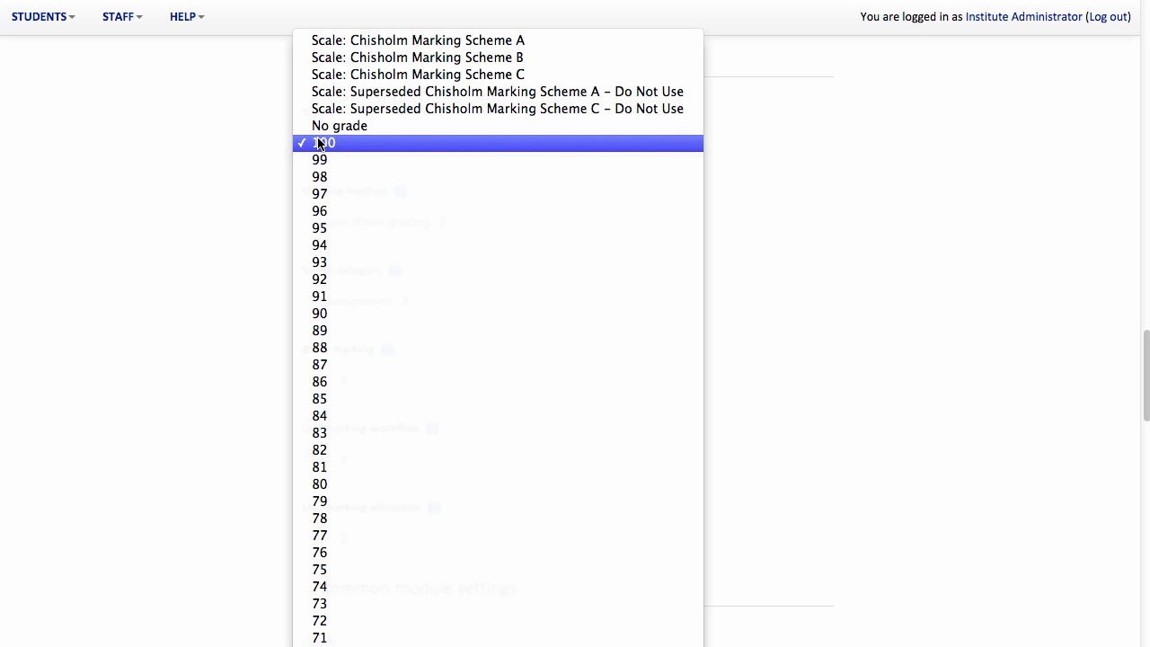
pyautogui.click(325, 142)
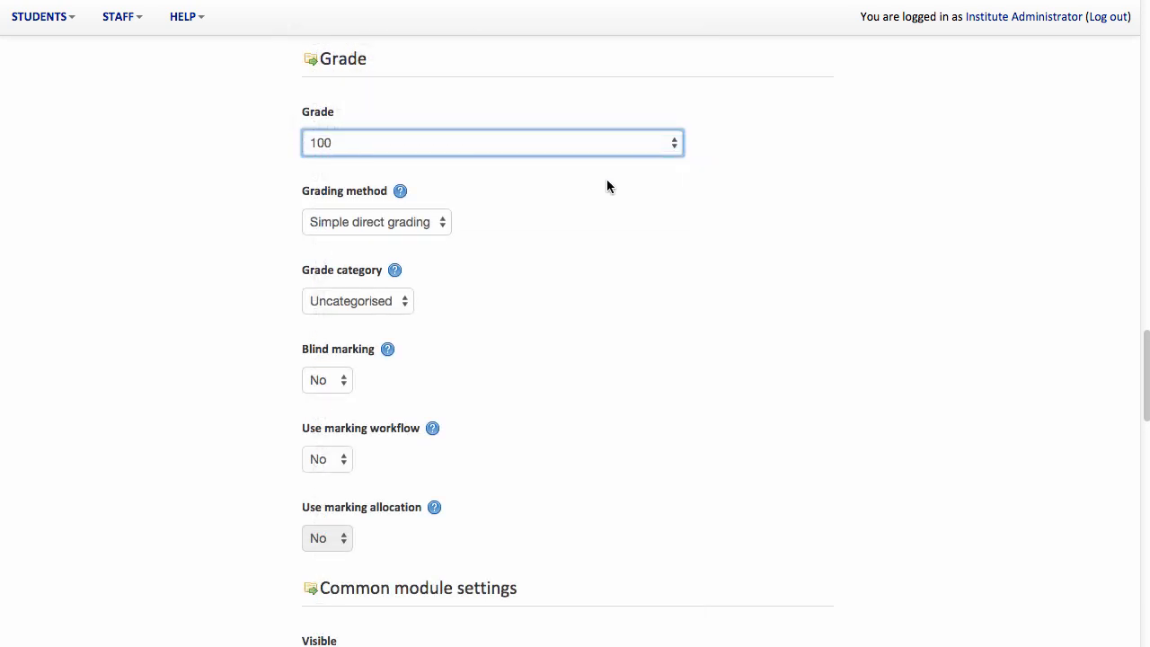
pyautogui.moveTo(413, 223)
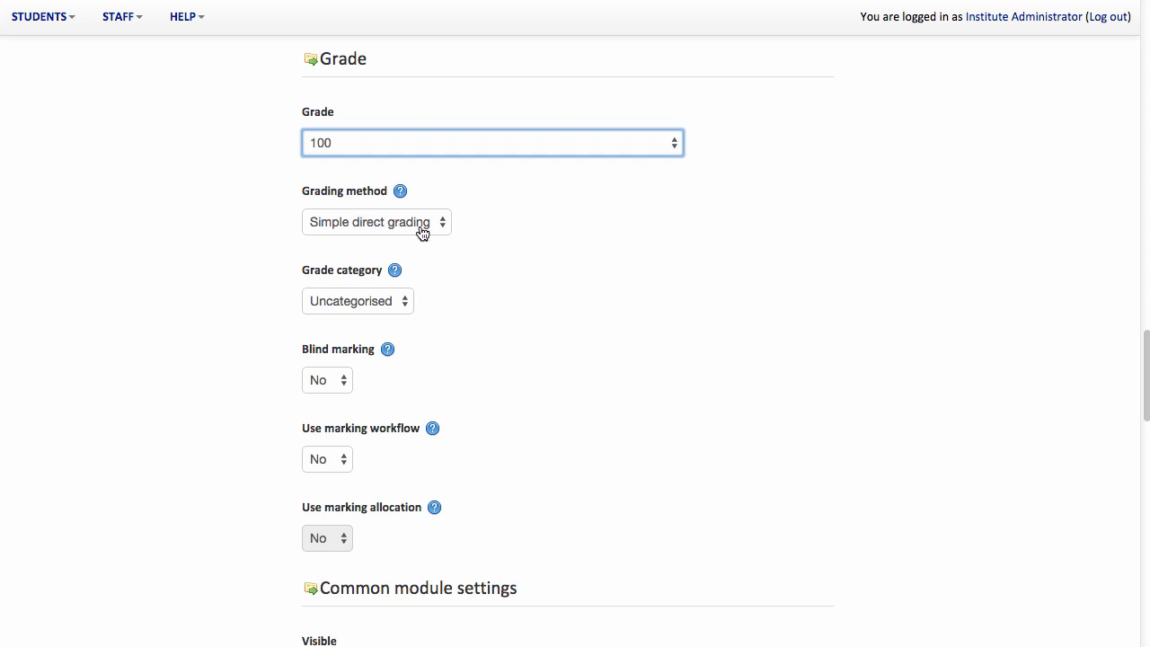
pyautogui.click(376, 223)
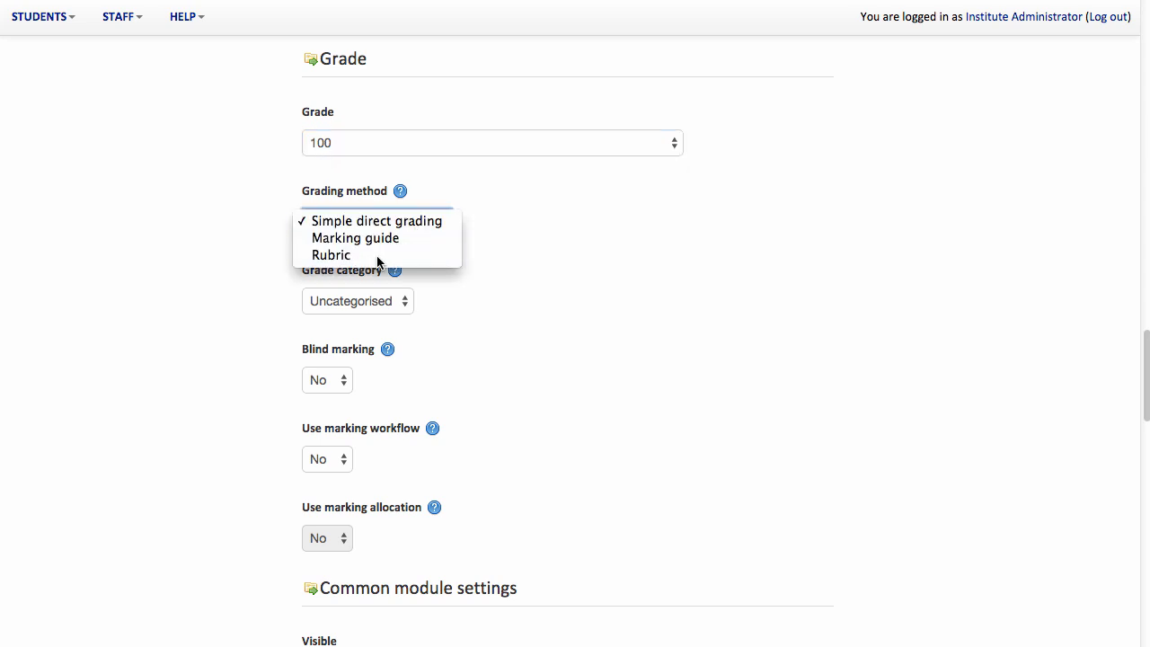
pyautogui.click(331, 255)
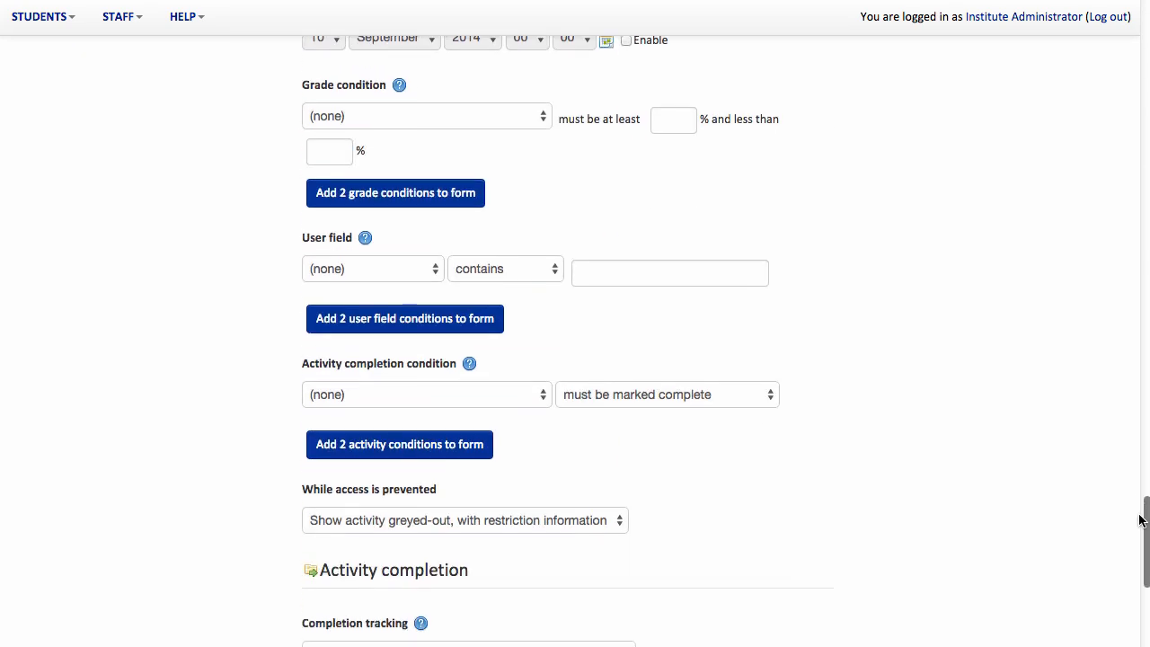
# Step: Save and display the assignment, then define a new grading form from scratch
pyautogui.scroll(-3)
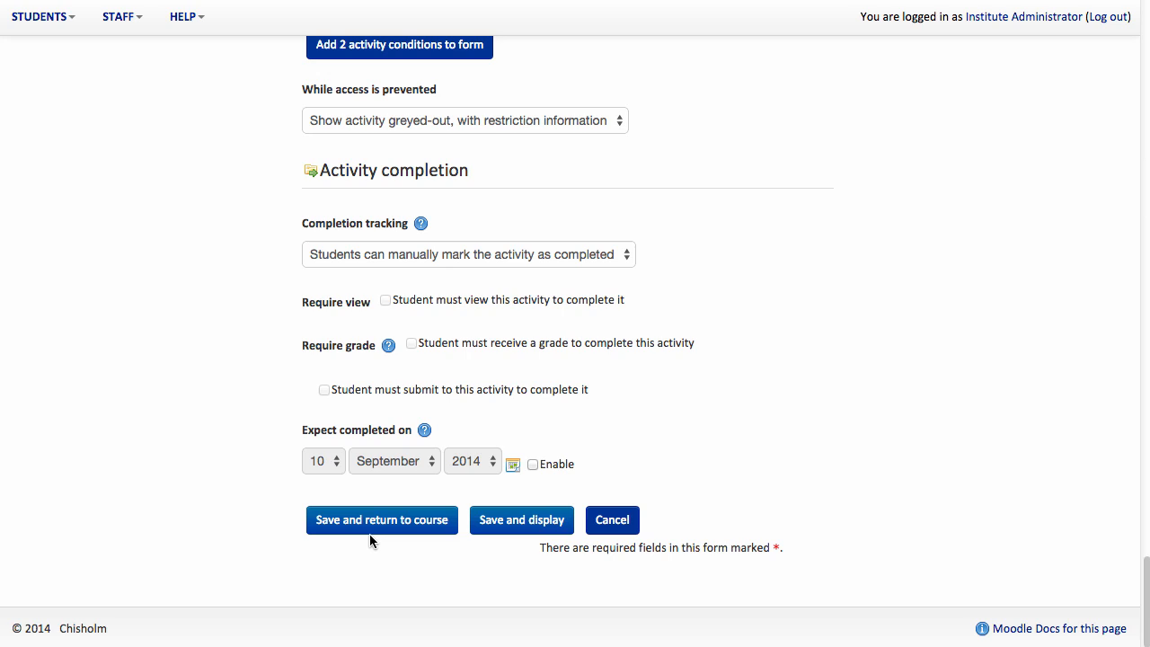
pyautogui.click(521, 519)
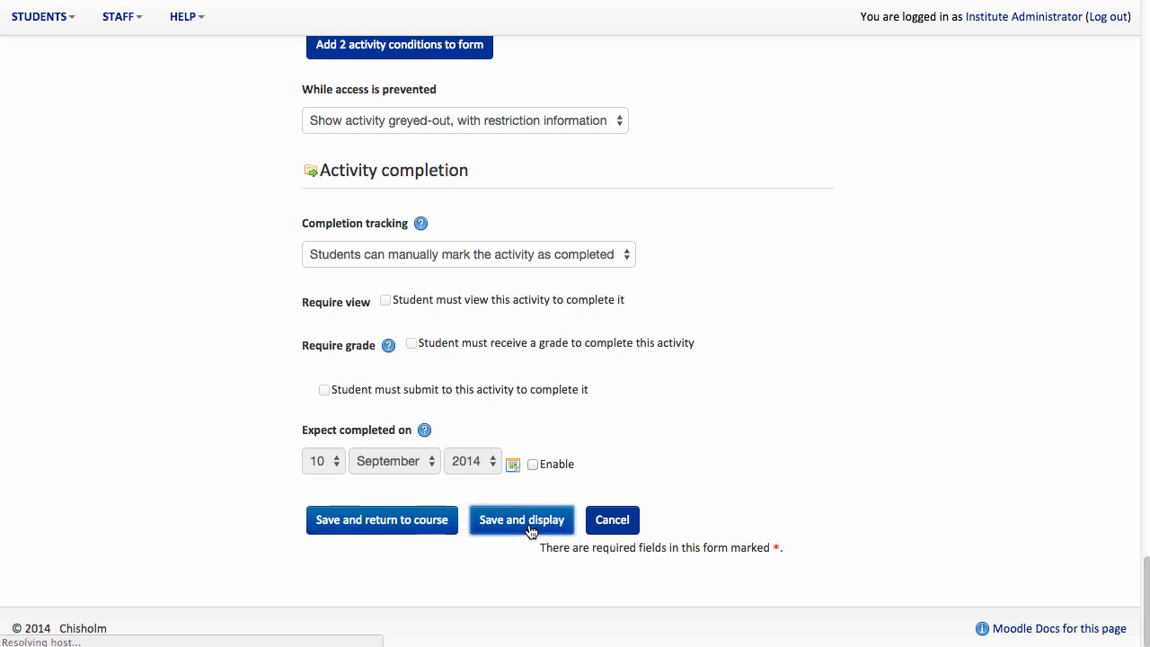
pyautogui.click(521, 519)
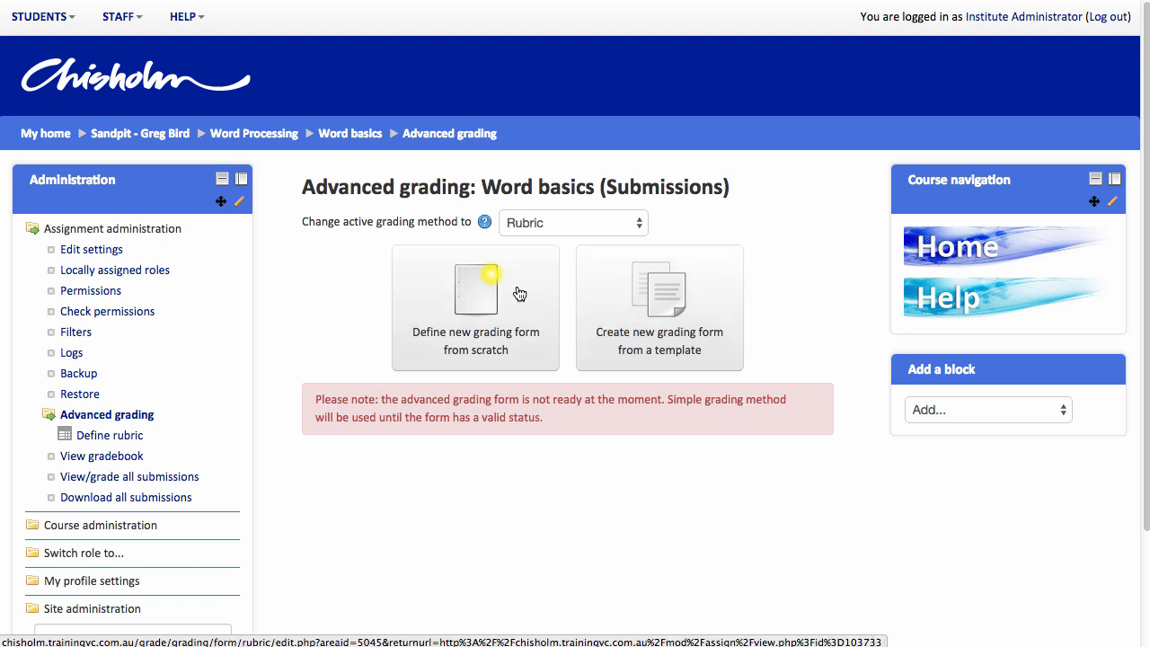
pyautogui.moveTo(488, 290)
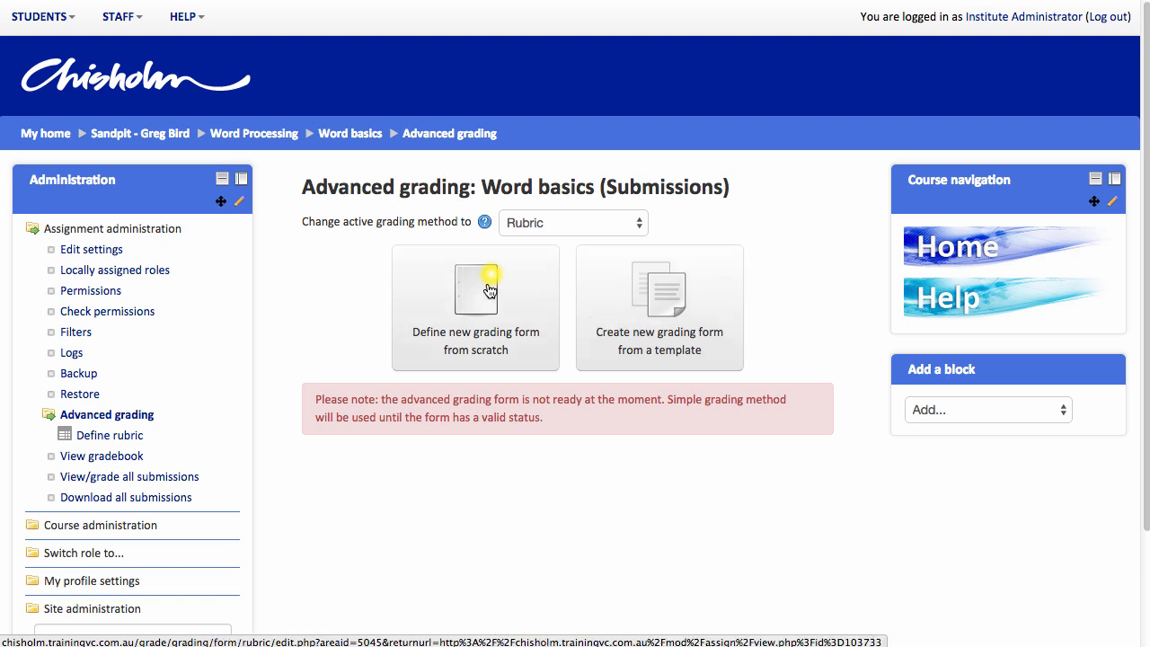
pyautogui.click(474, 297)
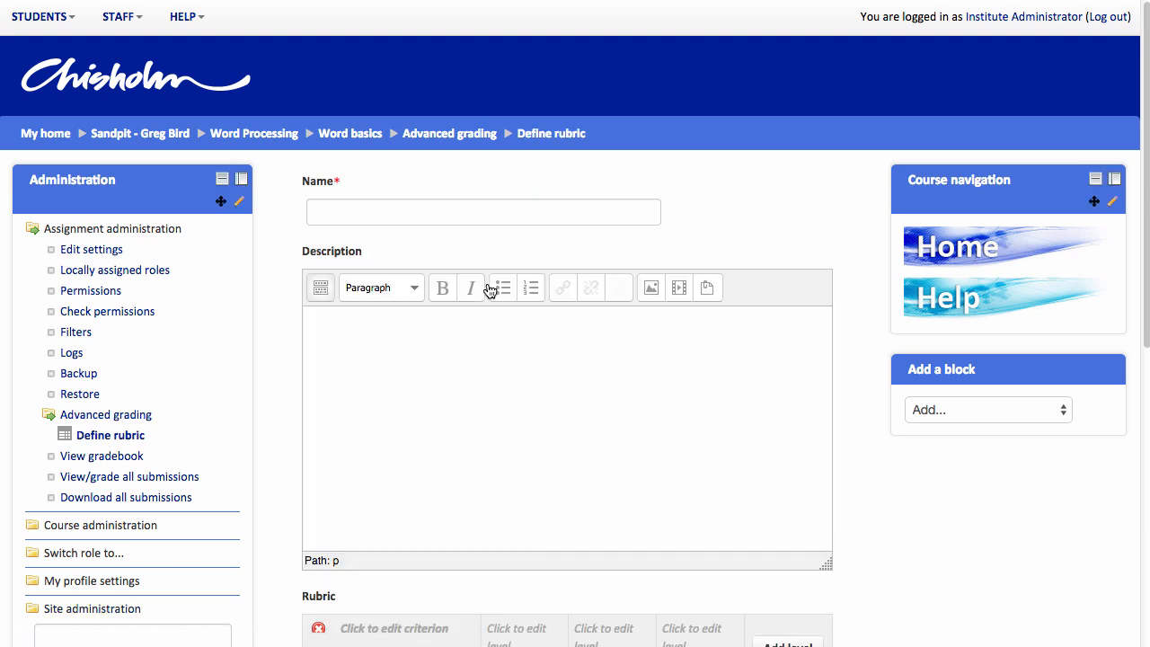
# Step: Name the rubric 'Word processing grading form'
pyautogui.click(481, 212)
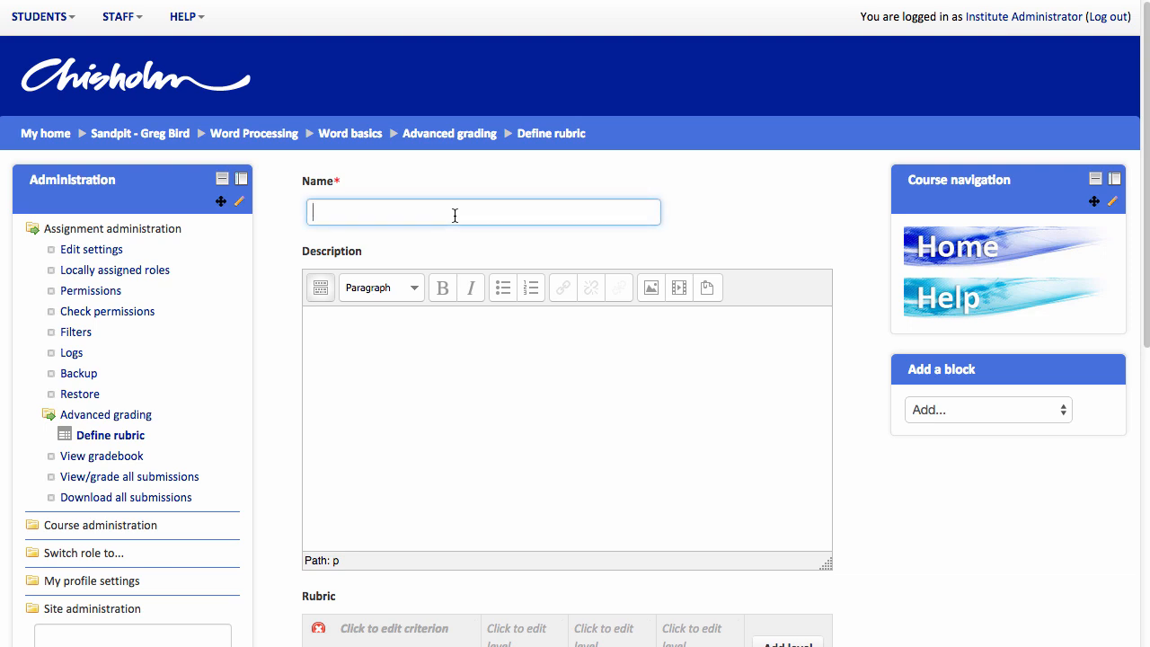
pyautogui.write('Word processing grading form')
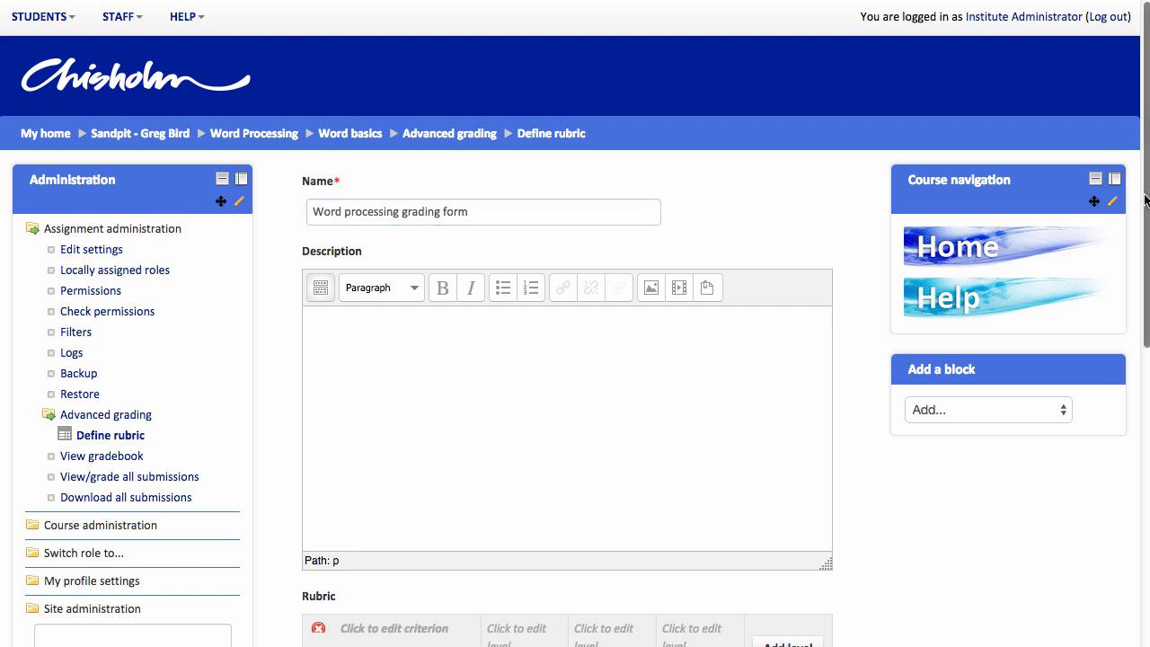
pyautogui.scroll(-3)
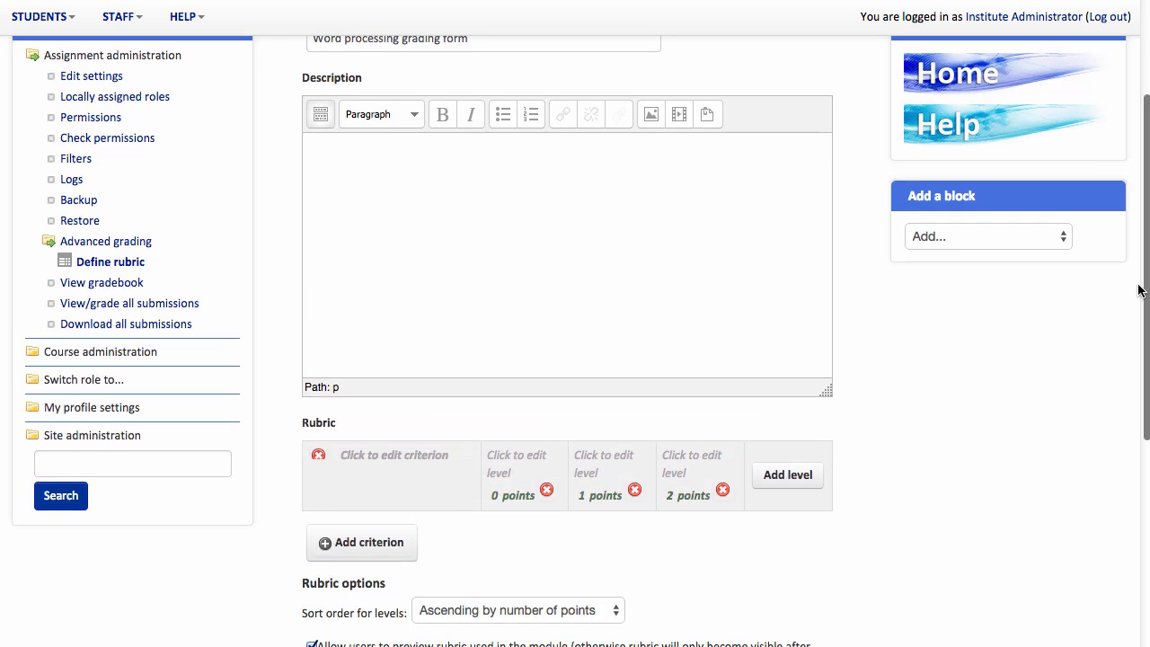
pyautogui.scroll(-3)
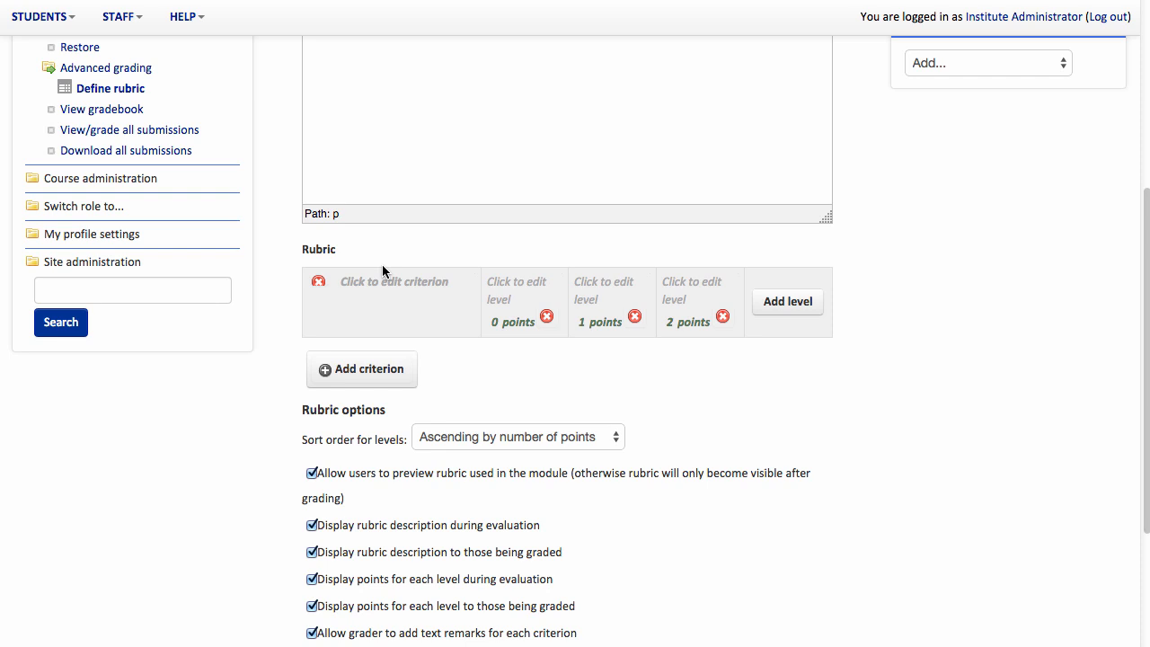
# Step: Add a 'Style and formatting' criterion with its 0- and 1-point level descriptions about basic styles
pyautogui.click(393, 280)
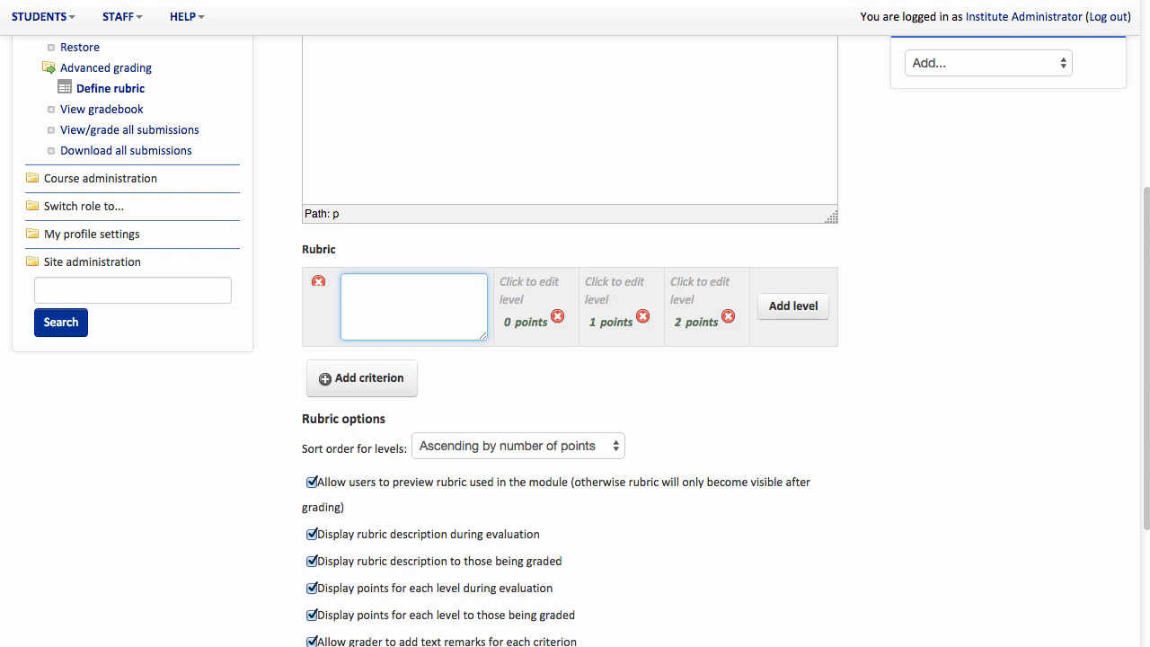
pyautogui.write('Style and formatting')
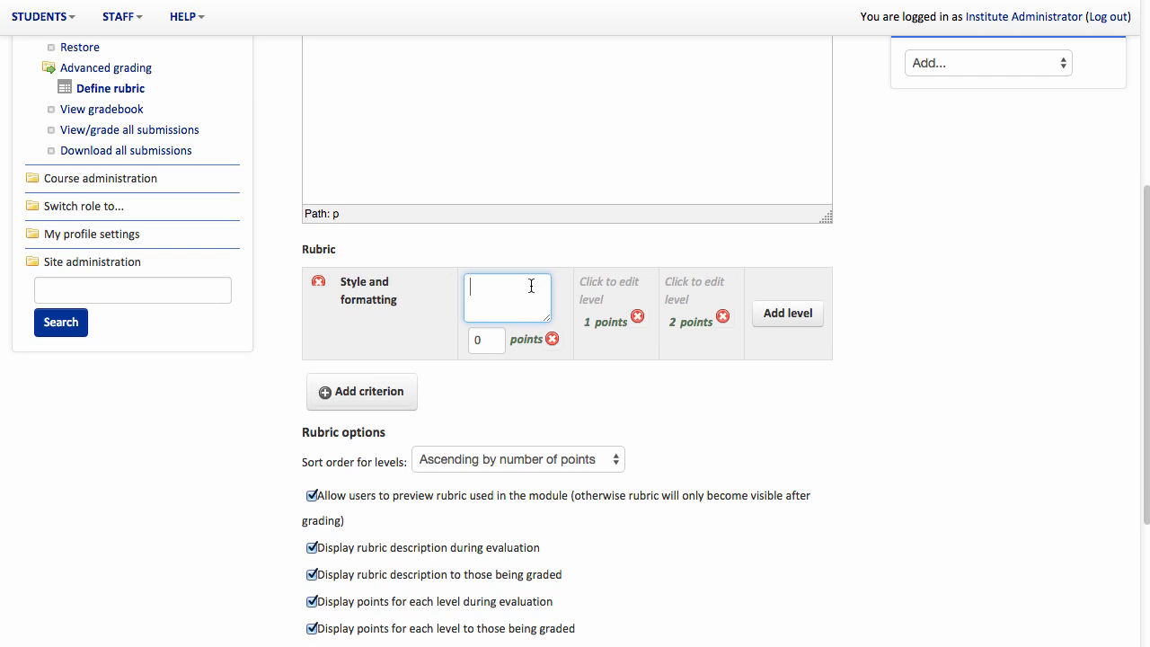
pyautogui.write('Does not use style and formatting')
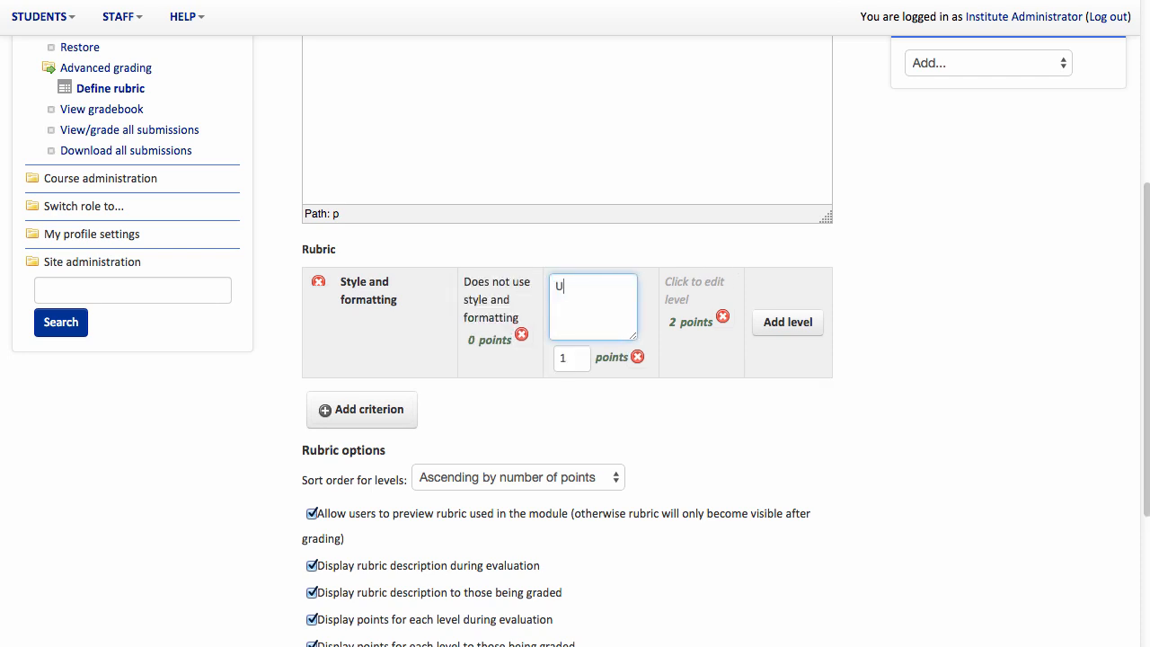
pyautogui.write('ses')
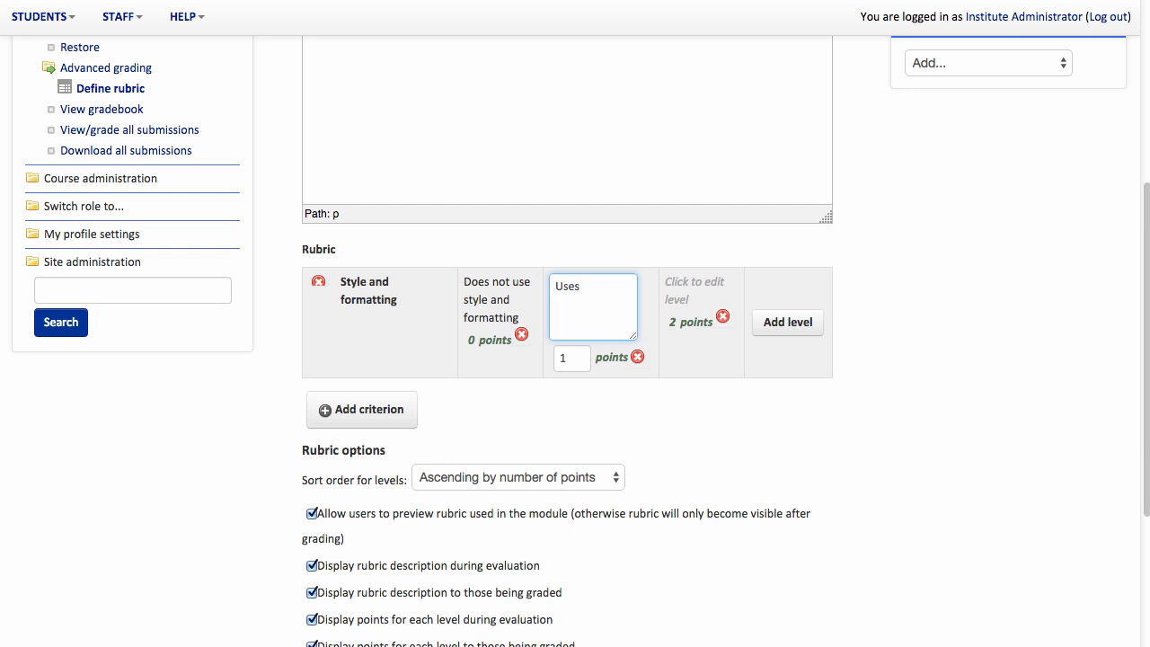
pyautogui.write('basic styling and formatti')
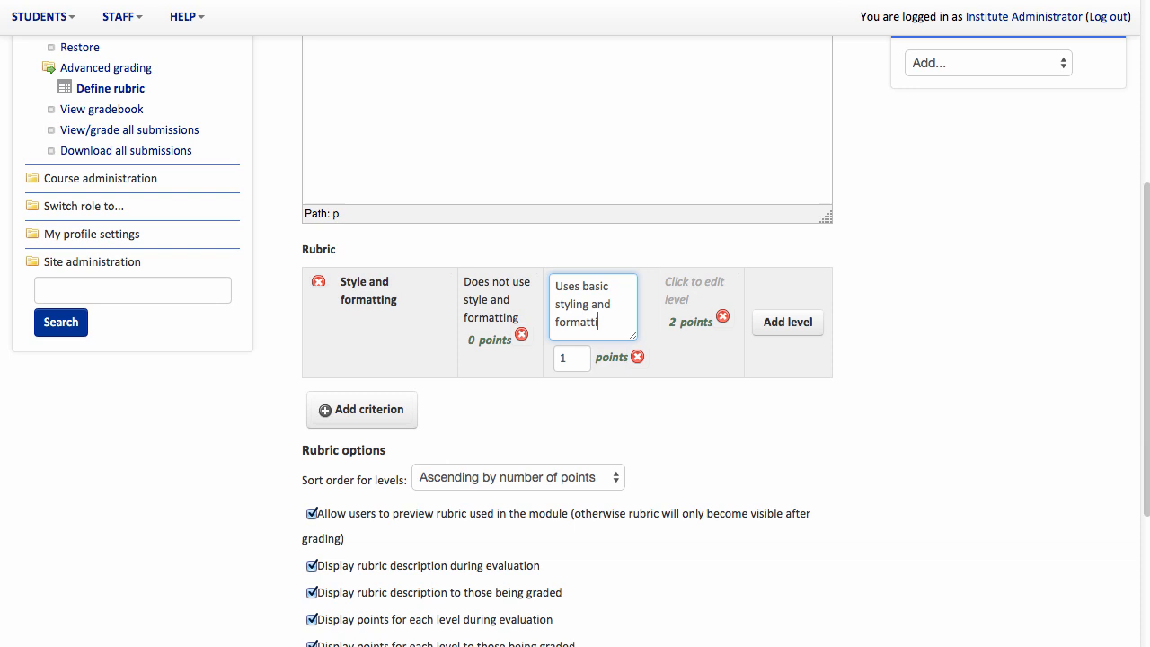
# Step: Describe the 2-point level as 'Uses Microsoft Word styles' and finish the criterion's levels
pyautogui.click(697, 298)
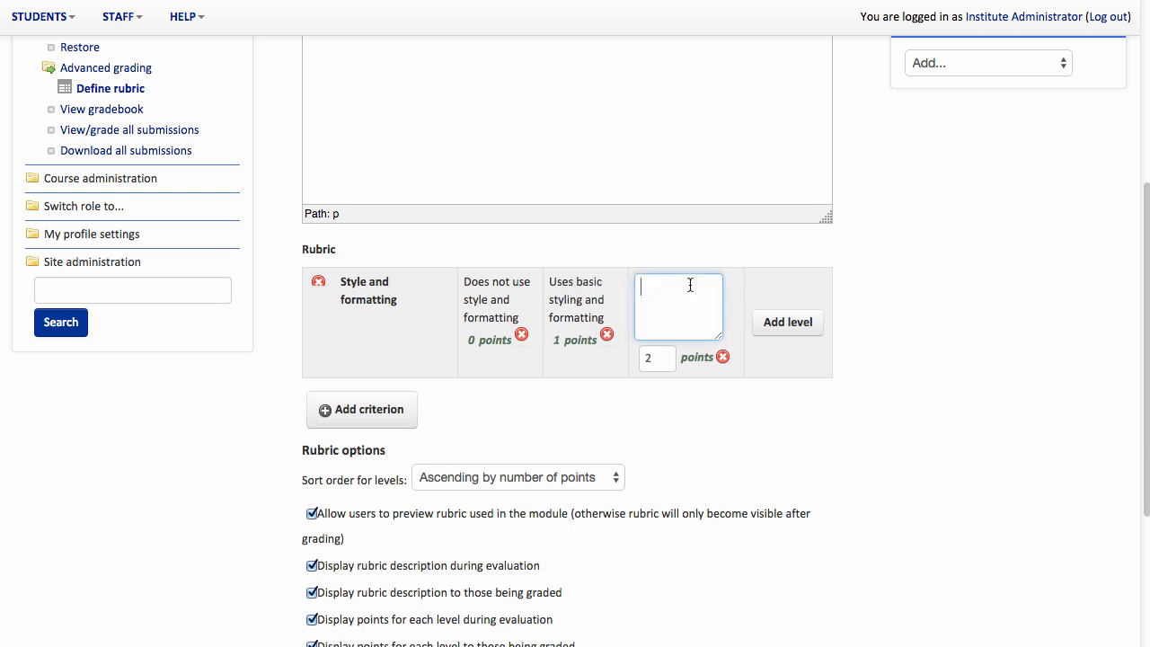
pyautogui.write('Use')
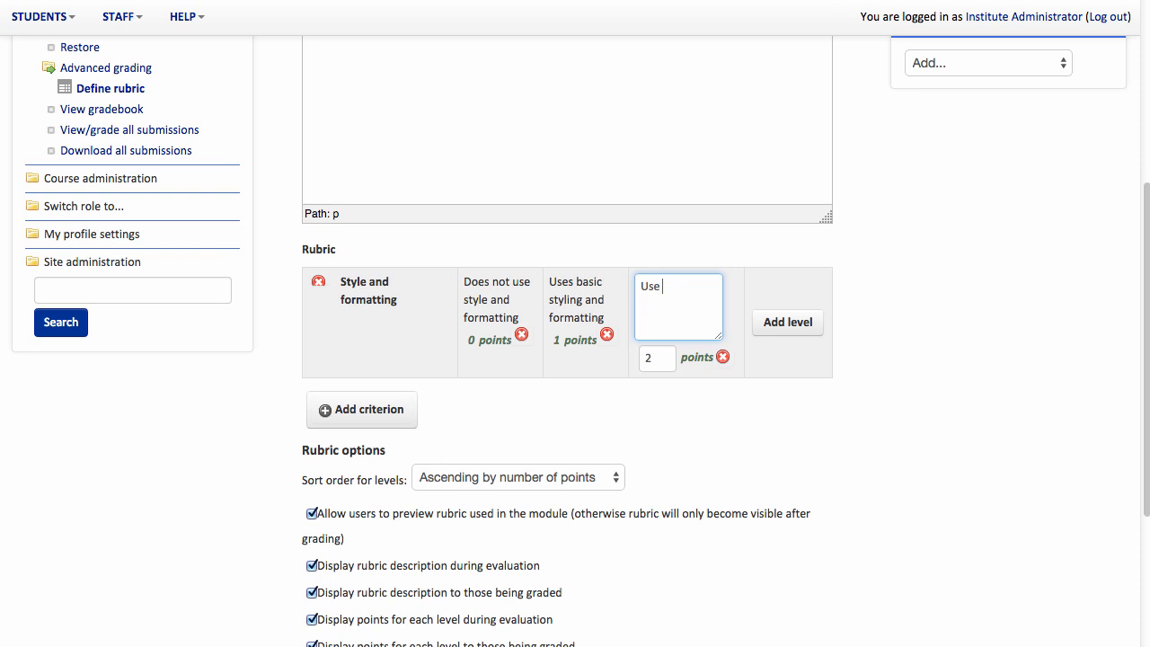
pyautogui.write('Micr')
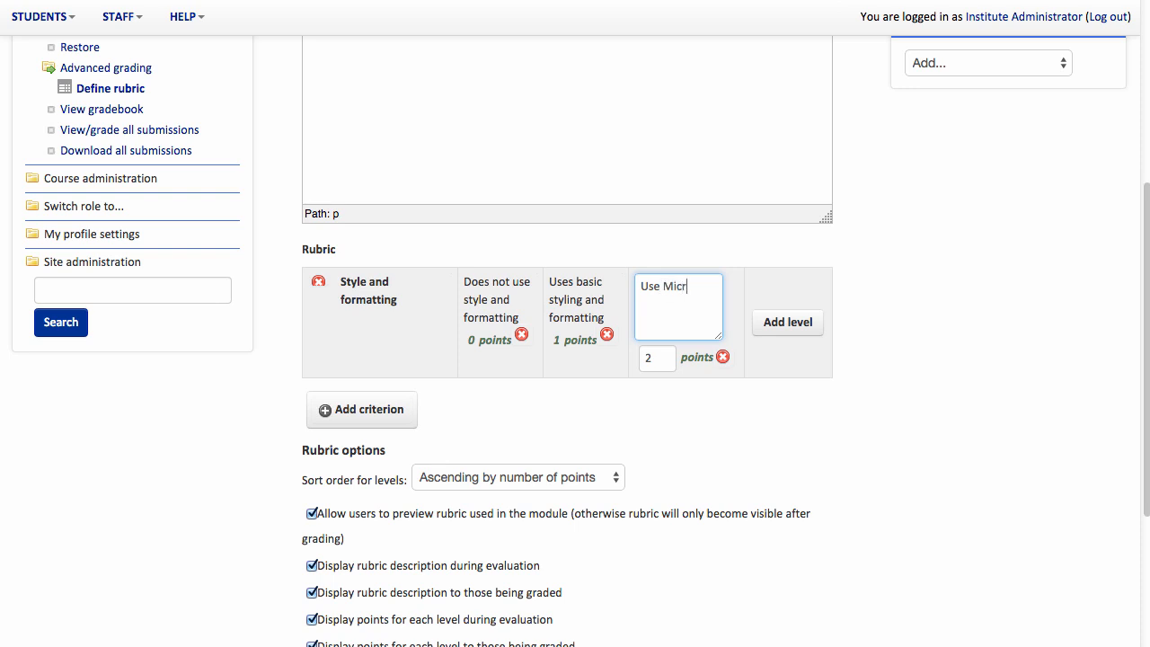
pyautogui.write('osoft W')
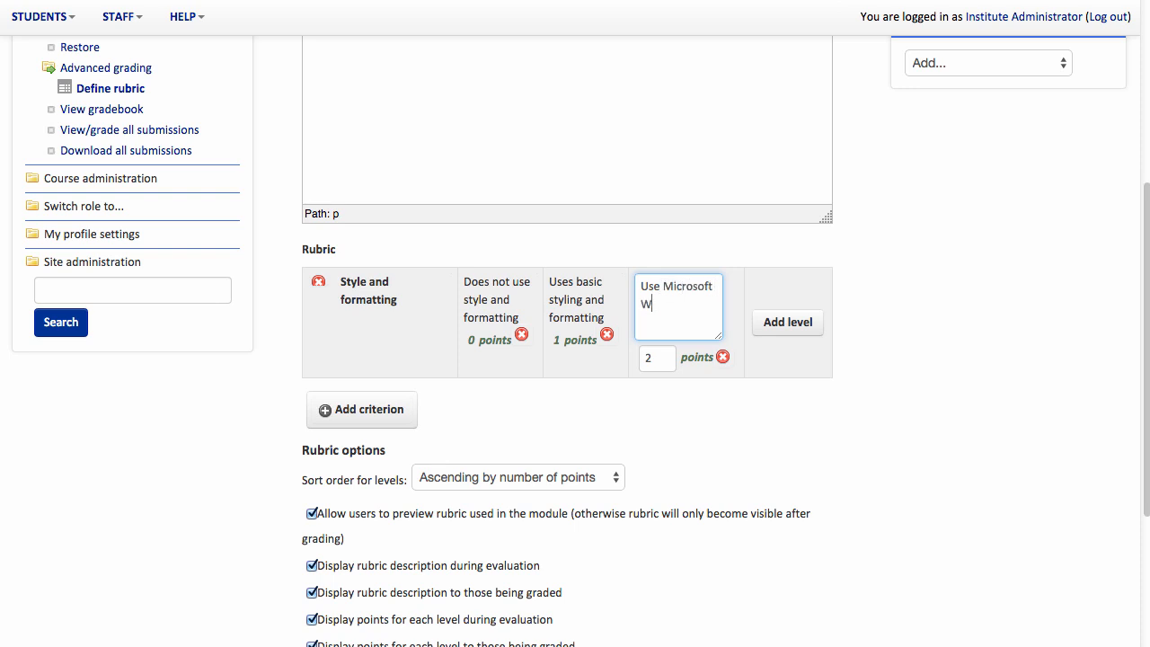
pyautogui.write('ord styles')
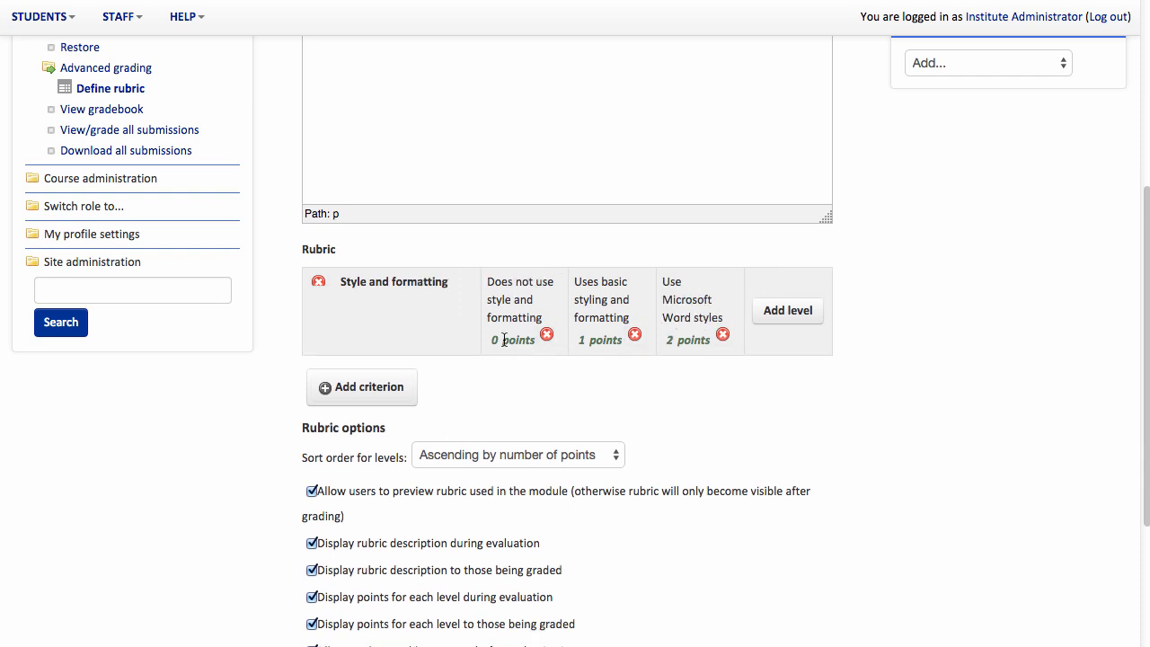
pyautogui.click(514, 305)
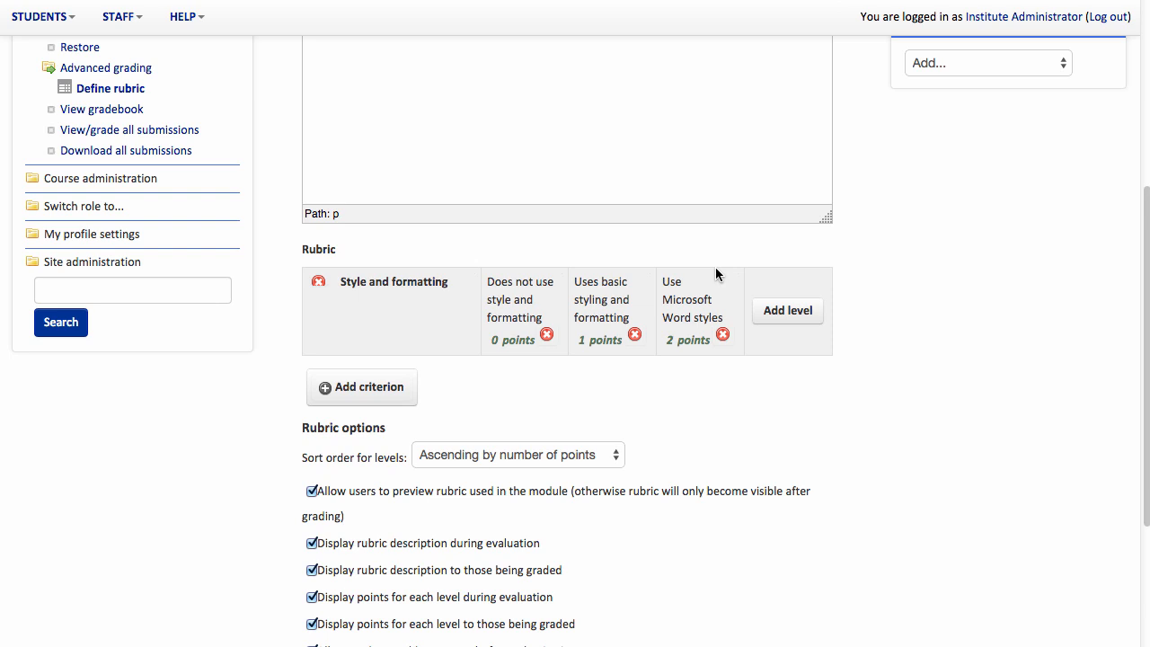
pyautogui.moveTo(758, 277)
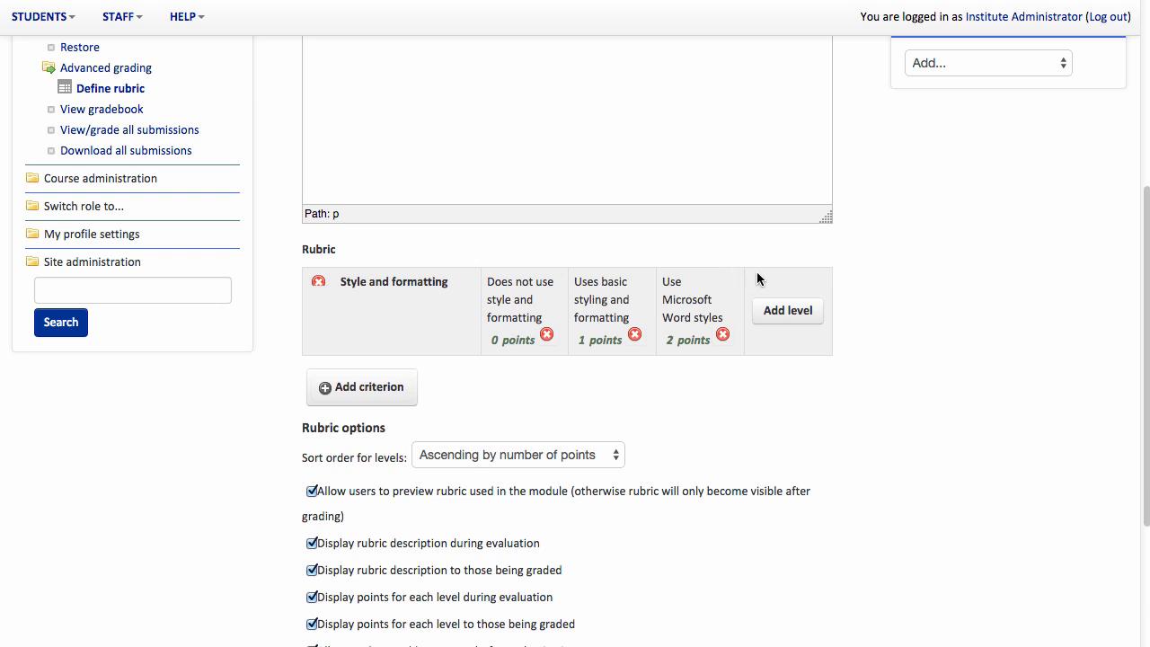
pyautogui.moveTo(787, 311)
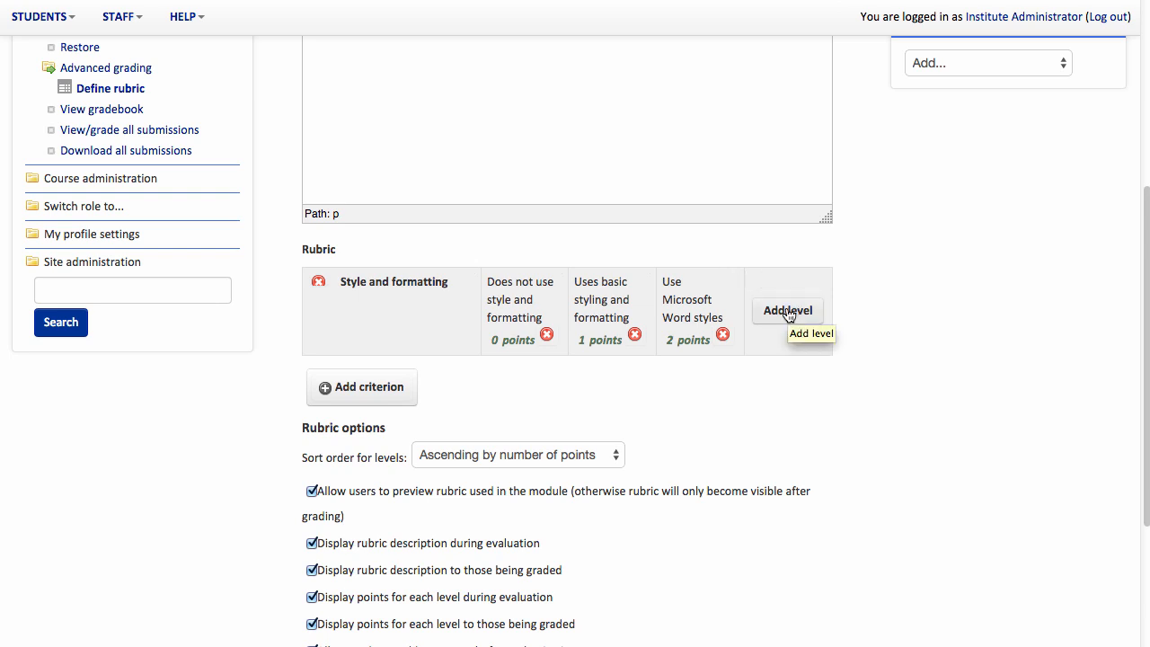
pyautogui.click(787, 310)
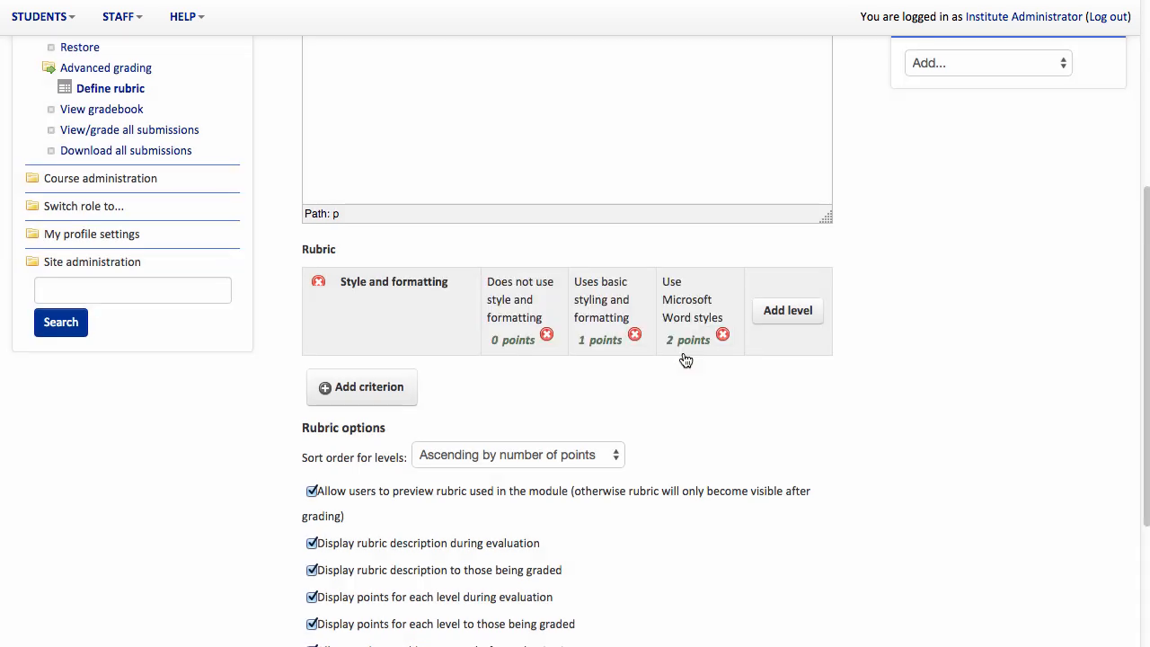
pyautogui.moveTo(368, 386)
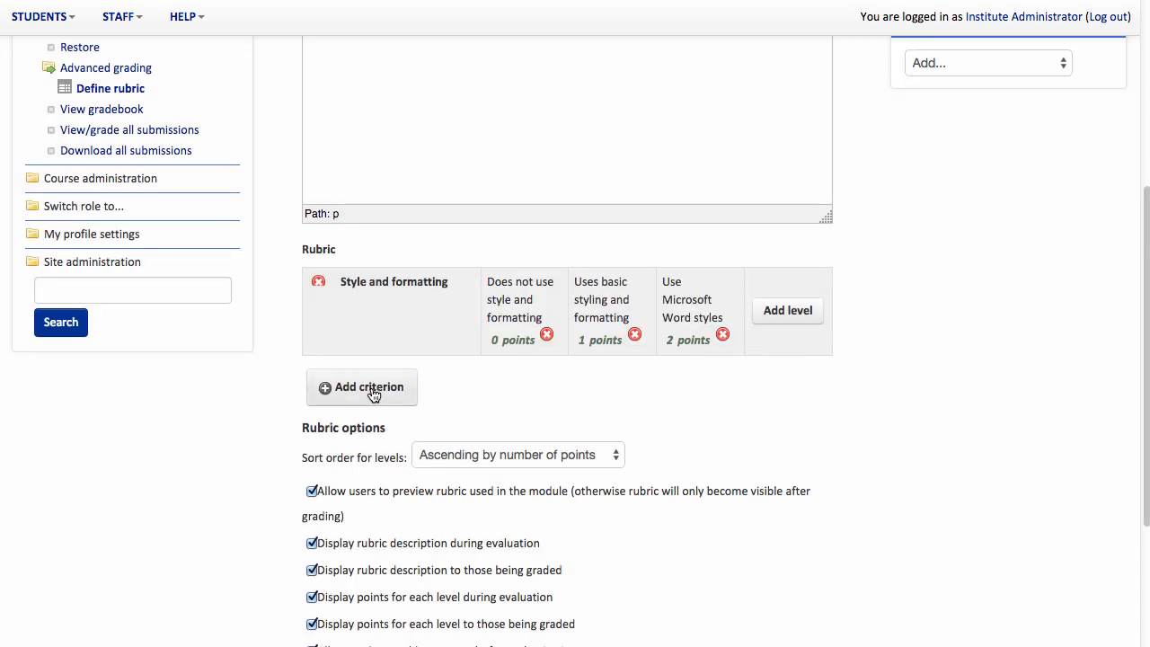
pyautogui.moveTo(370, 394)
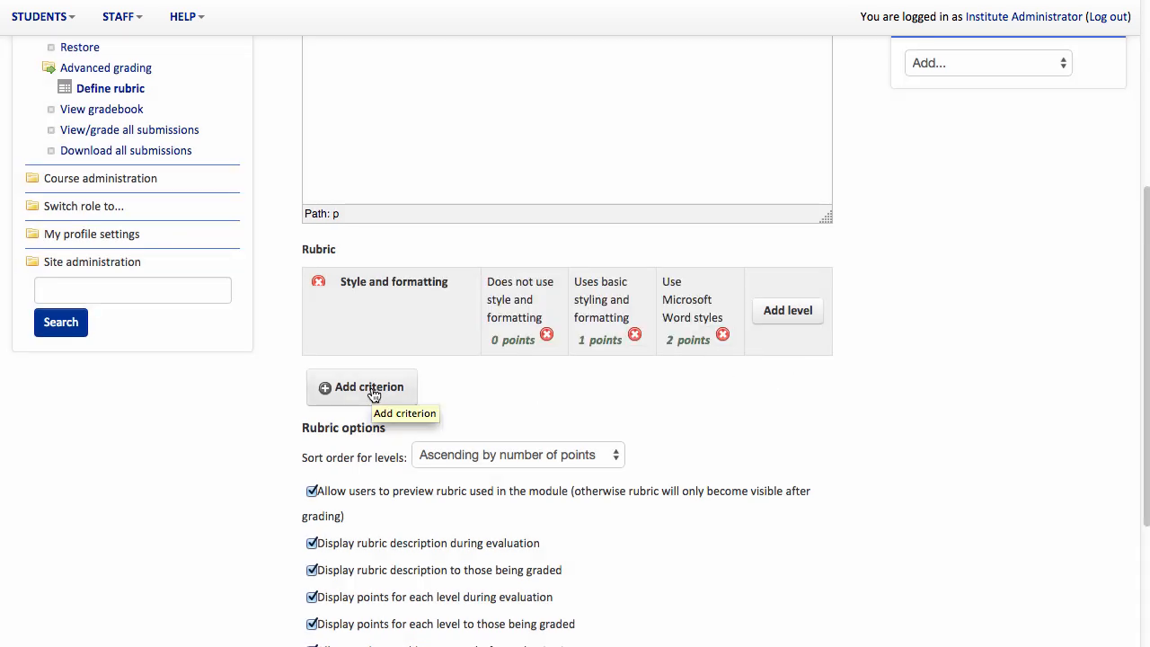
# Step: Add 'Spelling and grammar' and 'Document Control' criteria, each with 0, 1 and 2 point level descriptions
pyautogui.click(363, 386)
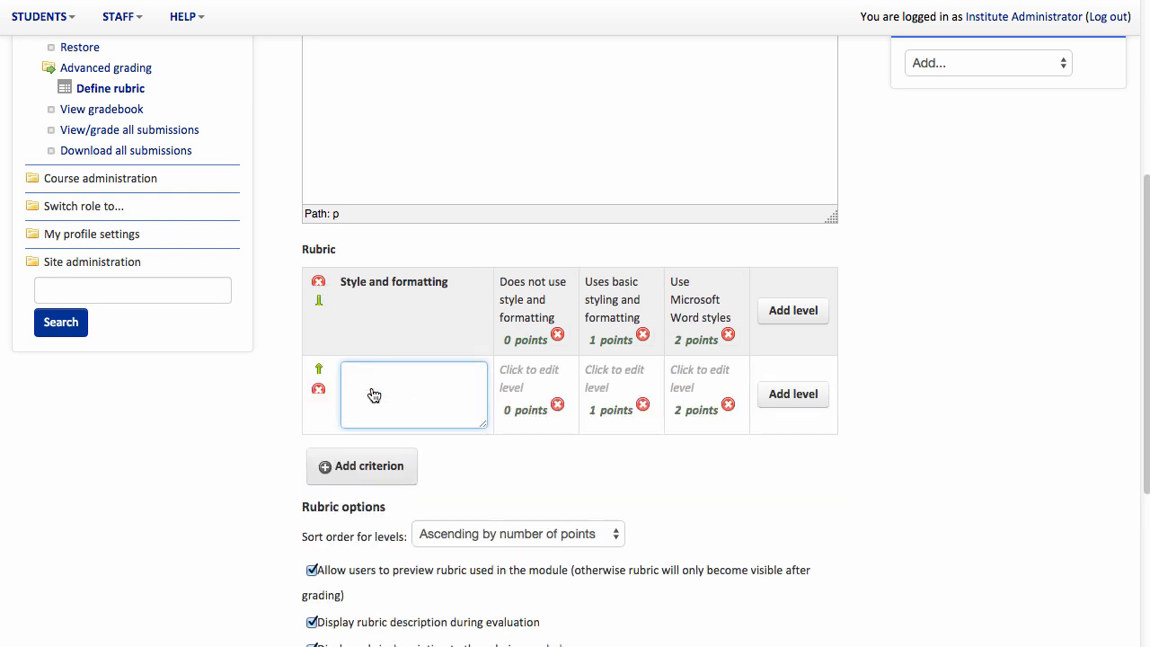
pyautogui.write('Spelling and grammar')
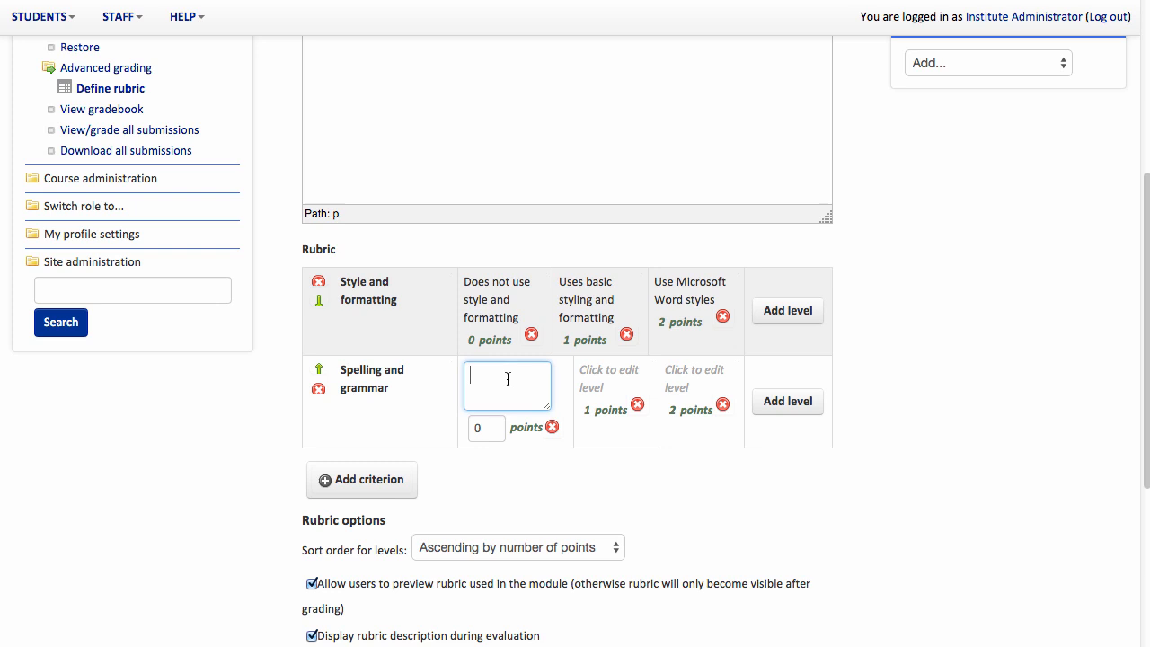
pyautogui.write('Contains spelling errors')
pyautogui.write('Minimal')
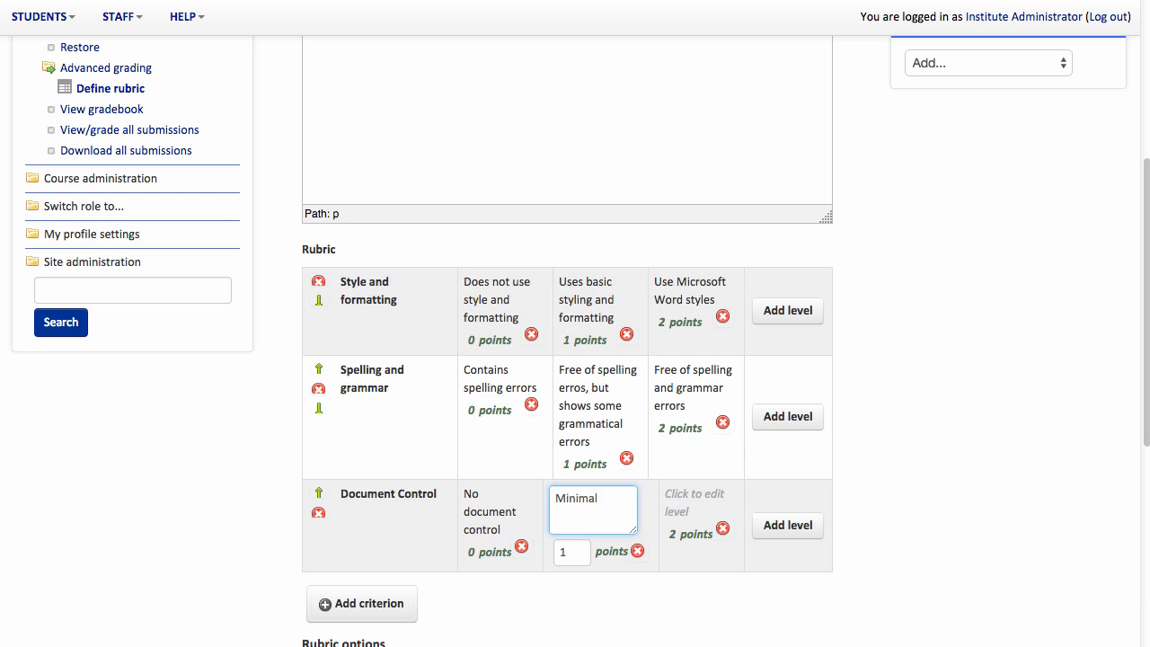
pyautogui.write('document control')
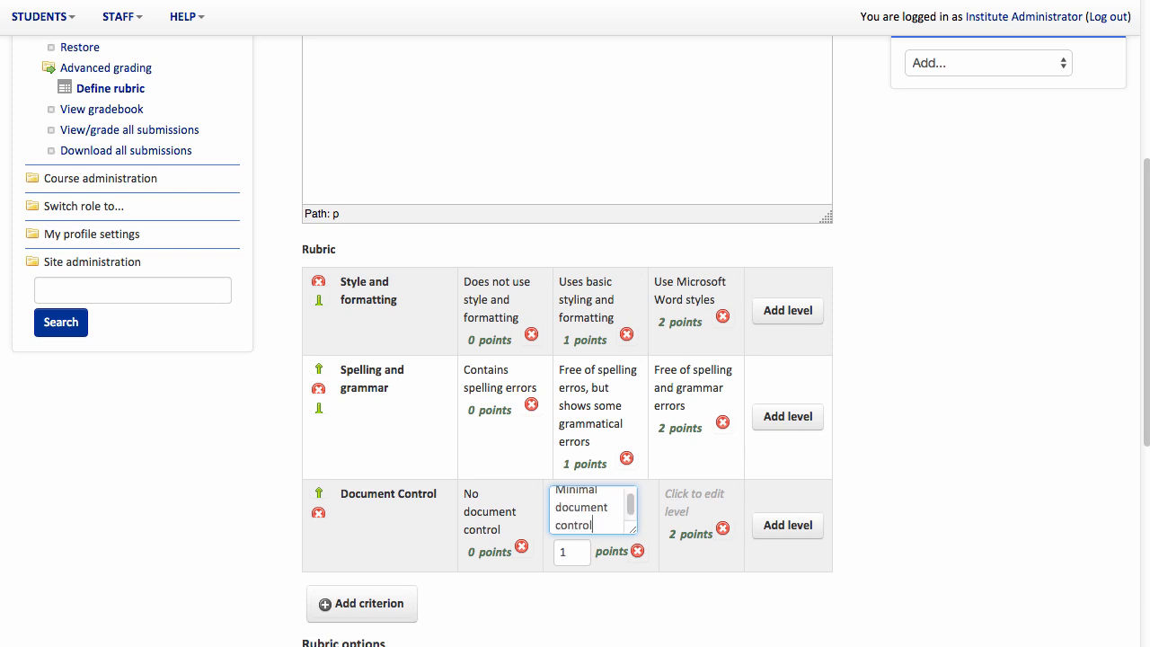
pyautogui.click(694, 502)
pyautogui.write('Document control, including date, author and filename')
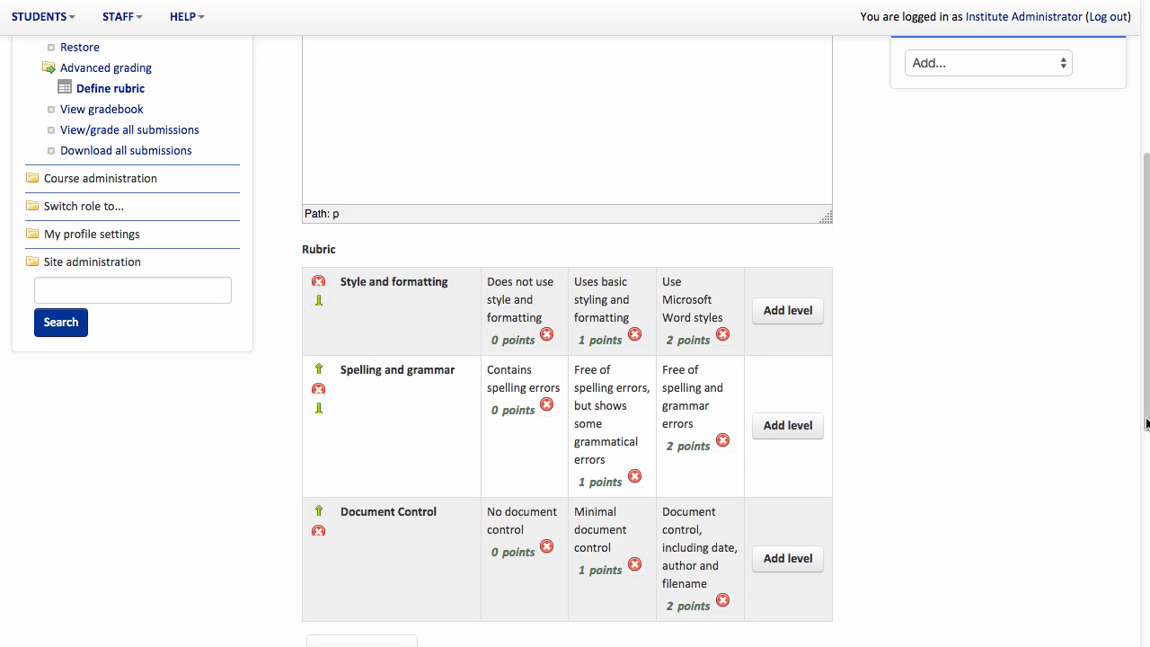
# Step: Save the rubric and make it ready for use
pyautogui.scroll(-3)
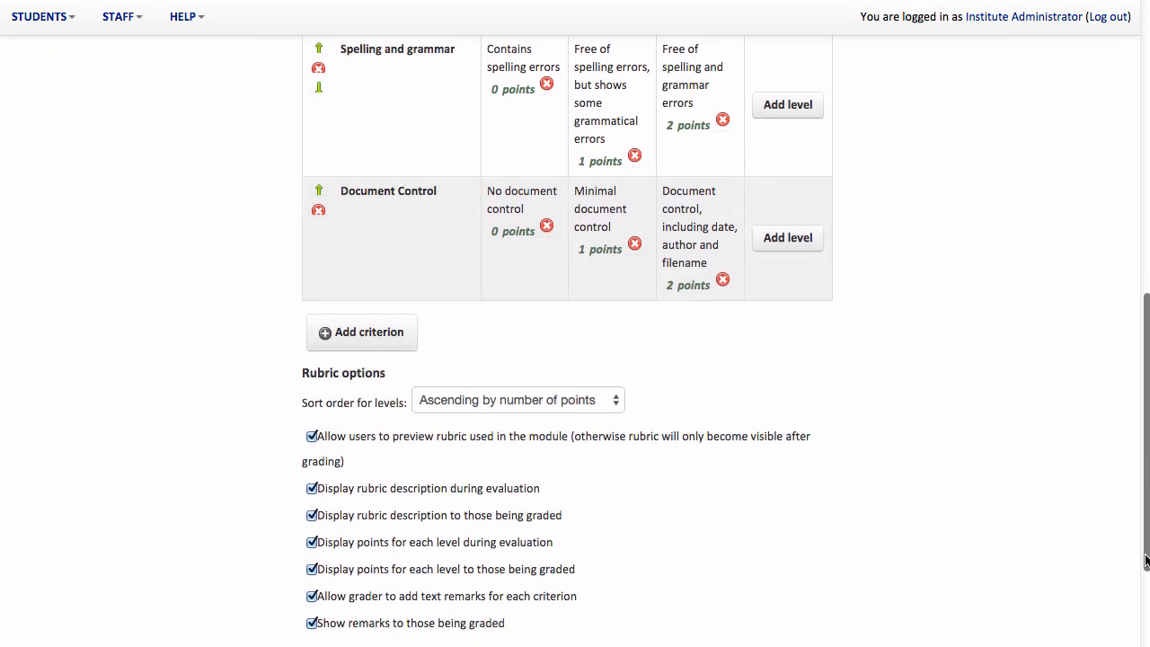
pyautogui.scroll(-3)
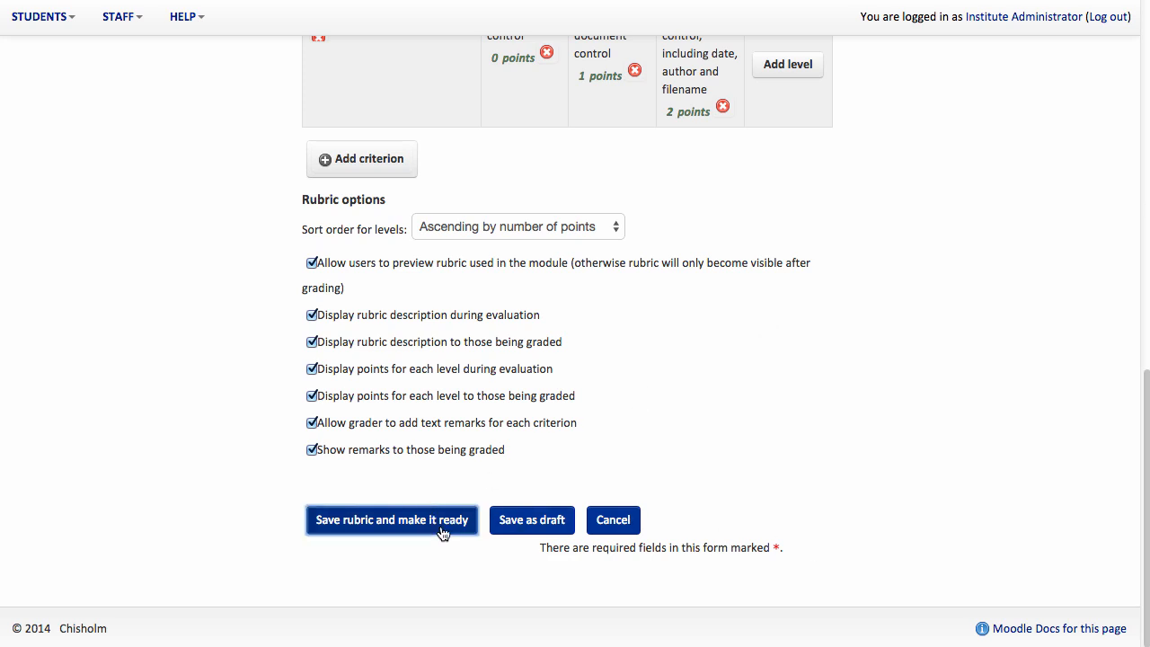
pyautogui.click(392, 520)
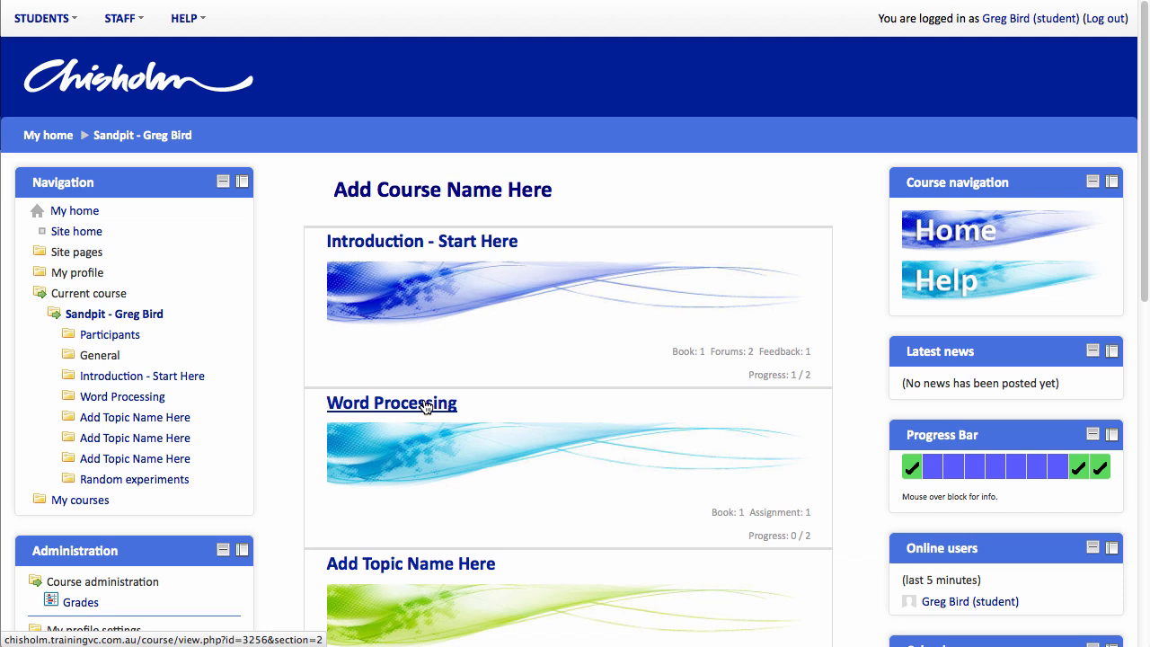
# Step: As the student, open Word basics from the Word Processing topic and review its three-criterion rubric
pyautogui.click(392, 403)
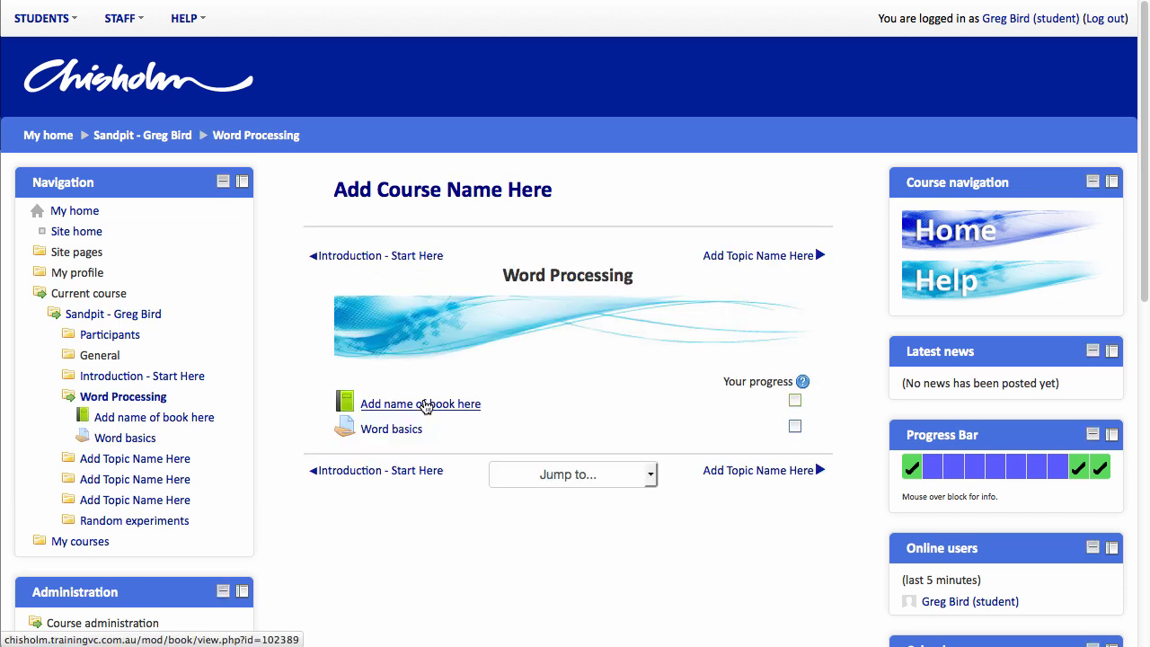
pyautogui.moveTo(536, 439)
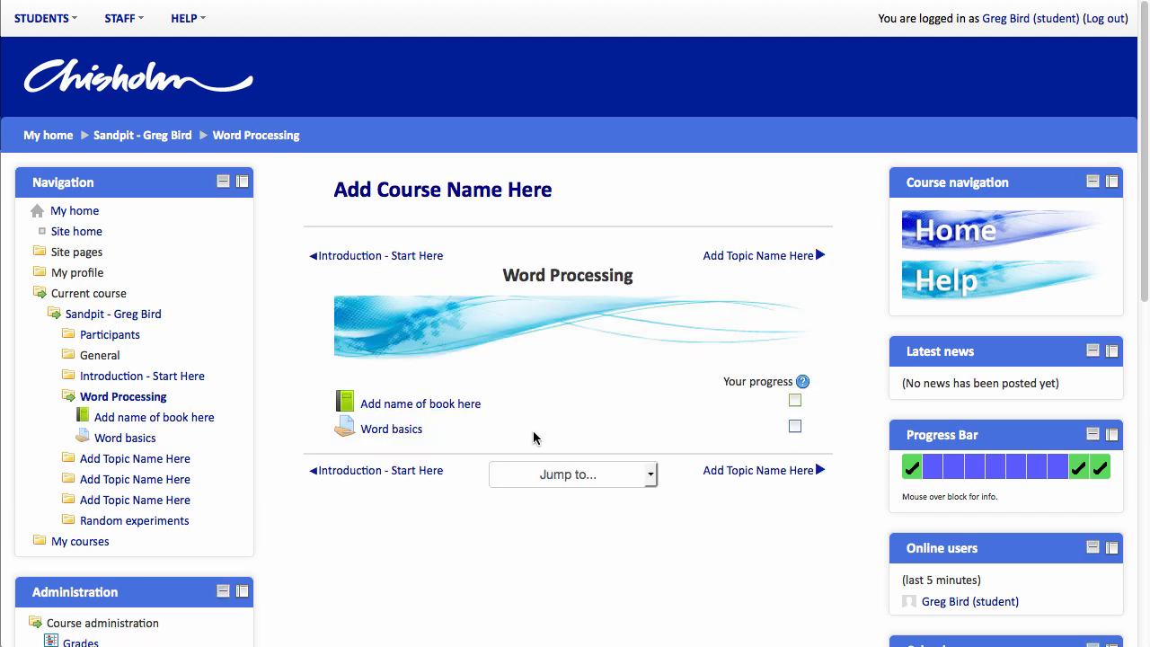
pyautogui.click(392, 428)
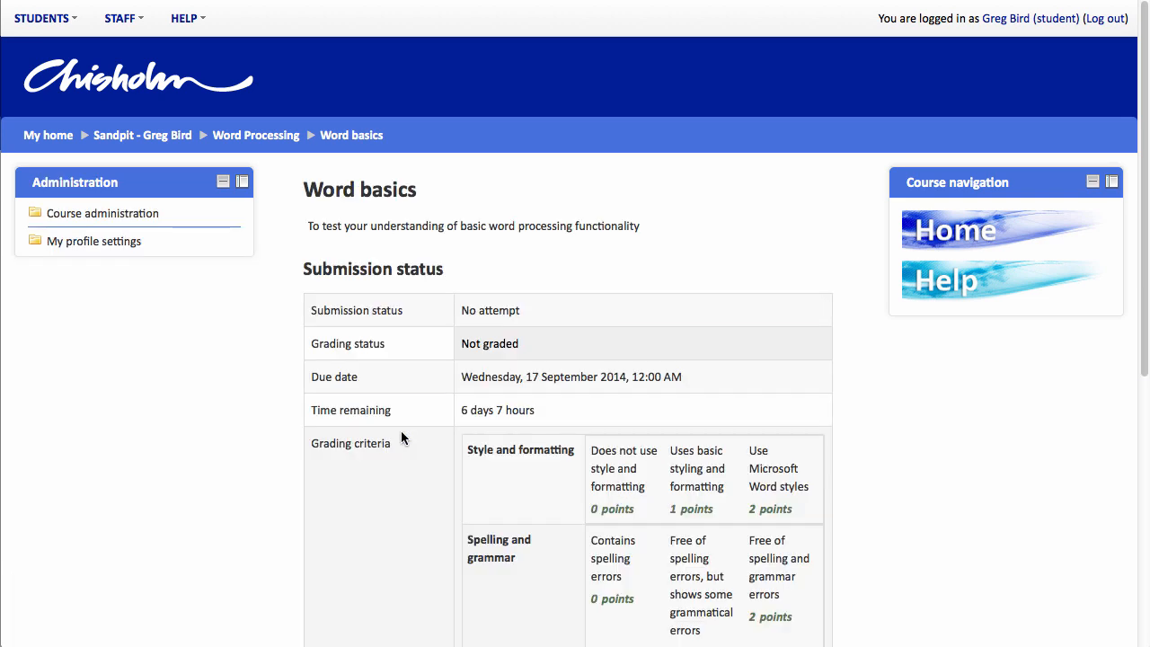
pyautogui.scroll(-3)
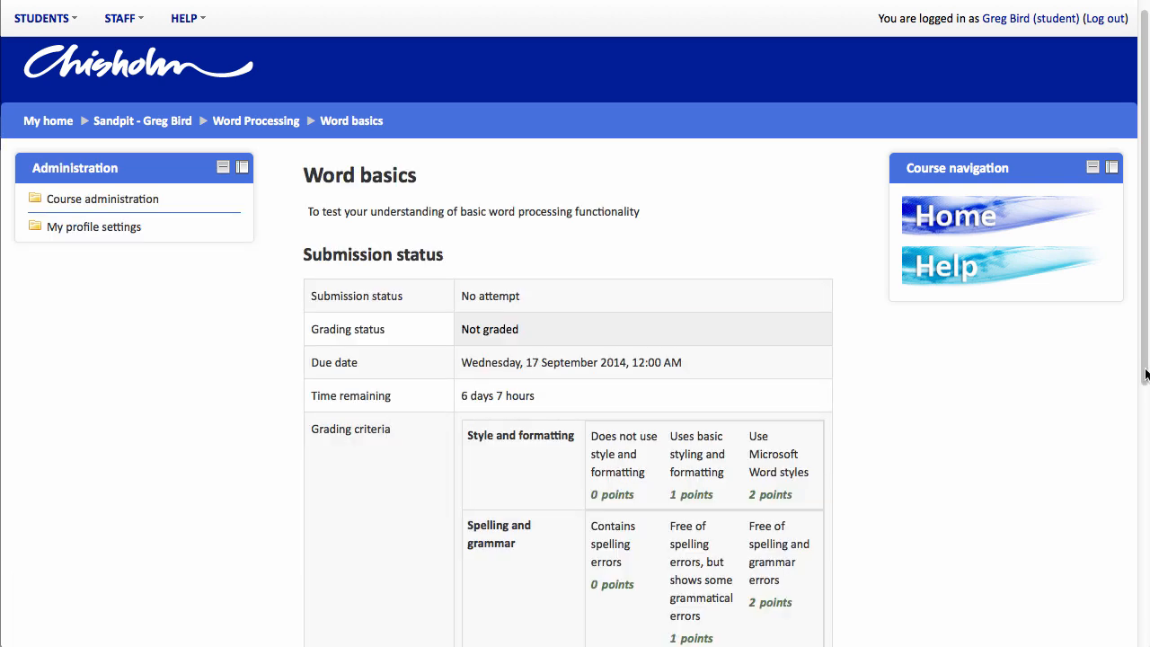
pyautogui.scroll(-3)
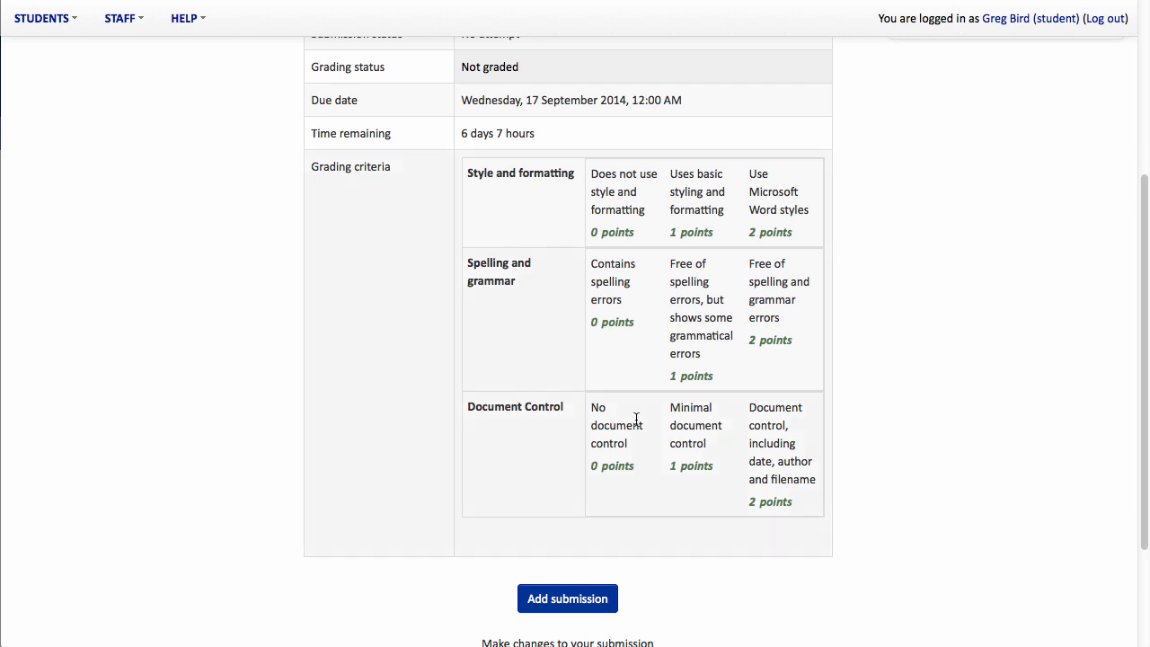
pyautogui.moveTo(579, 604)
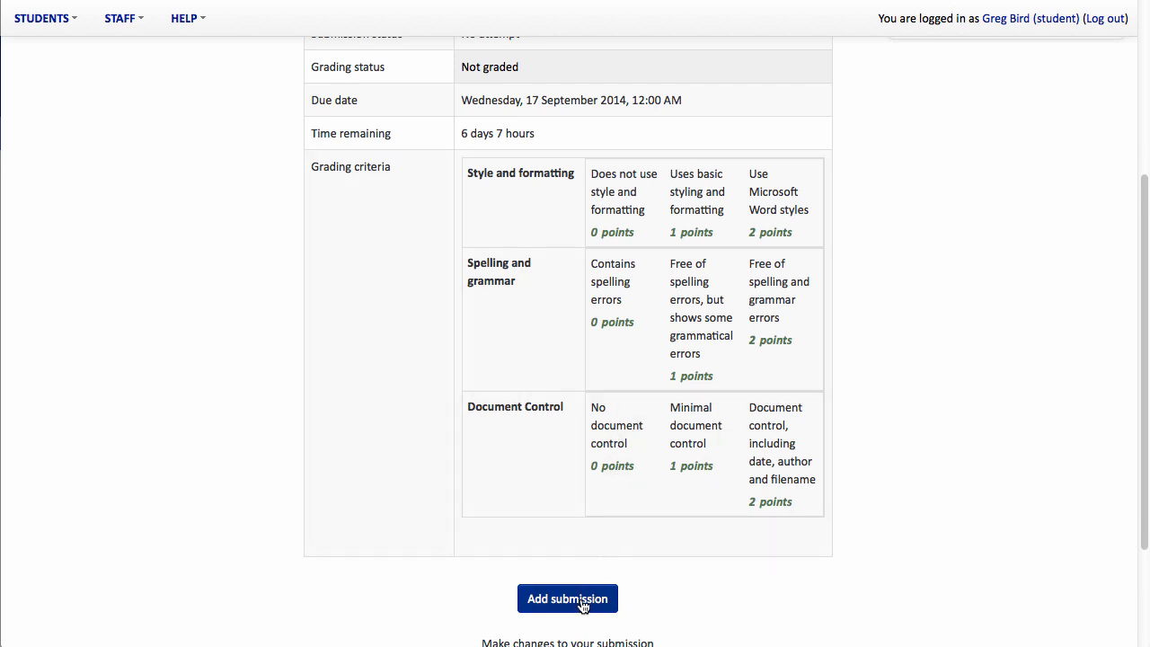
pyautogui.click(568, 599)
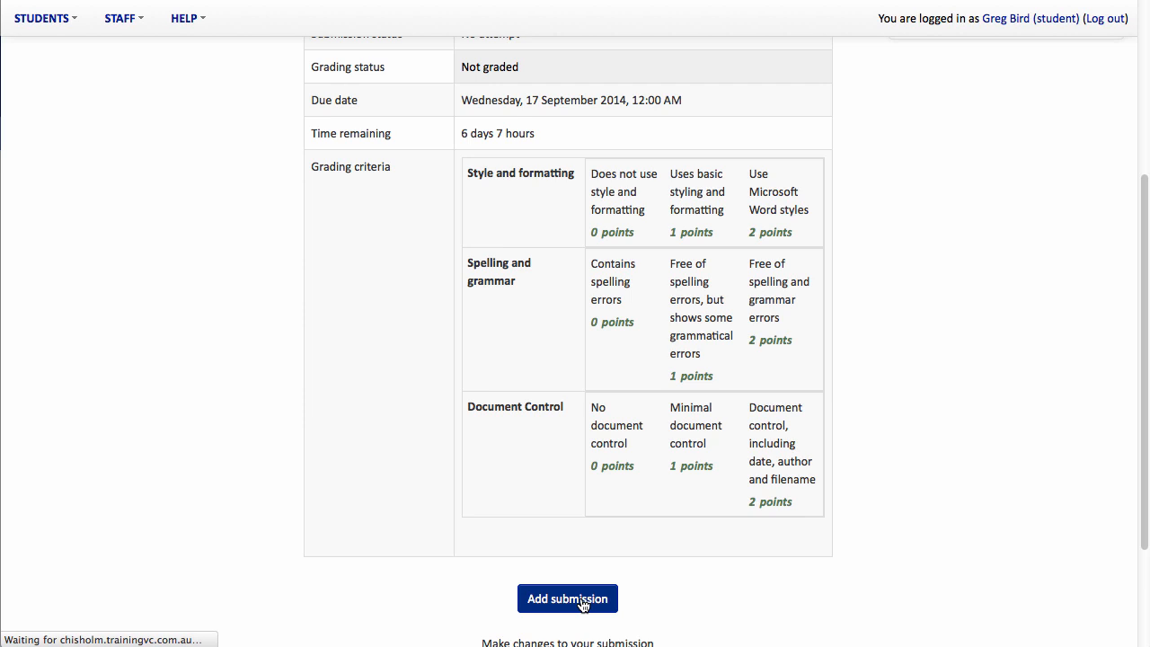
pyautogui.click(568, 599)
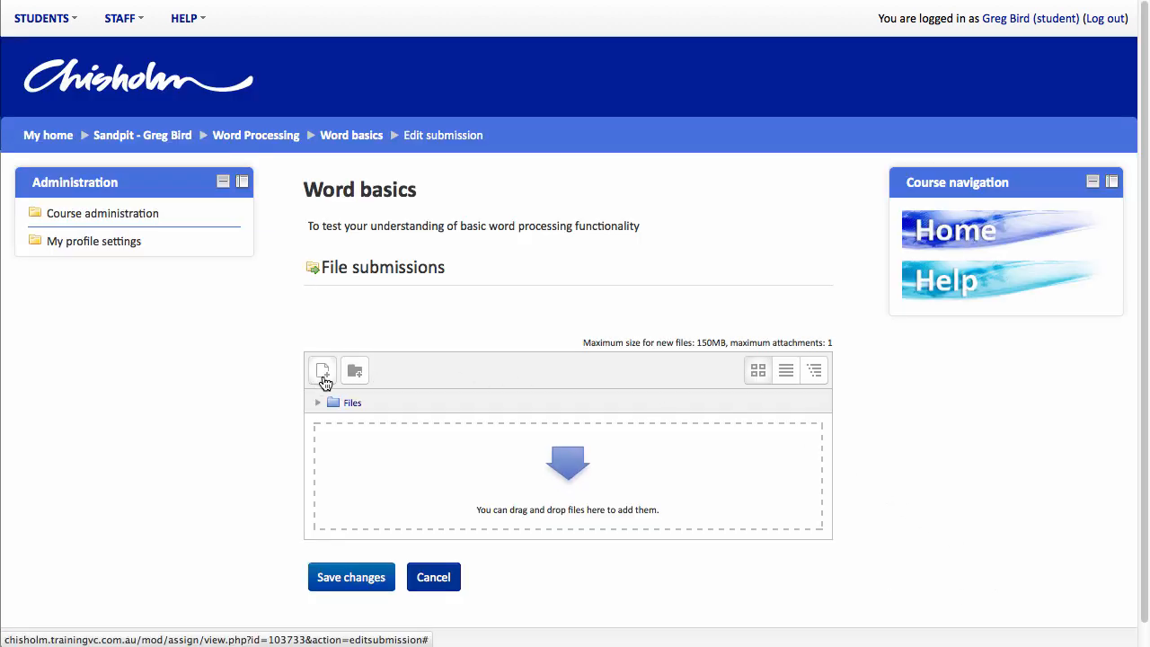
pyautogui.click(322, 370)
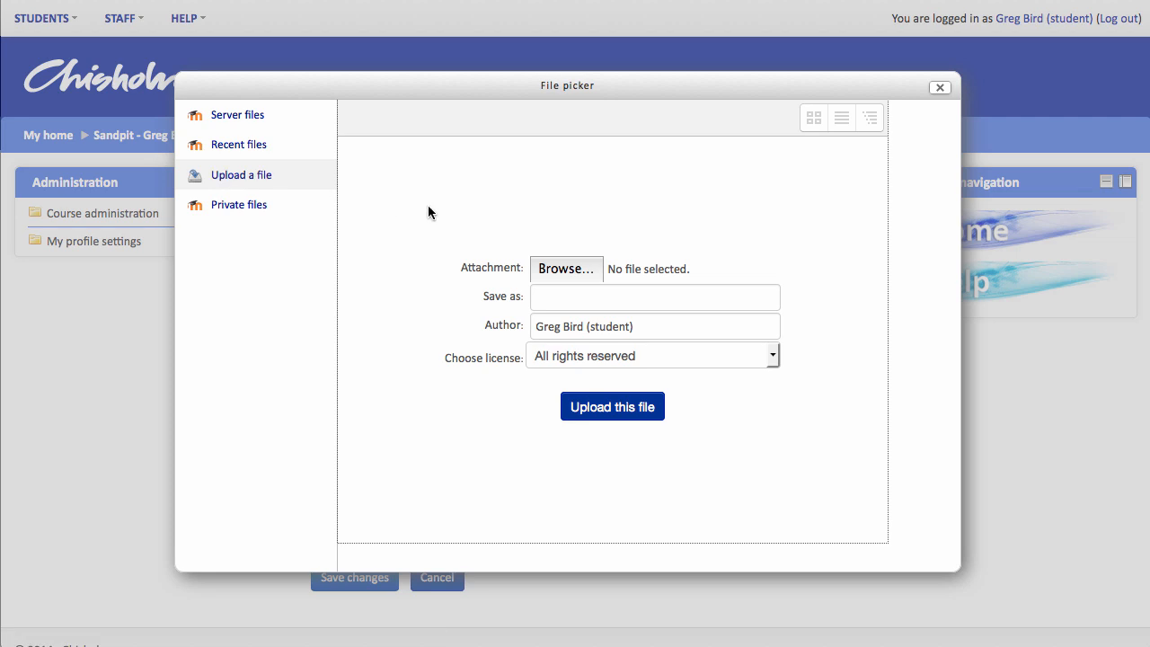
pyautogui.click(566, 270)
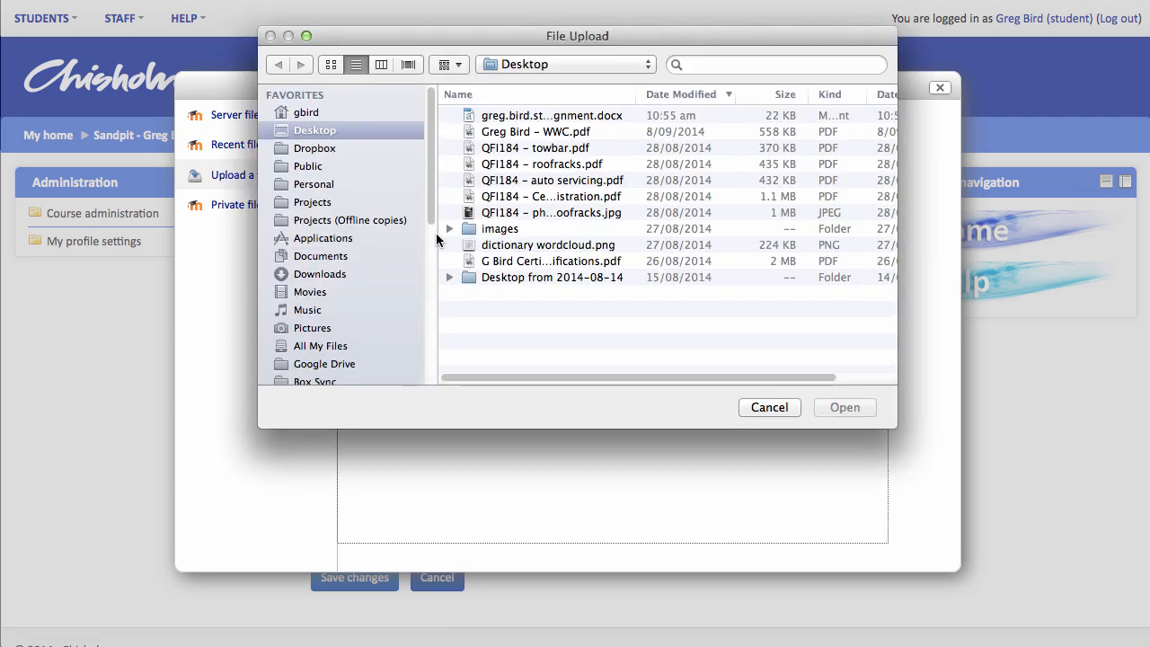
pyautogui.click(552, 115)
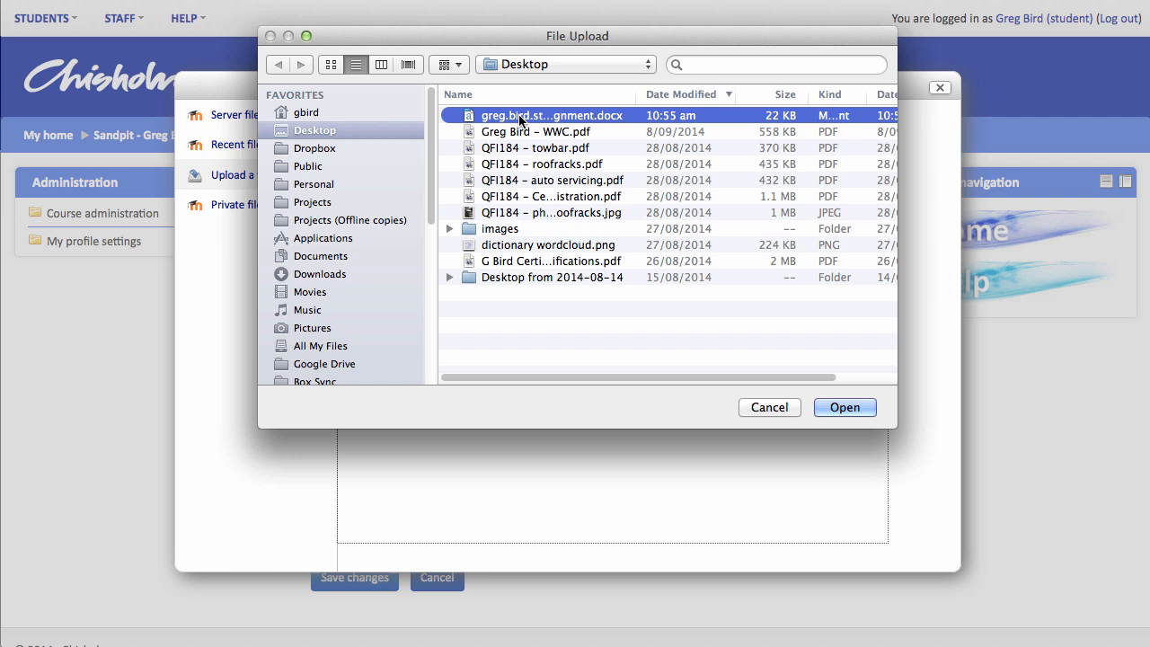
pyautogui.click(843, 406)
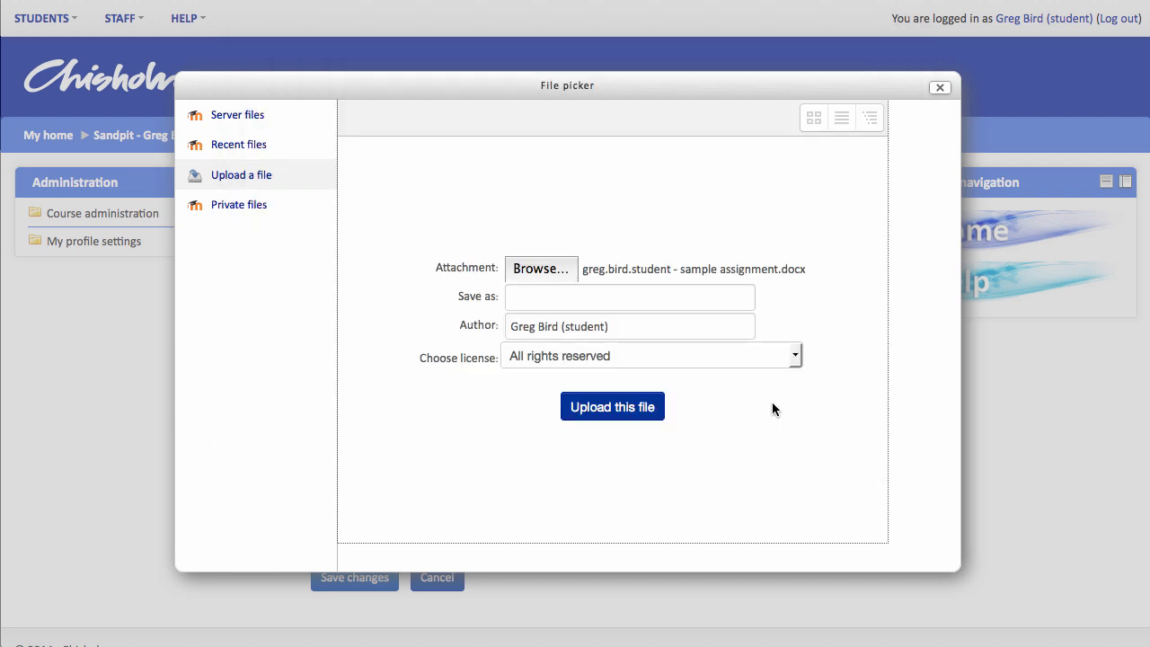
pyautogui.click(611, 407)
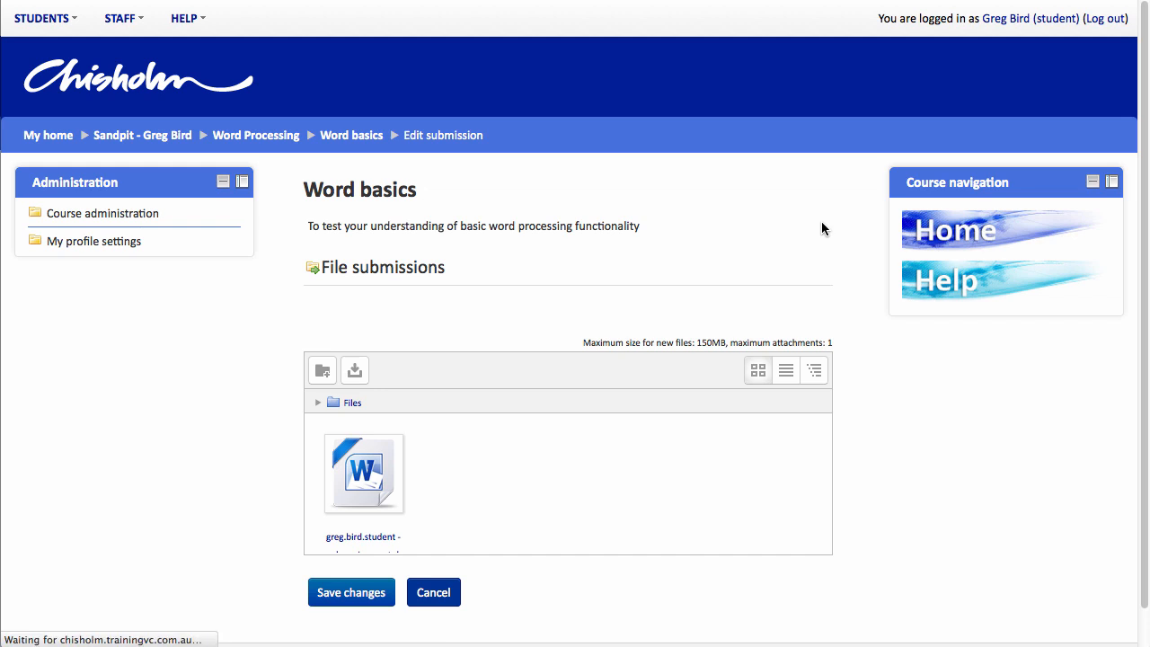
pyautogui.click(350, 593)
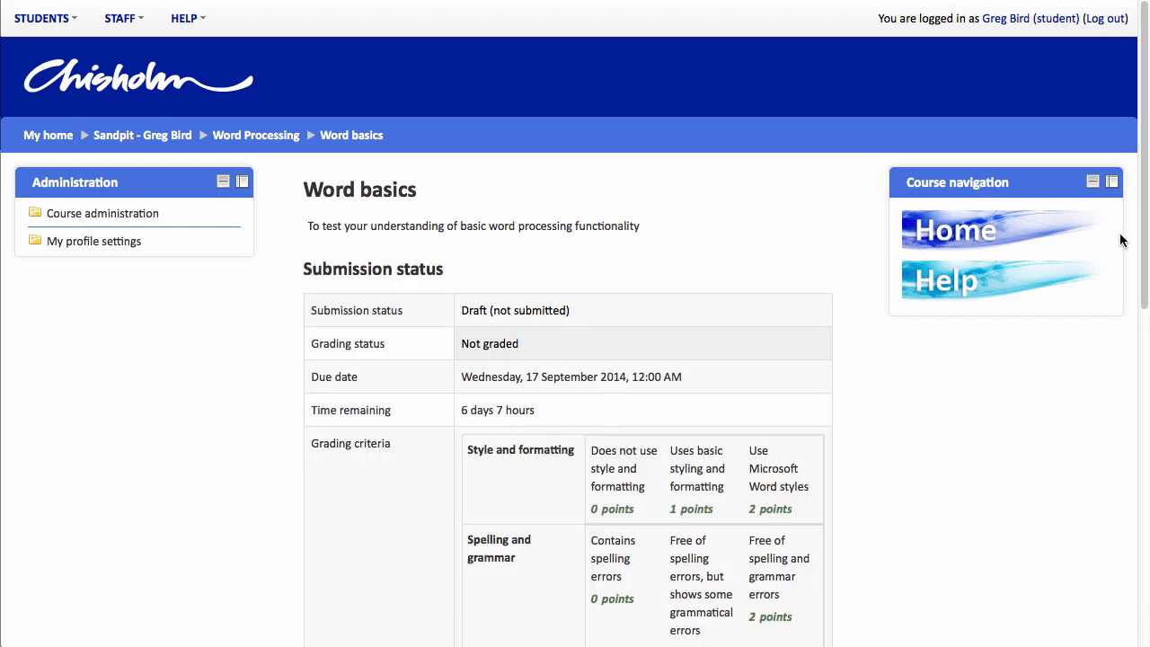
pyautogui.scroll(-3)
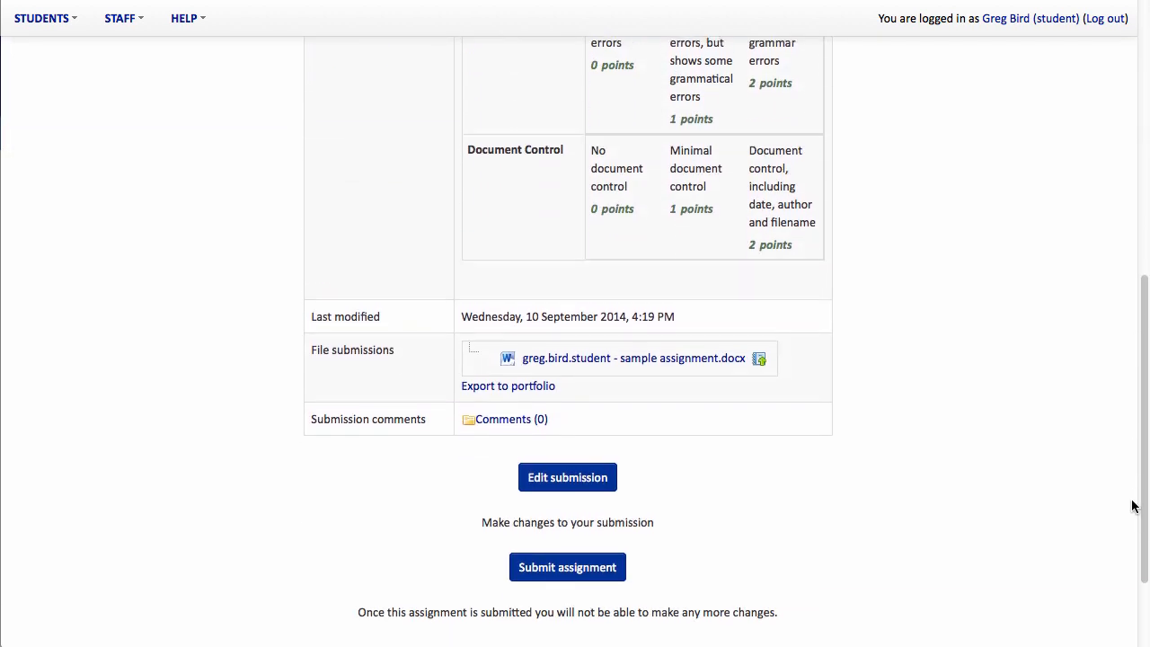
pyautogui.scroll(-3)
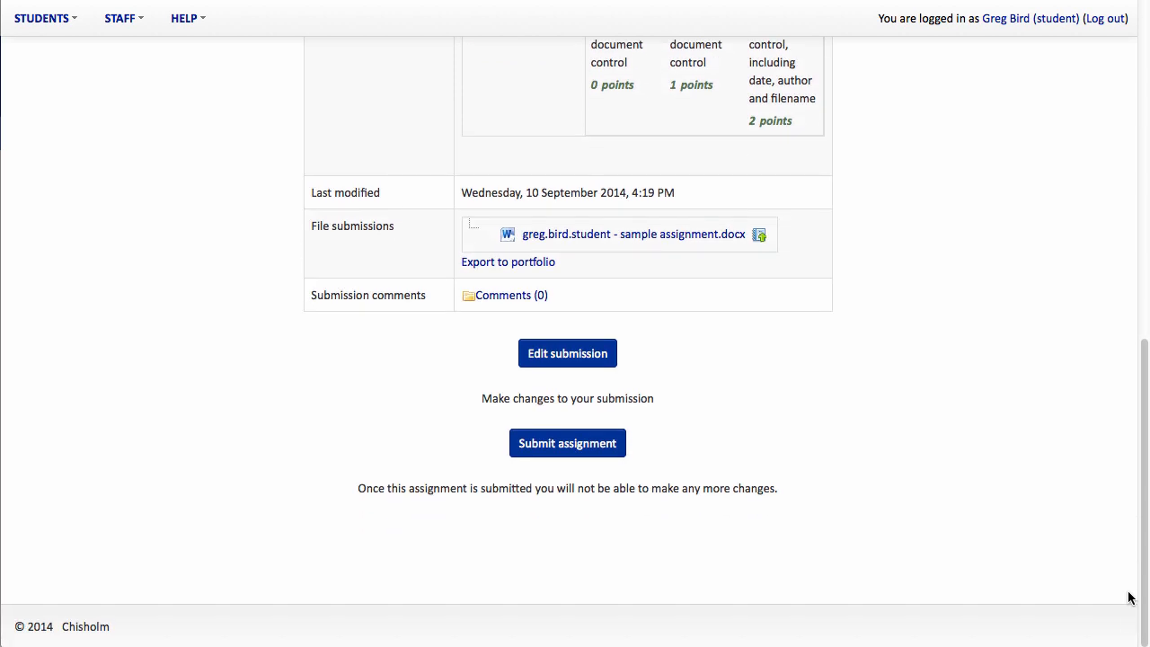
pyautogui.moveTo(856, 320)
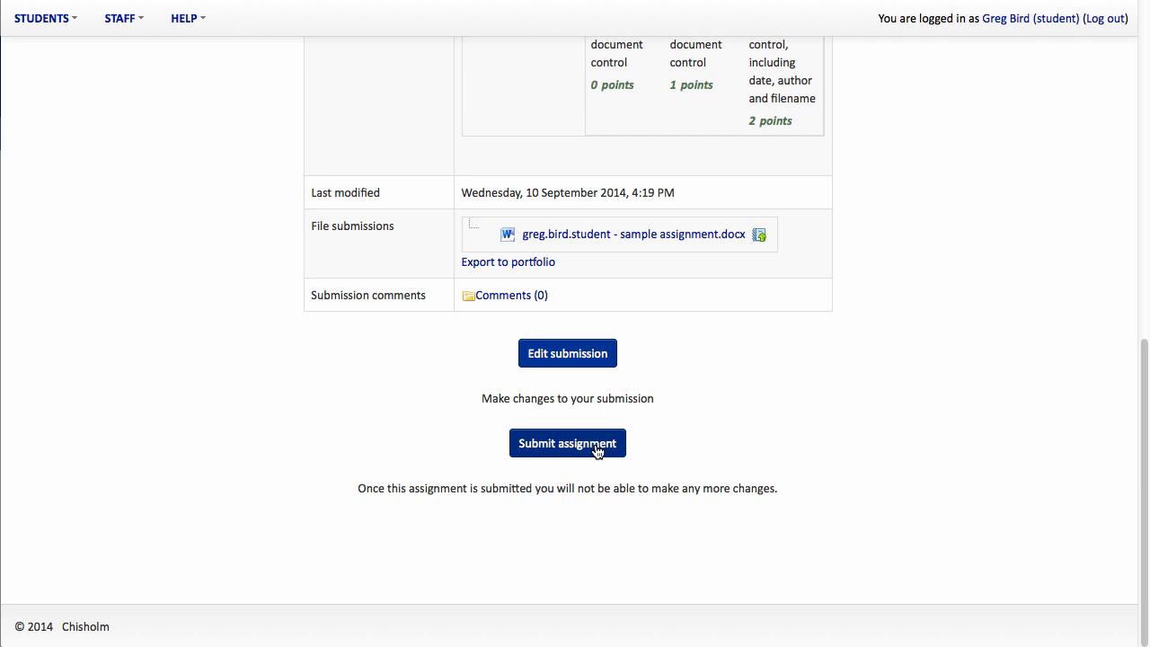
# Step: Submit the uploaded work for grading, confirming the own-work declaration
pyautogui.click(568, 442)
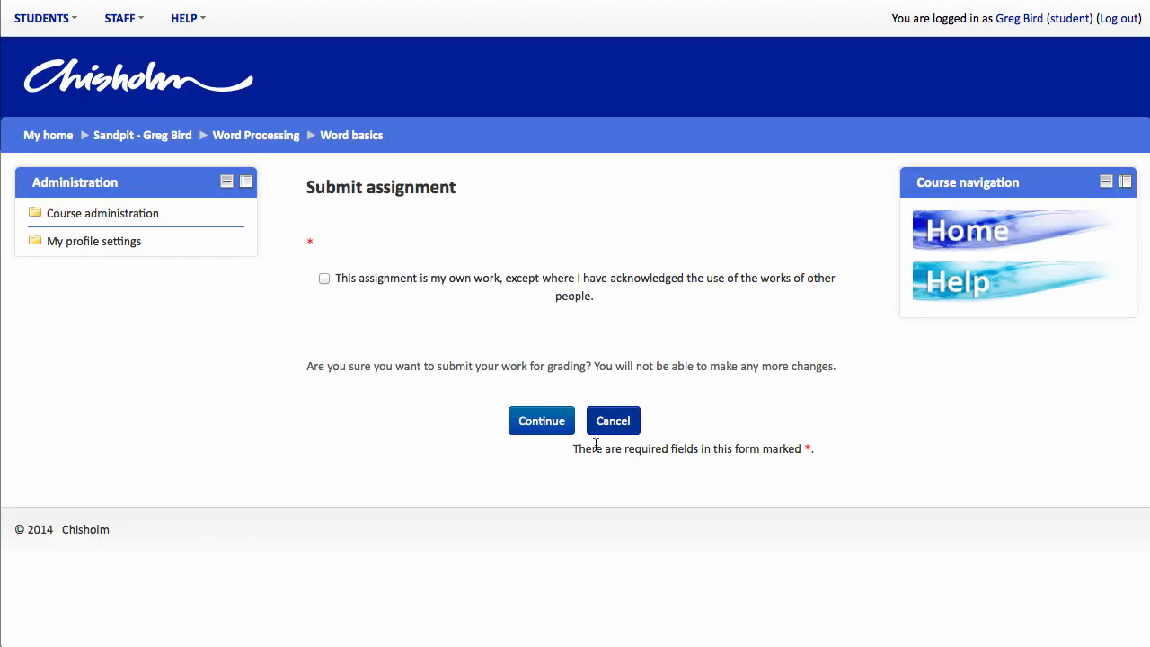
pyautogui.click(323, 277)
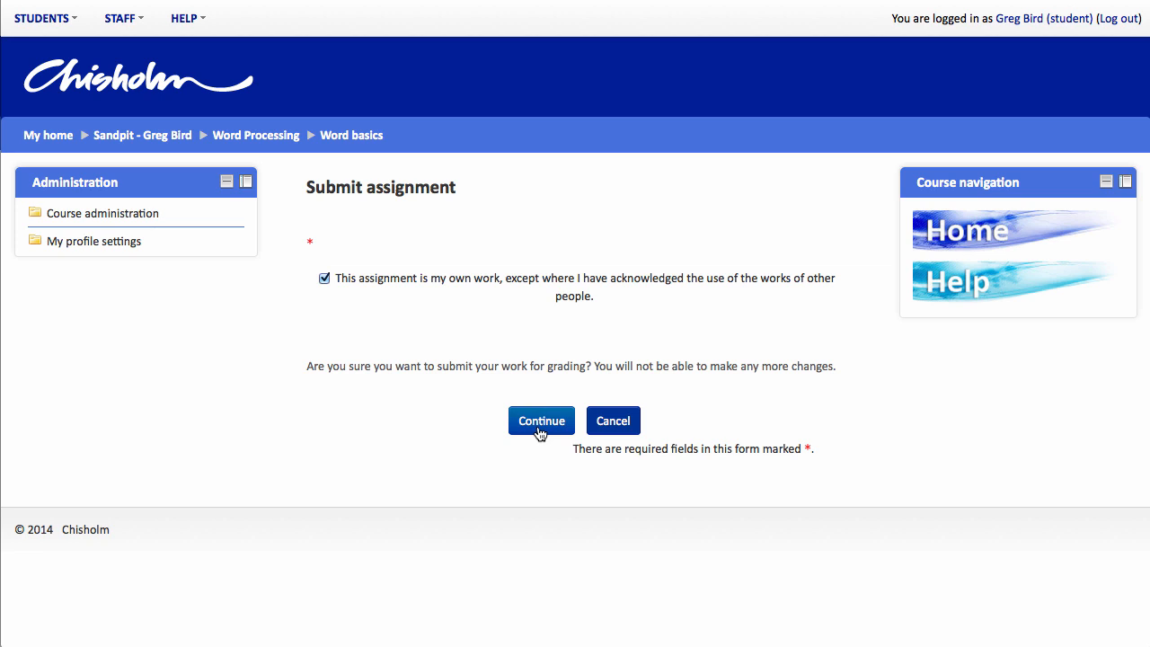
pyautogui.click(541, 421)
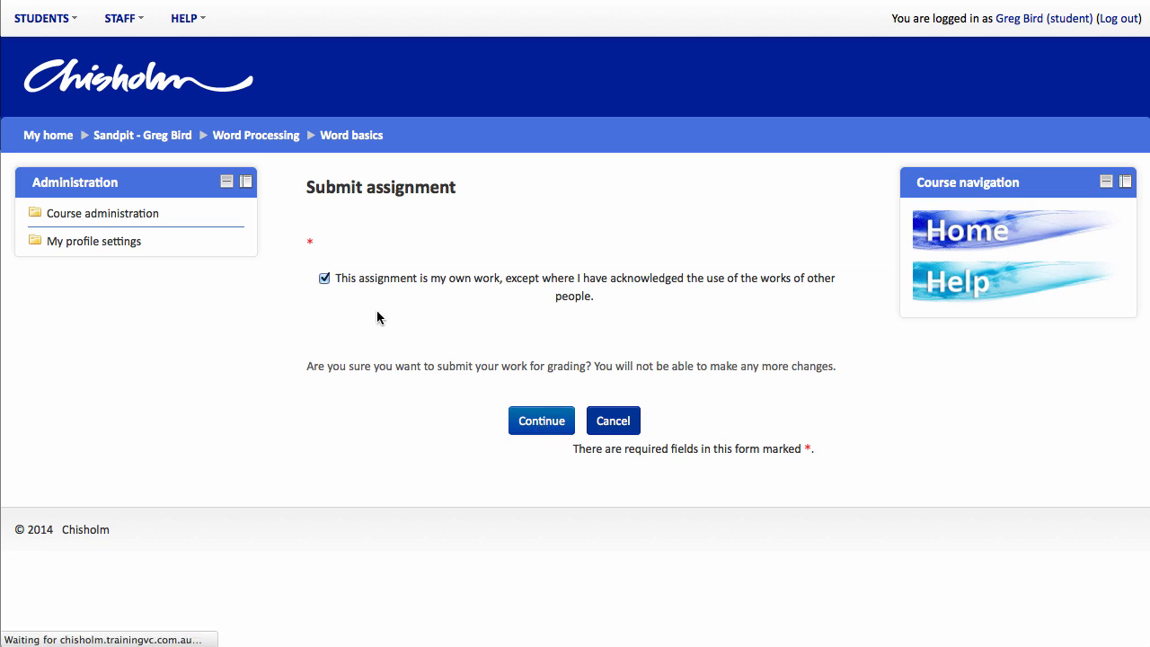
pyautogui.click(541, 421)
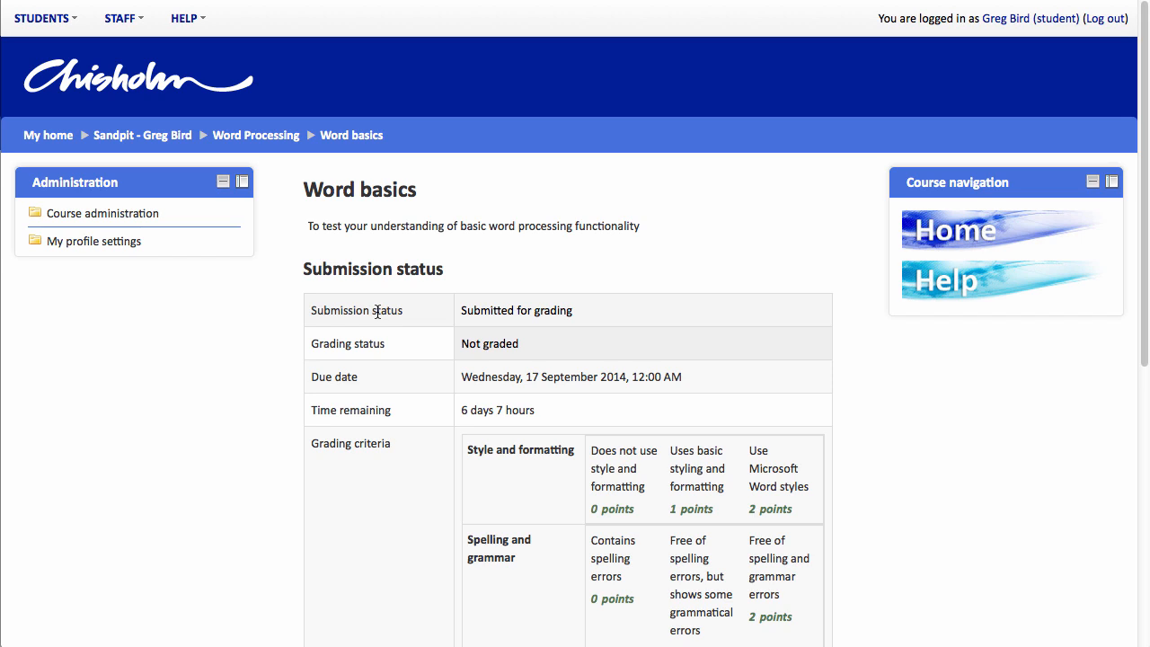
pyautogui.moveTo(870, 106)
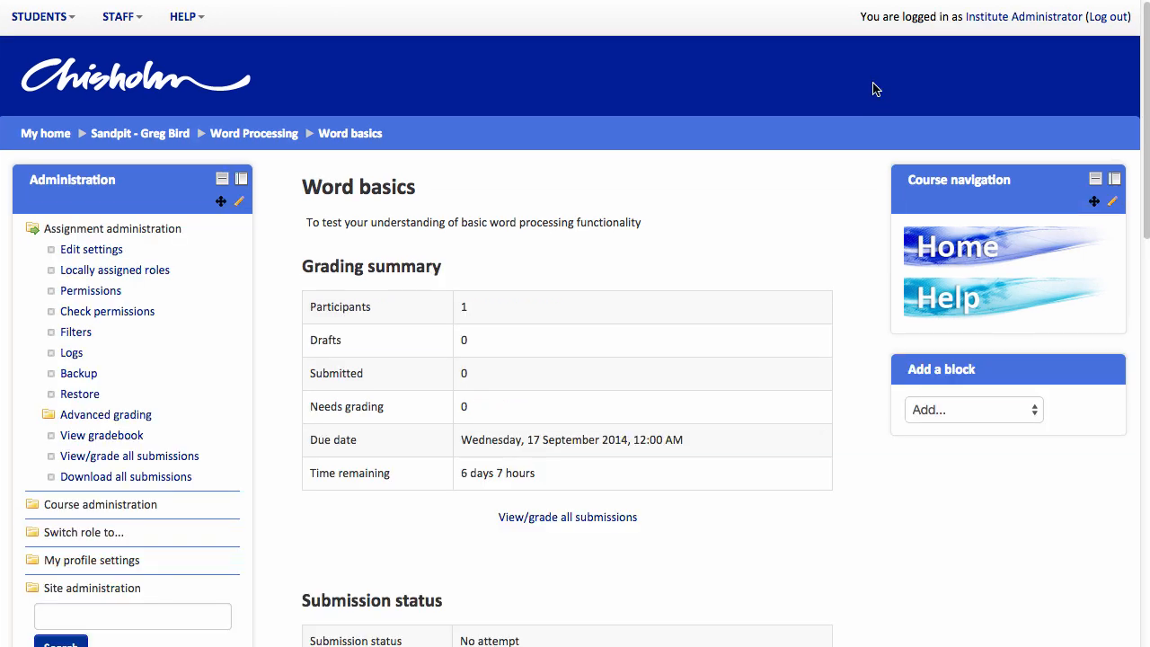
pyautogui.moveTo(514, 253)
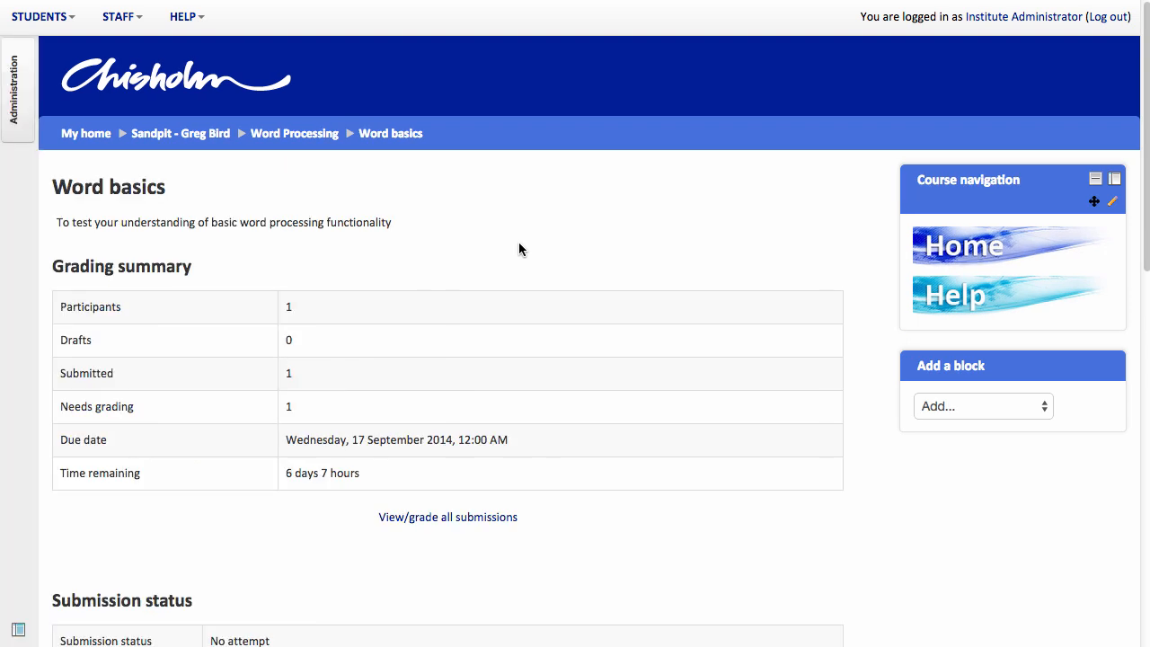
pyautogui.moveTo(198, 385)
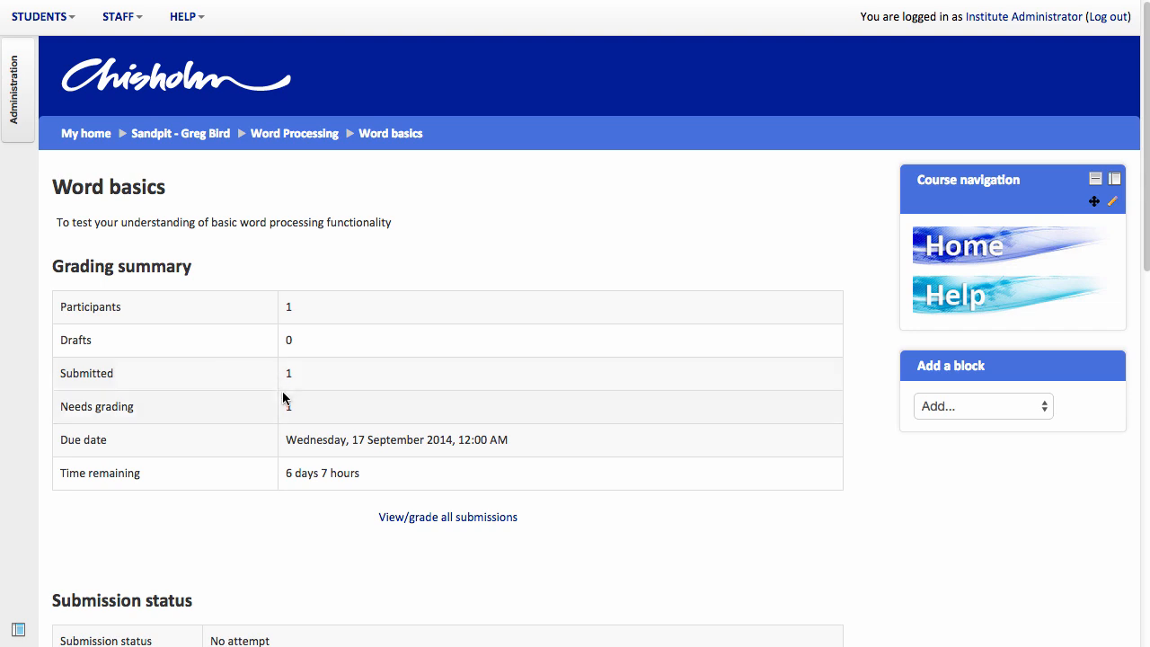
pyautogui.moveTo(448, 517)
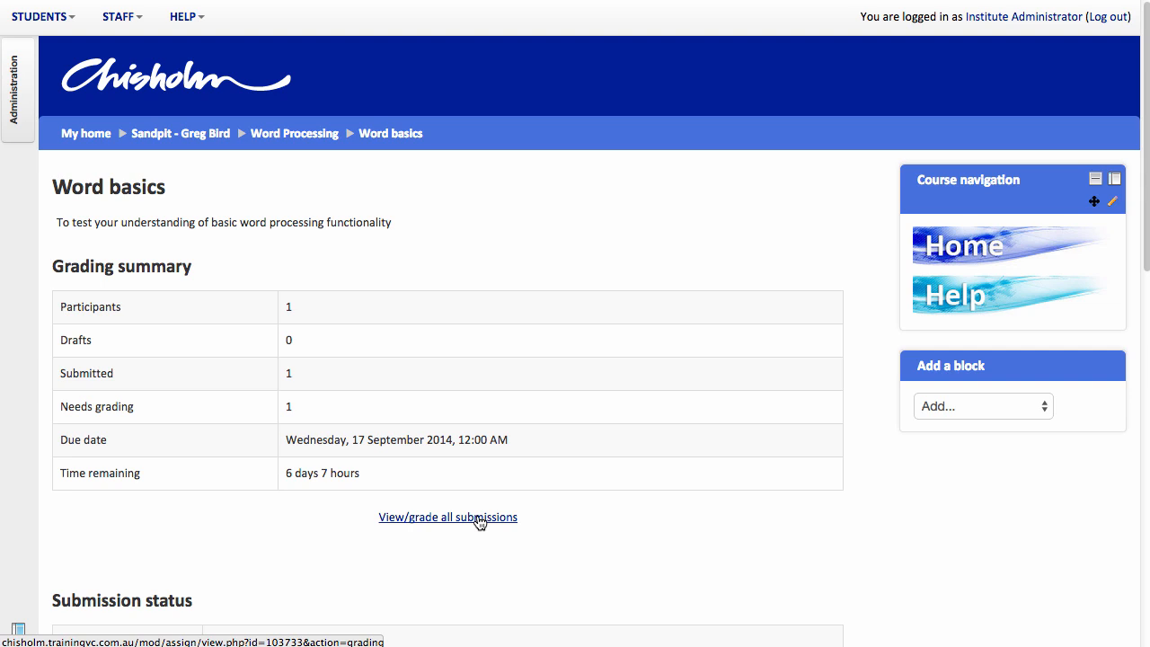
# Step: Show the grading table listing the student's Word basics submission awaiting grading
pyautogui.click(448, 518)
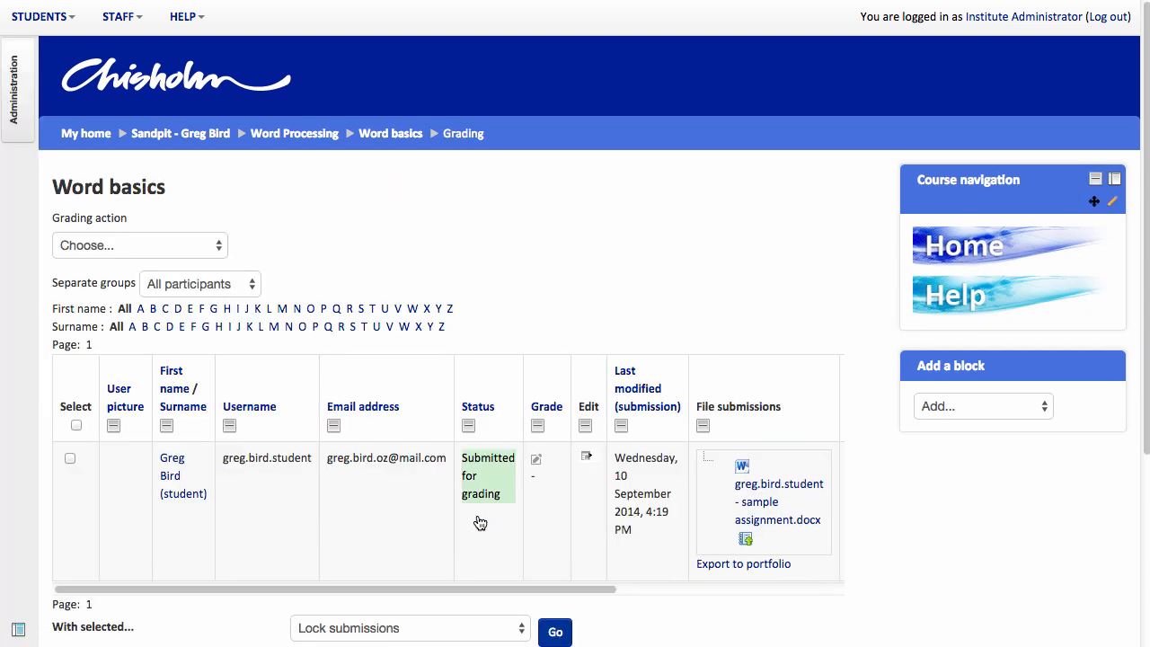
pyautogui.moveTo(492, 529)
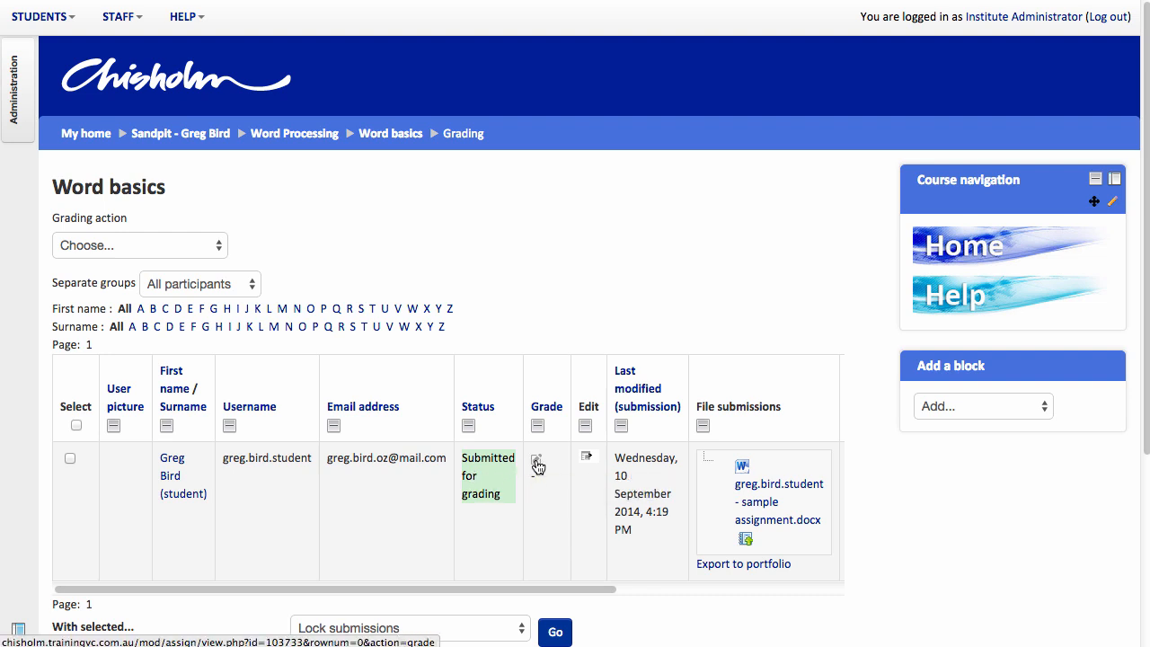
pyautogui.click(537, 464)
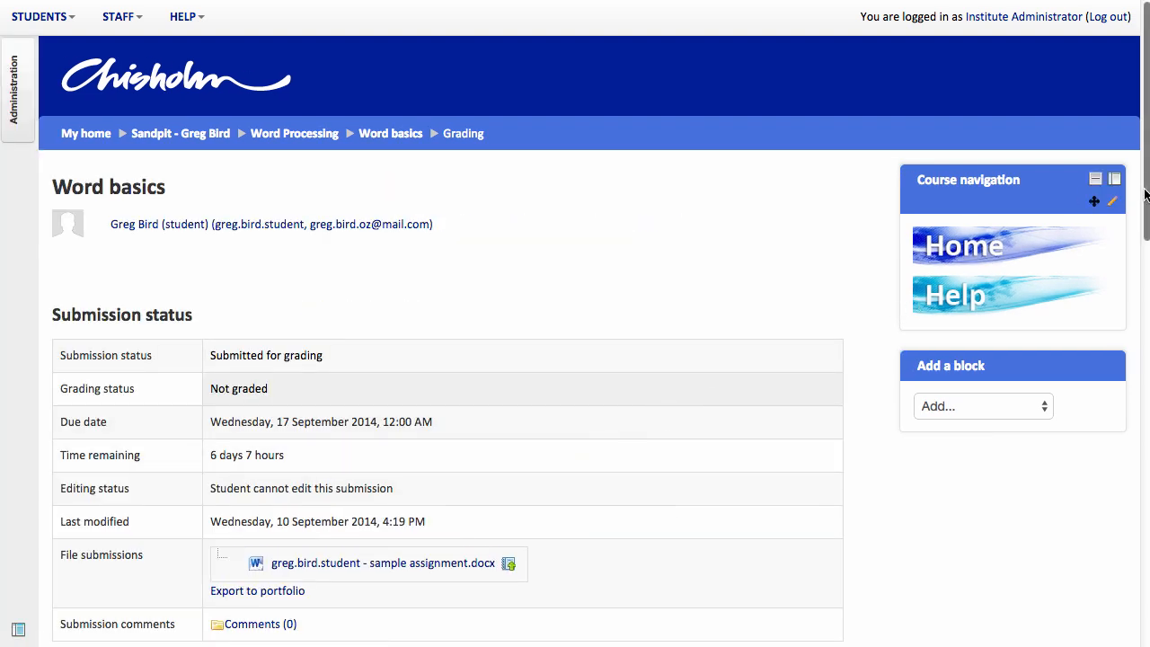
pyautogui.scroll(-3)
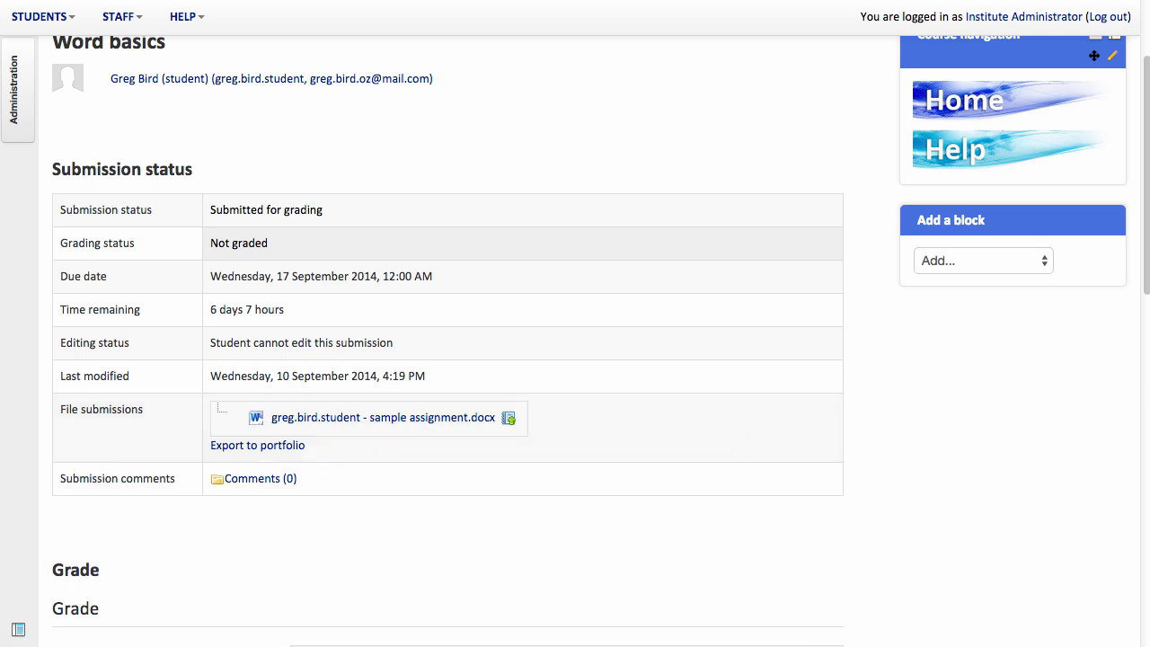
pyautogui.scroll(-3)
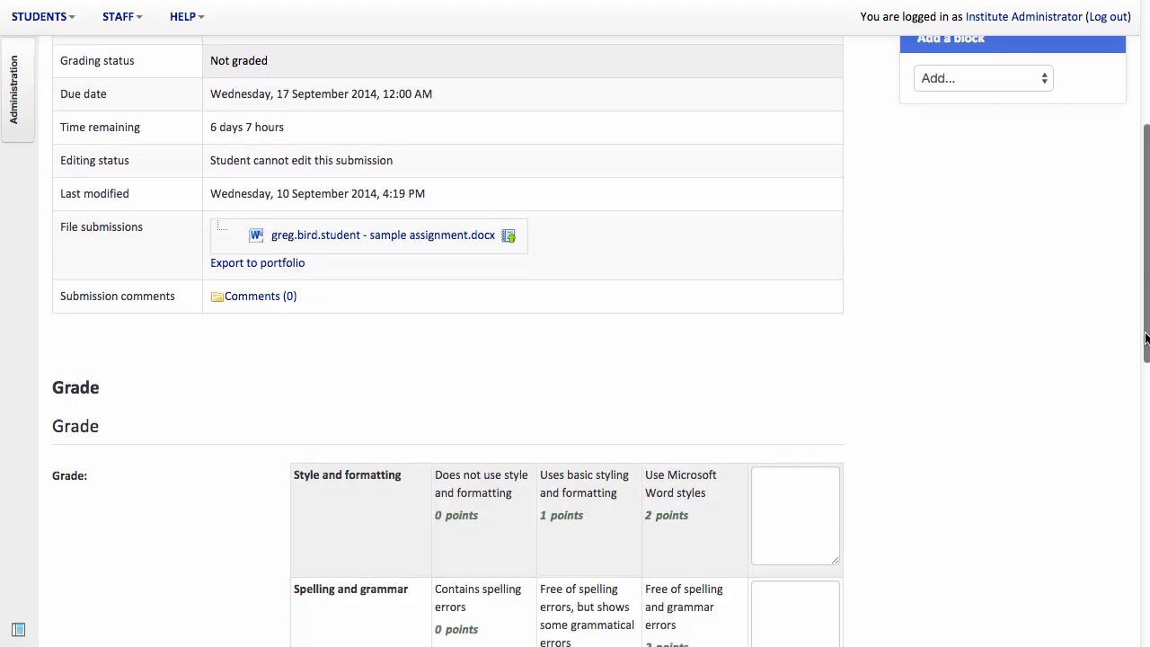
pyautogui.scroll(-3)
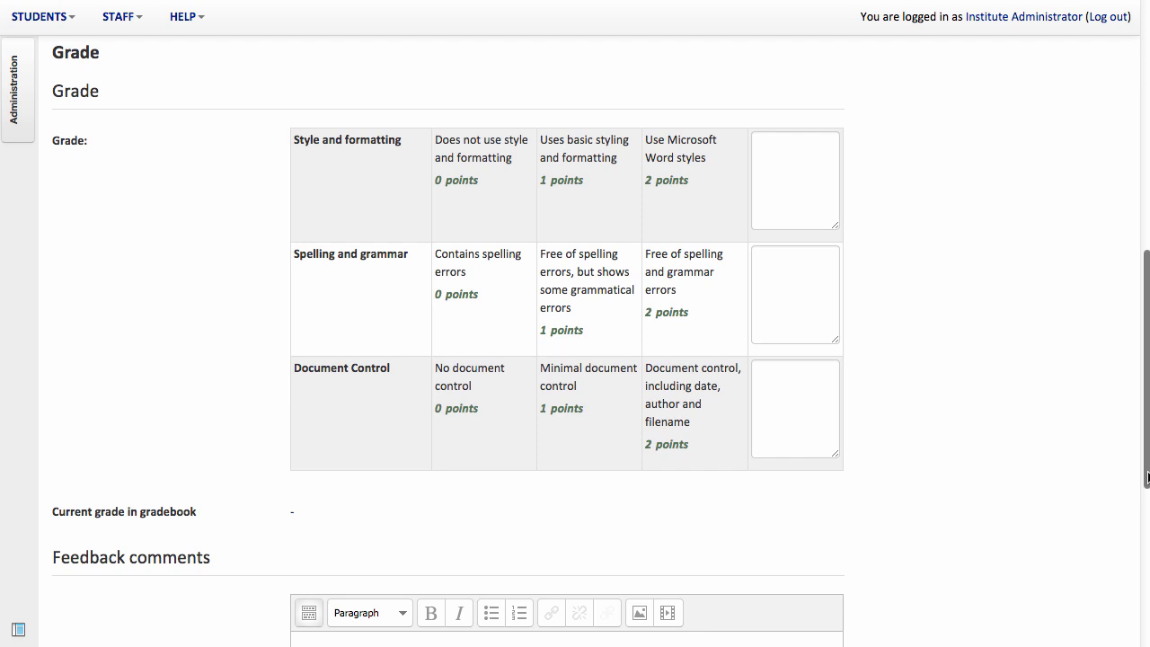
pyautogui.moveTo(1132, 446)
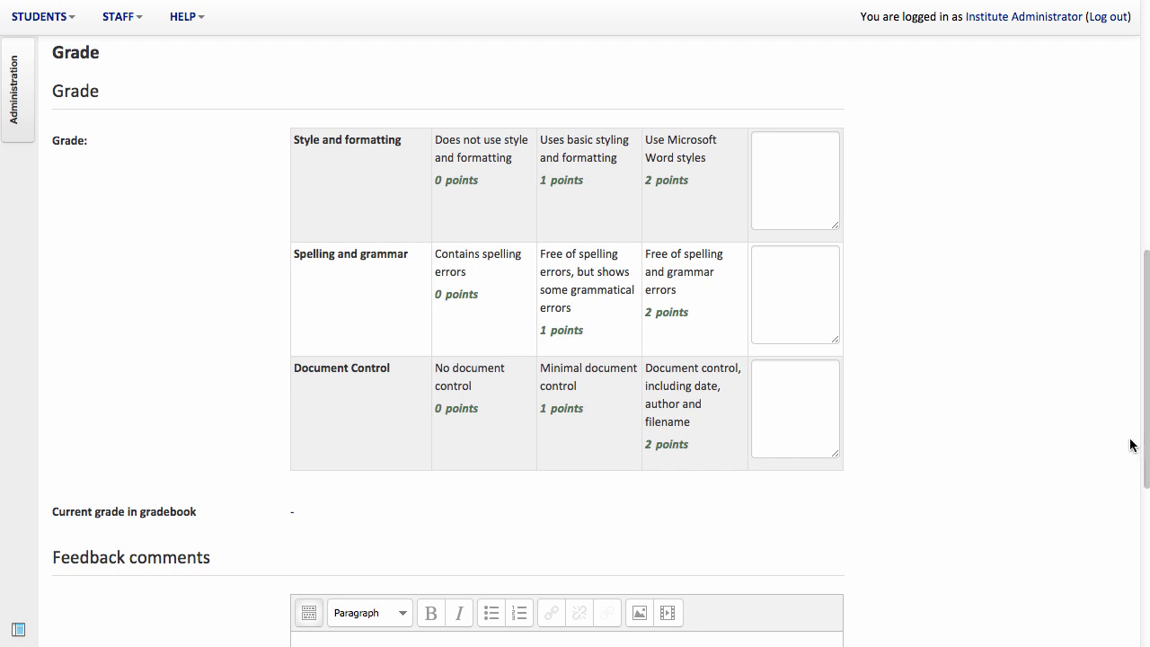
pyautogui.moveTo(1013, 363)
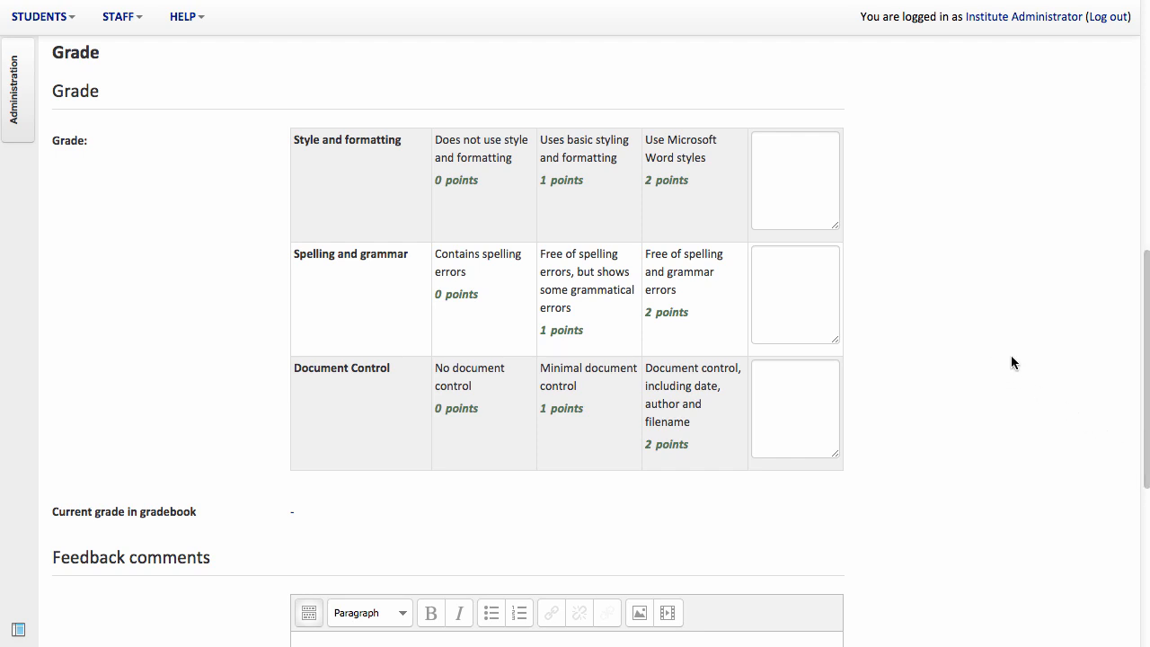
# Step: Award Style 2, Spelling 1 and Document Control 2 points, with an 'Ensure tha…' grammar remark
pyautogui.click(694, 171)
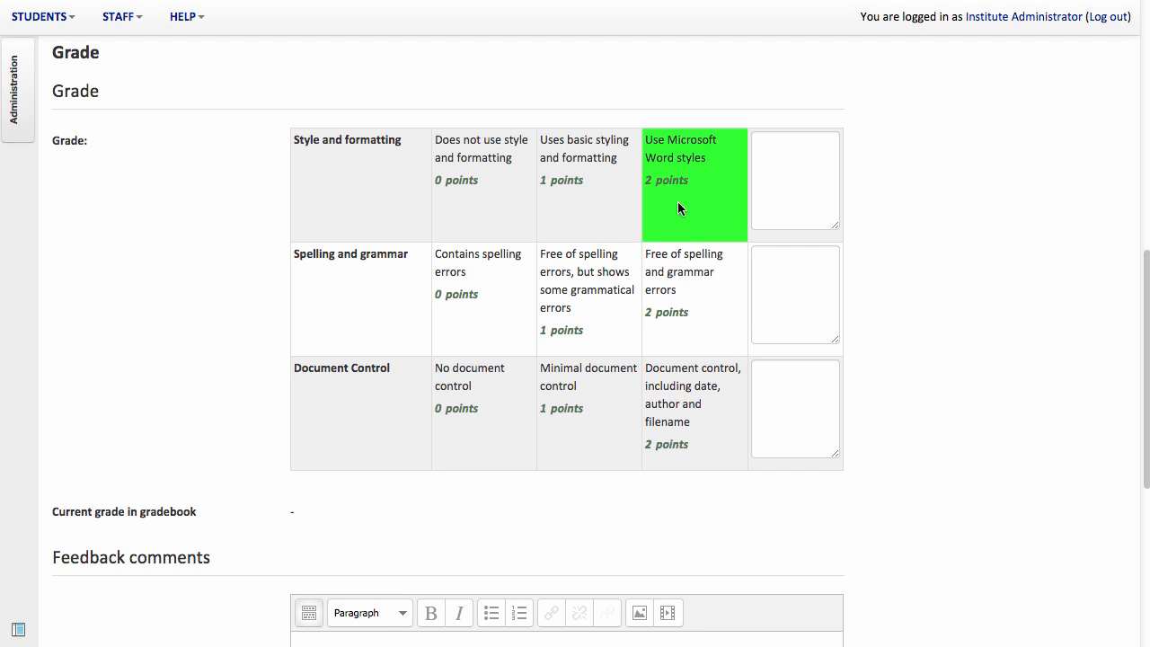
pyautogui.click(694, 412)
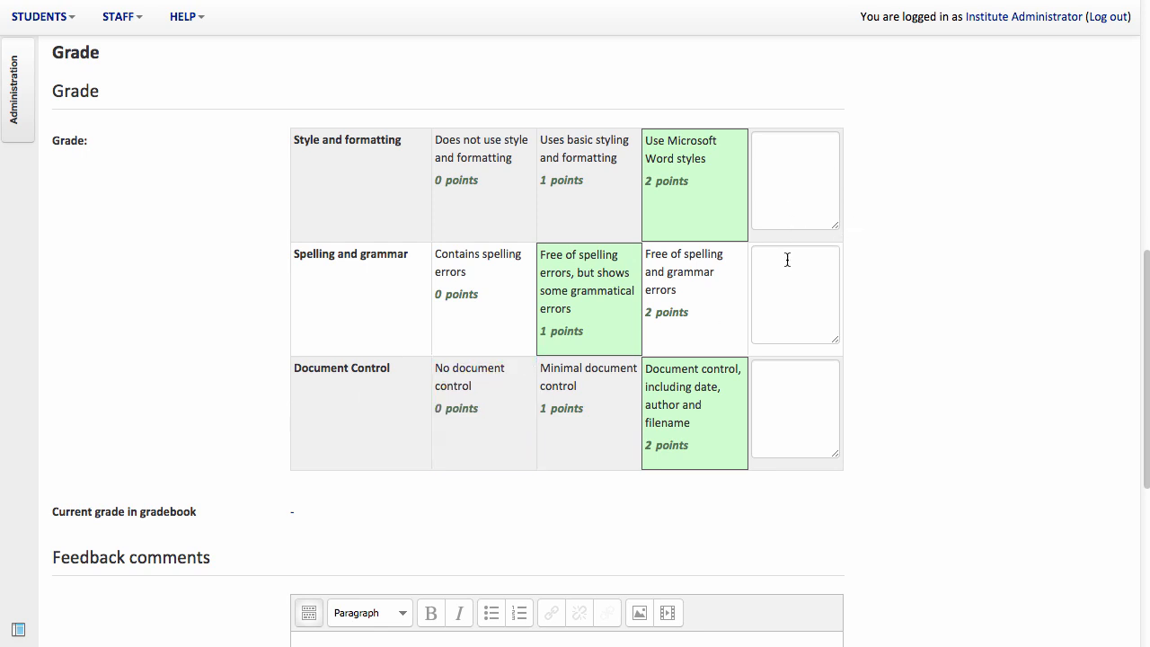
pyautogui.moveTo(790, 273)
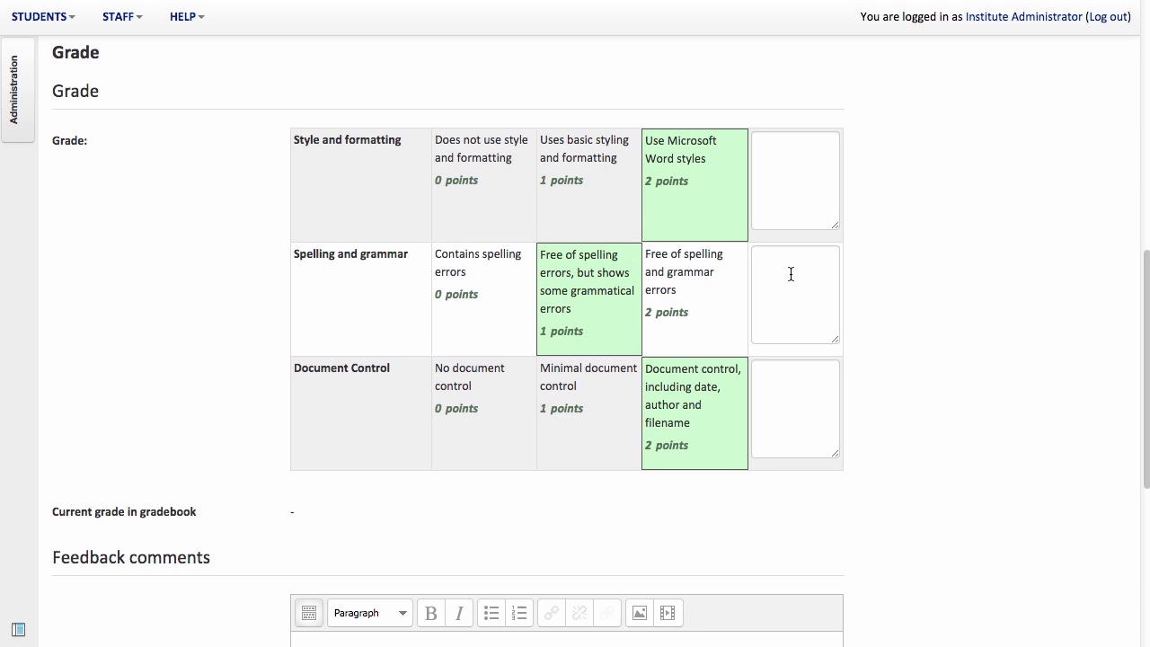
pyautogui.write('Ensure that you check for grammar')
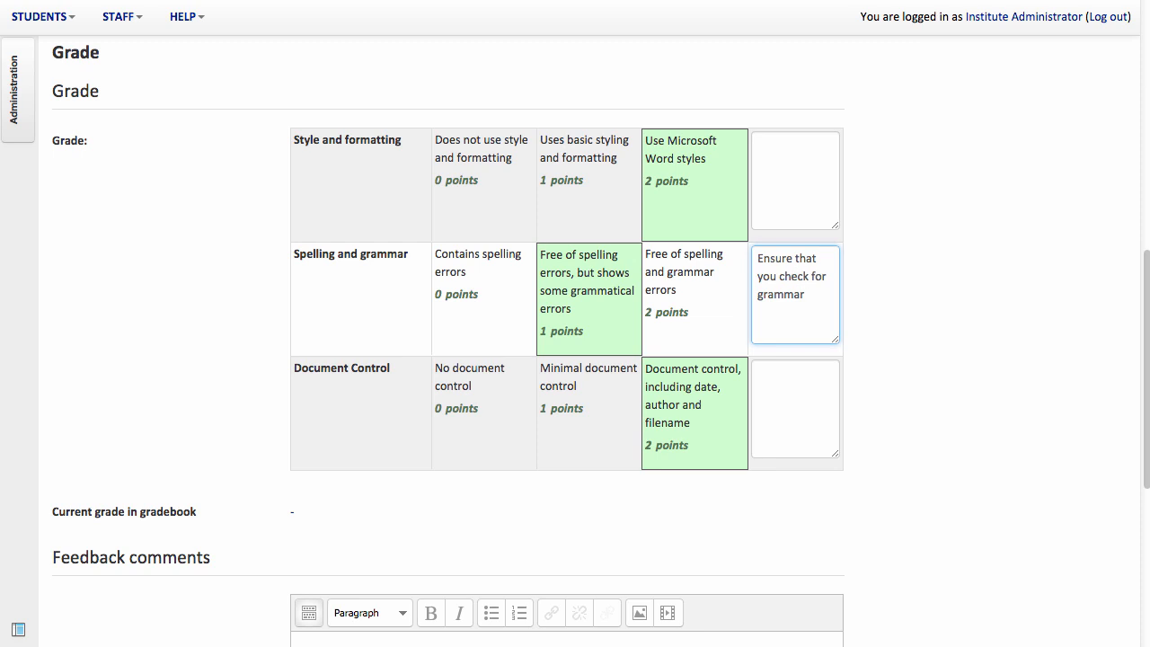
pyautogui.click(694, 183)
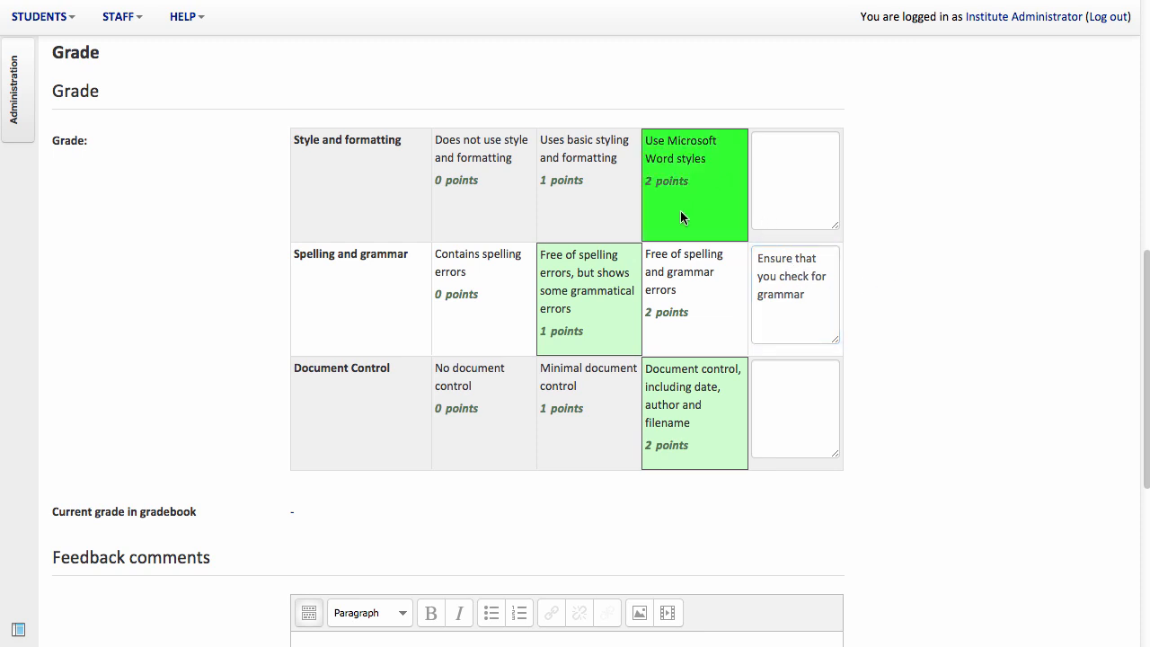
pyautogui.scroll(-3)
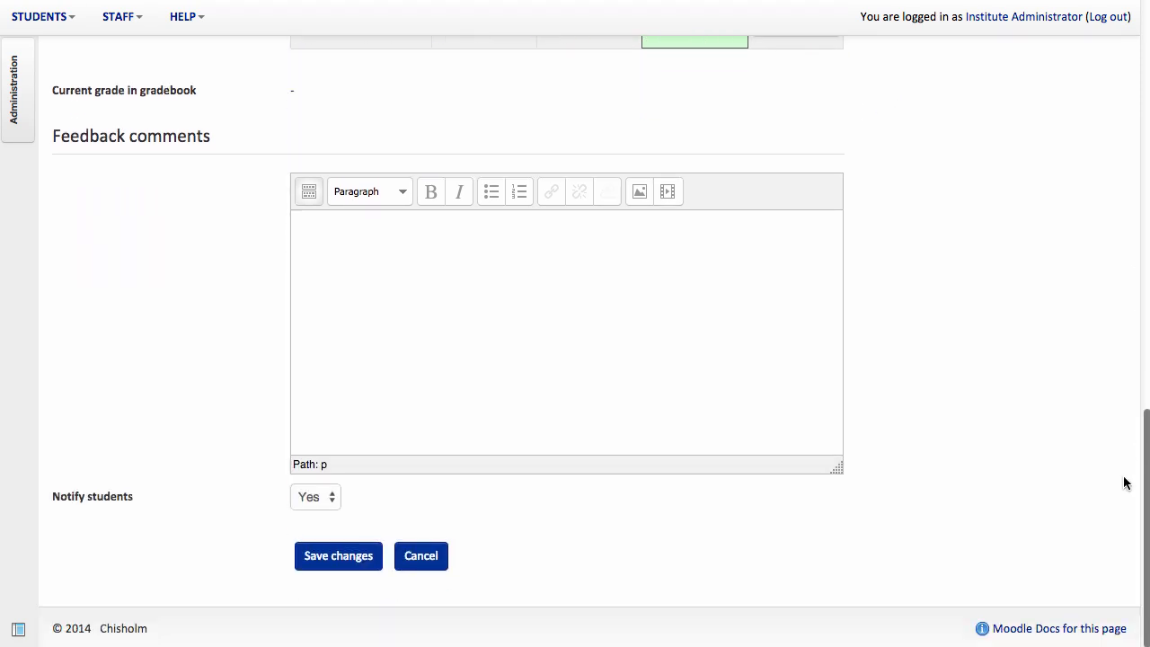
pyautogui.moveTo(674, 302)
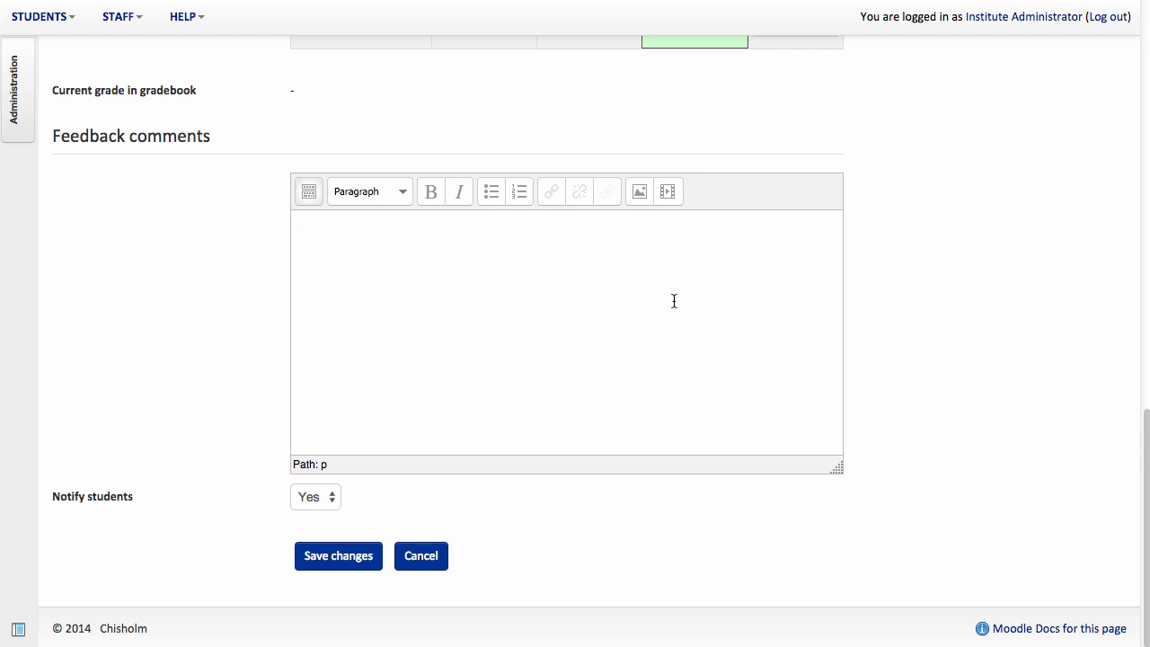
# Step: Save the grade with feedback 'Well done', returning to the table showing 83 / 100, Graded
pyautogui.write('Well done')
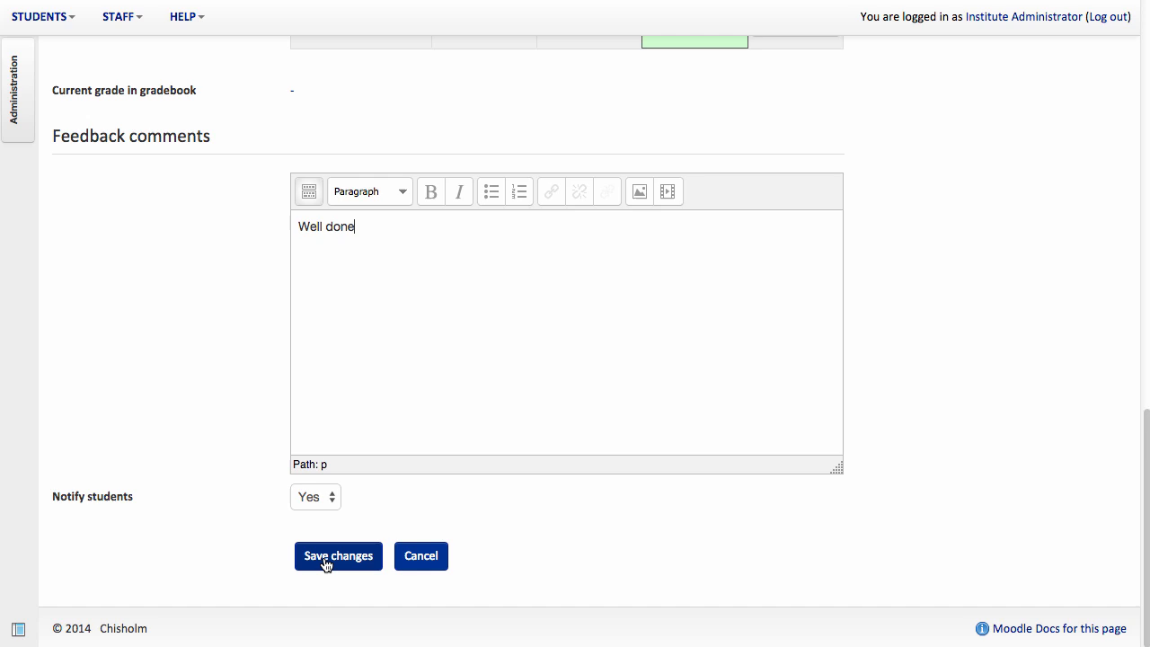
pyautogui.click(338, 556)
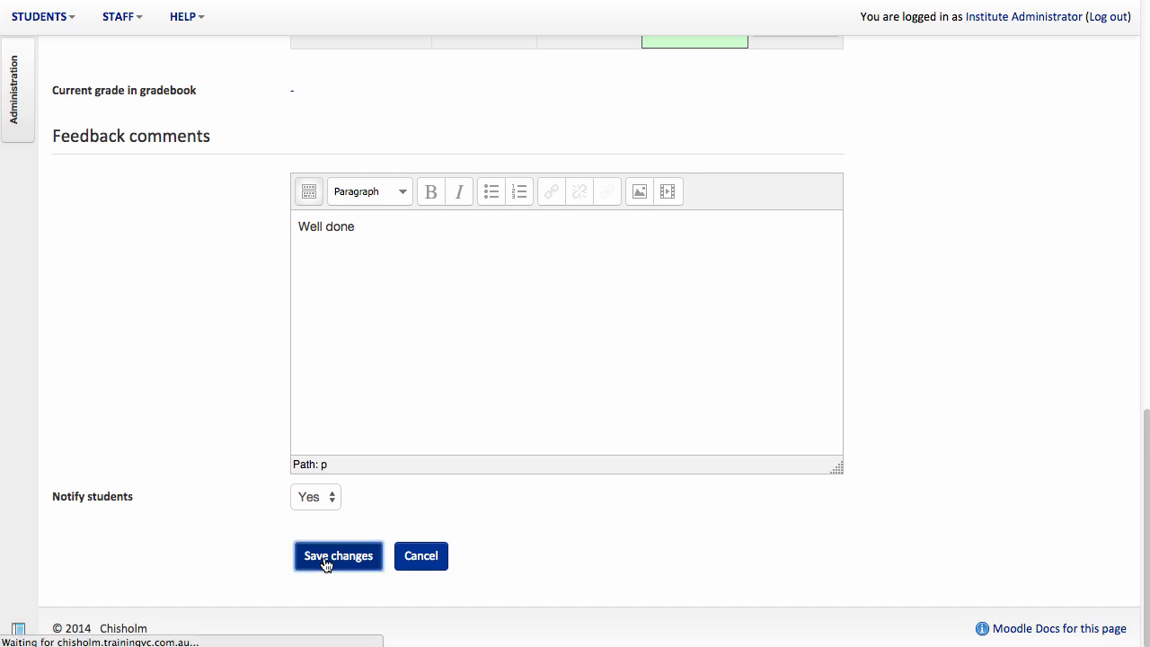
pyautogui.click(338, 556)
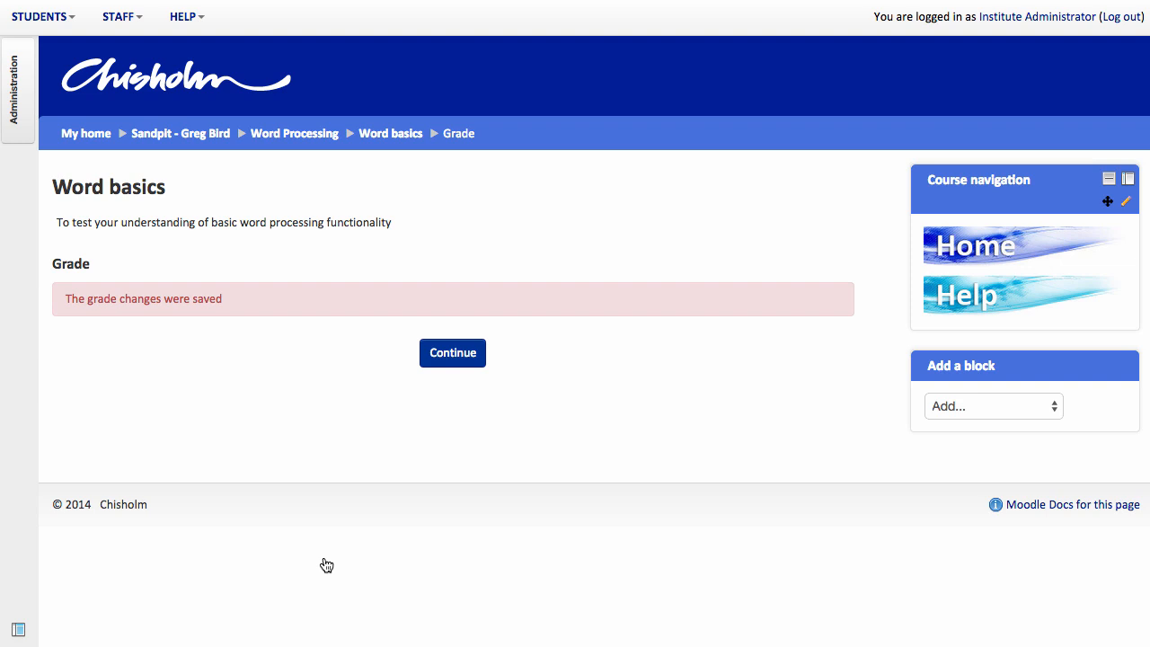
pyautogui.click(453, 352)
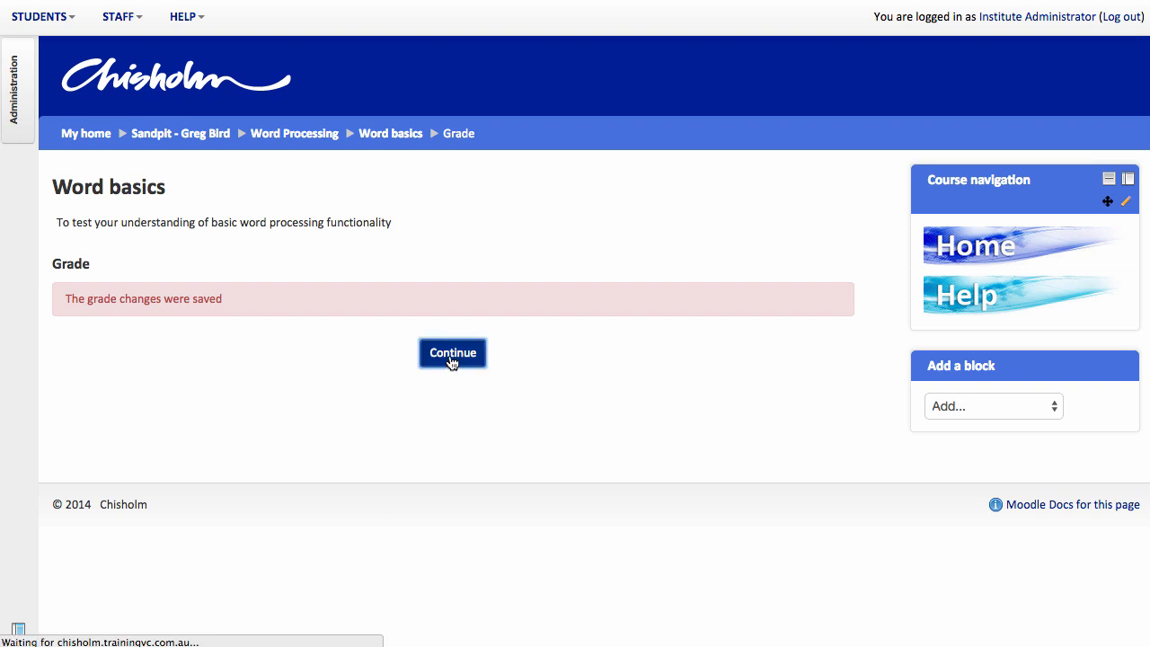
pyautogui.click(453, 352)
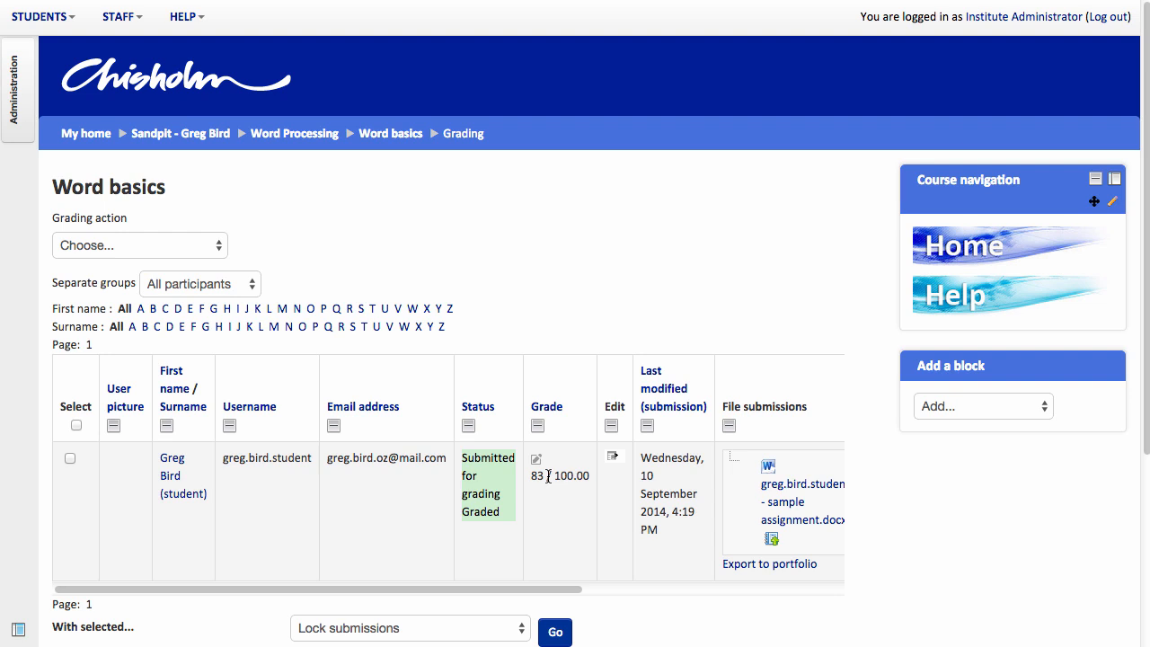
pyautogui.moveTo(626, 320)
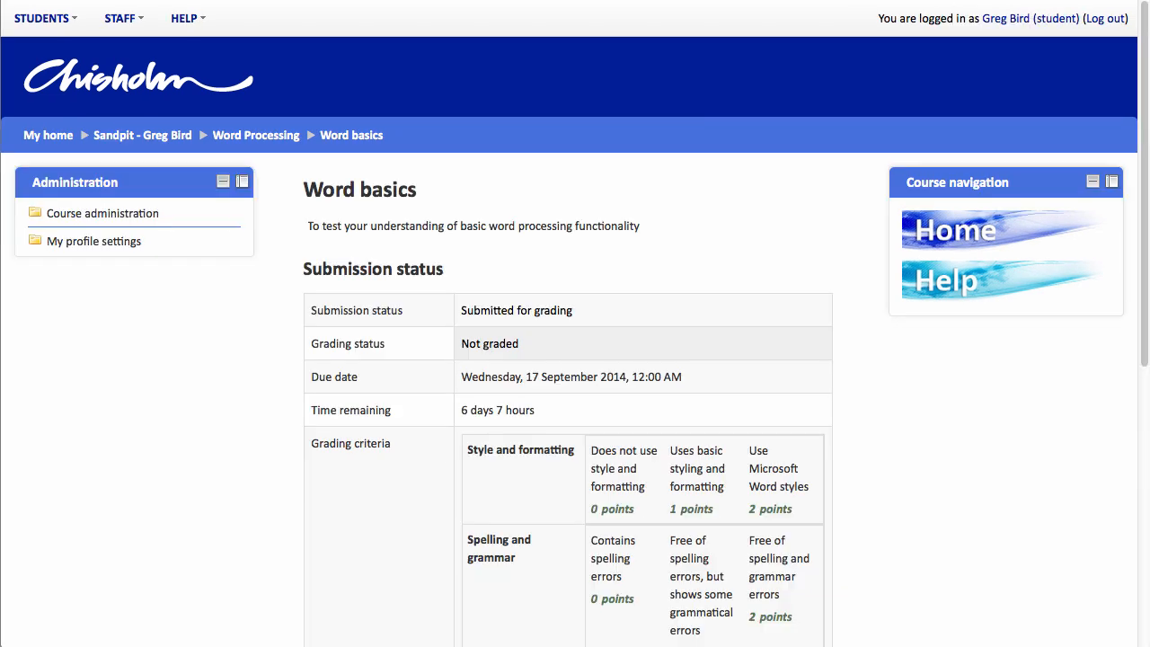
pyautogui.moveTo(683, 74)
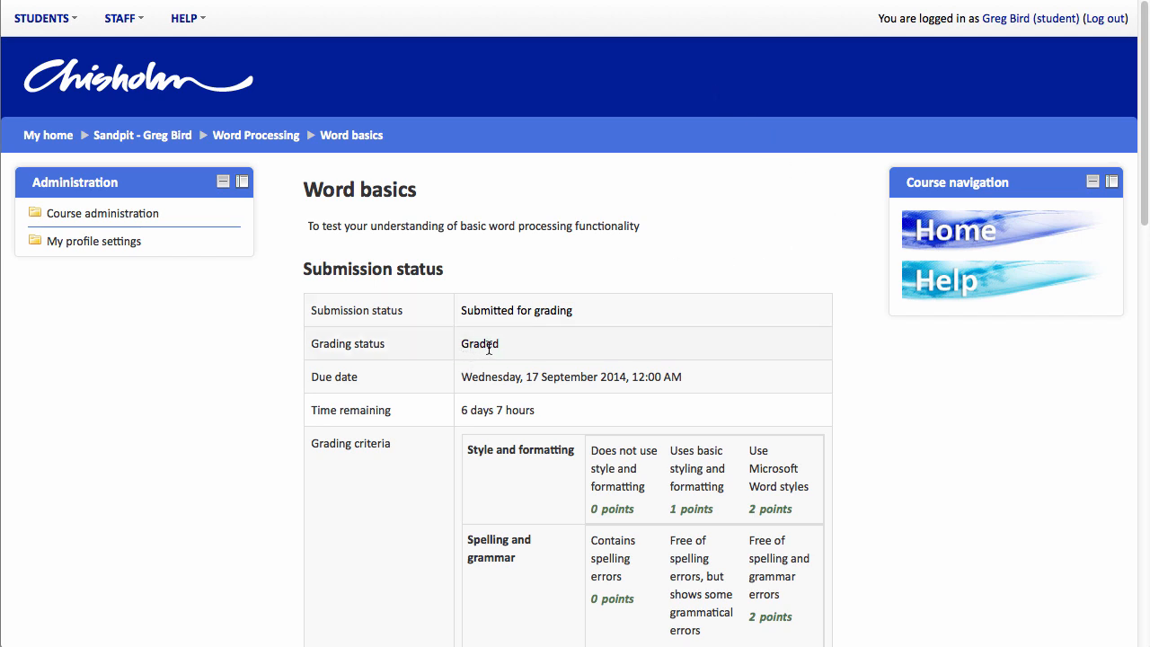
# Step: Scroll to the Feedback section showing the rubric scores, 83 / 100 and 'Well done'
pyautogui.scroll(-3)
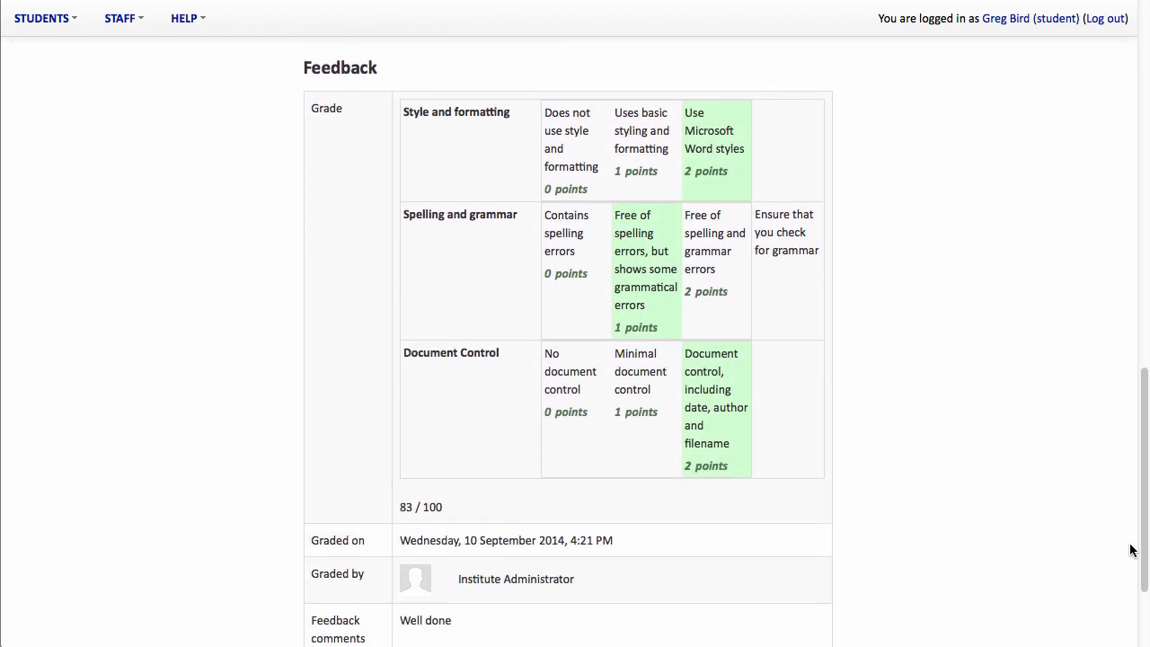
pyautogui.moveTo(728, 131)
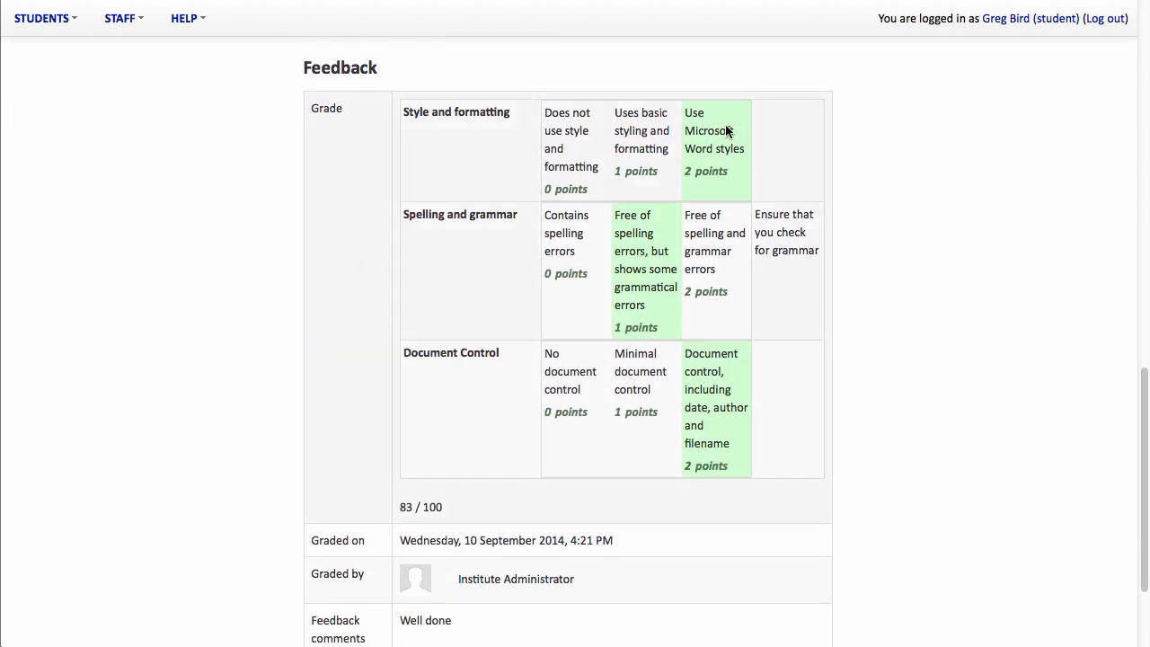
pyautogui.moveTo(639, 260)
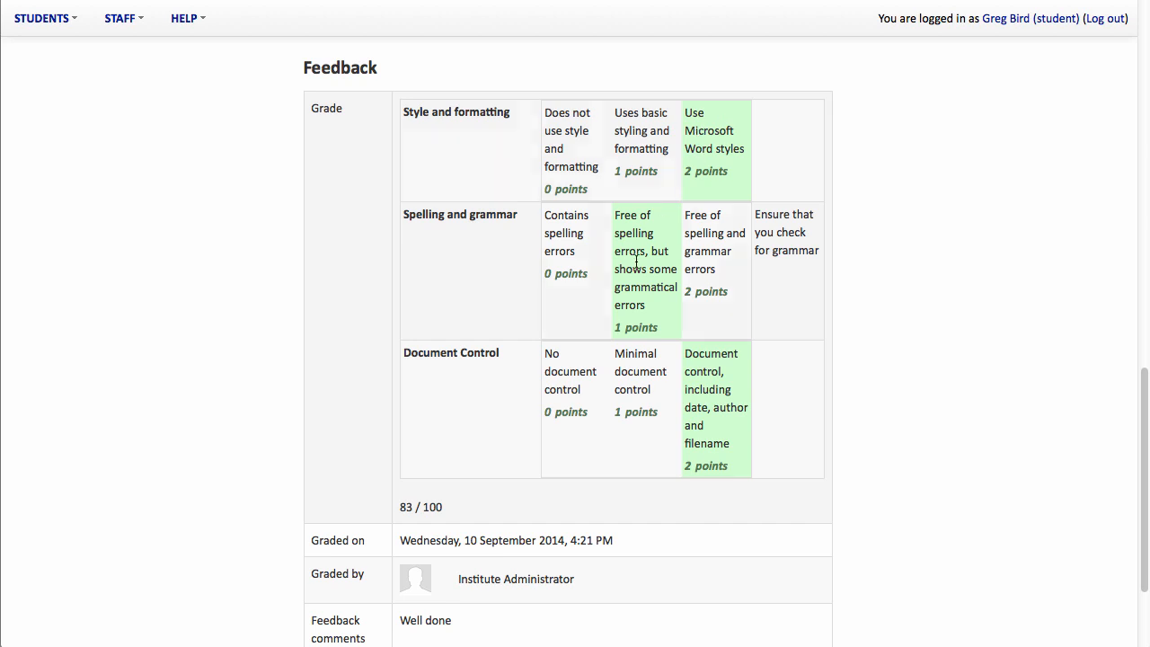
pyautogui.moveTo(778, 277)
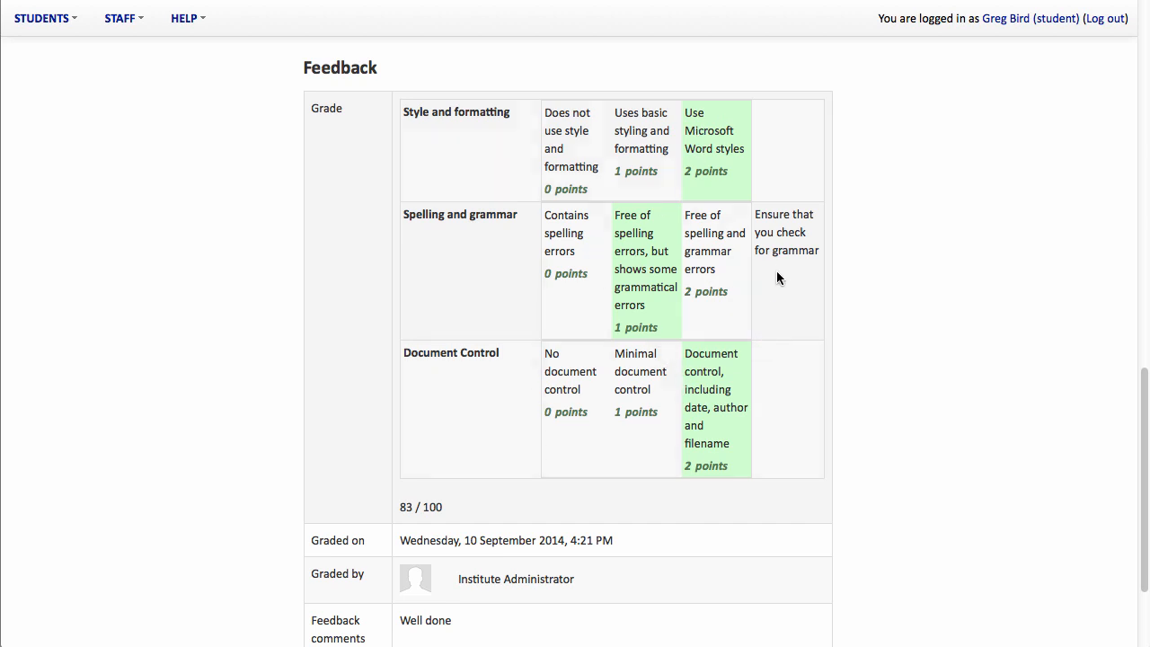
pyautogui.moveTo(772, 223)
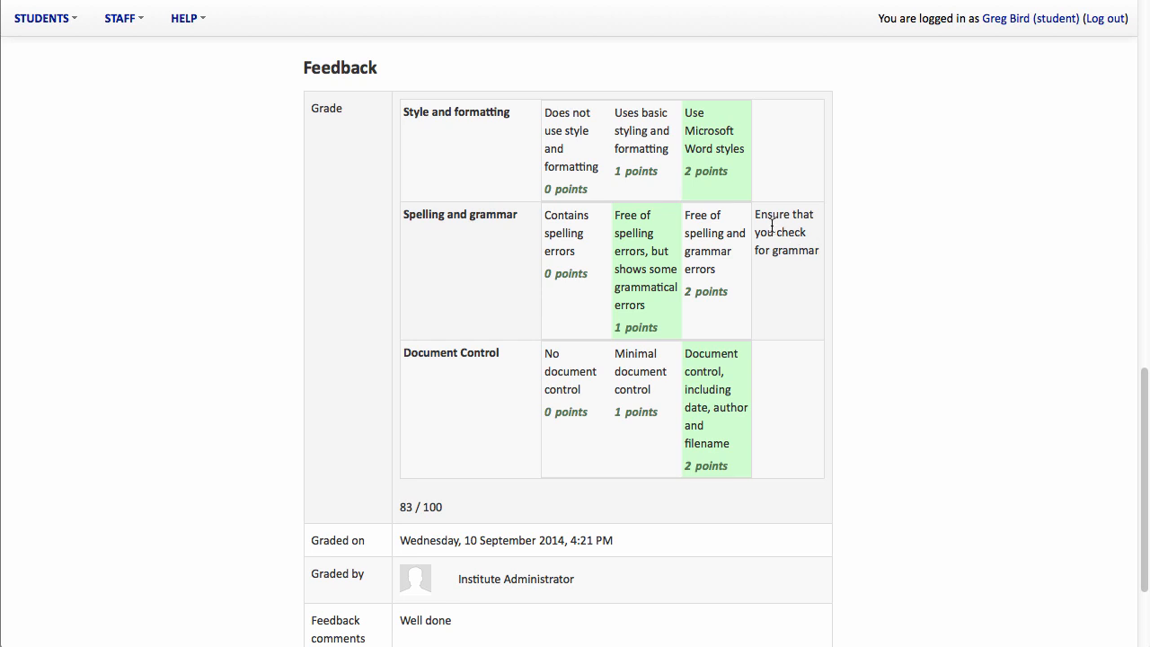
pyautogui.moveTo(1128, 360)
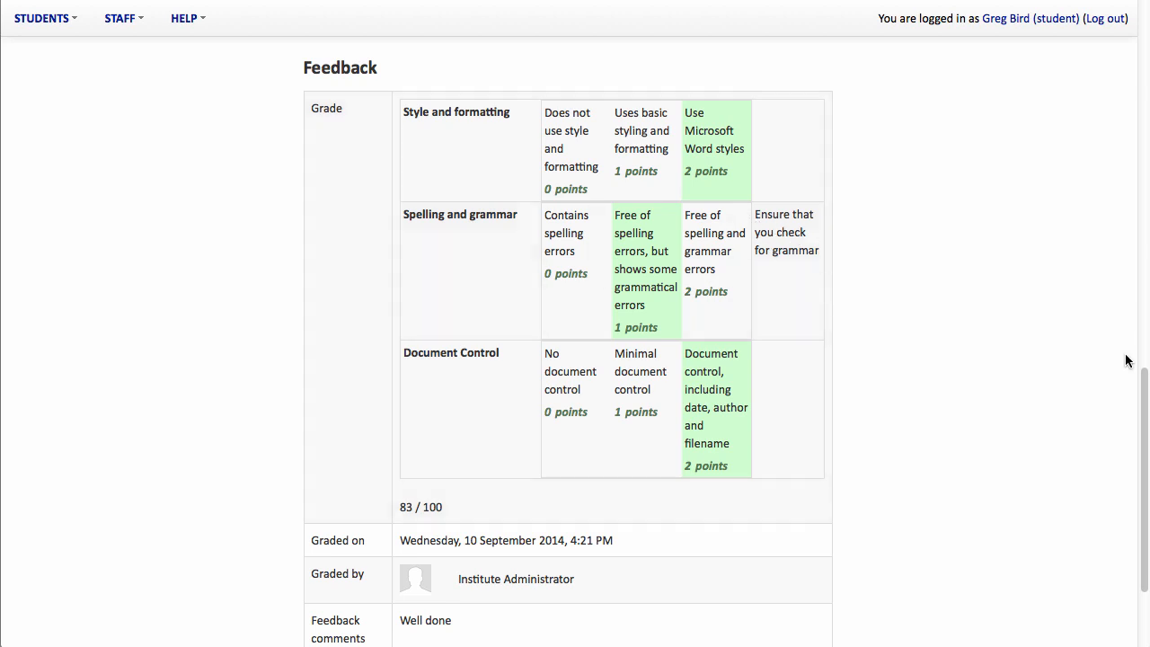
pyautogui.scroll(-3)
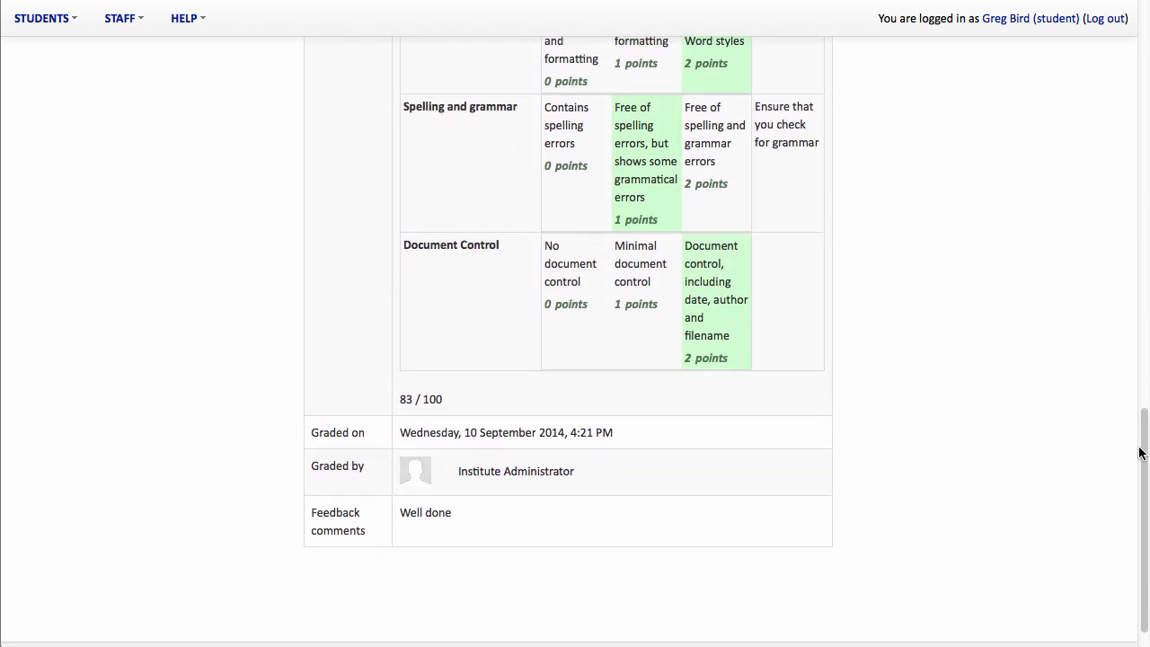